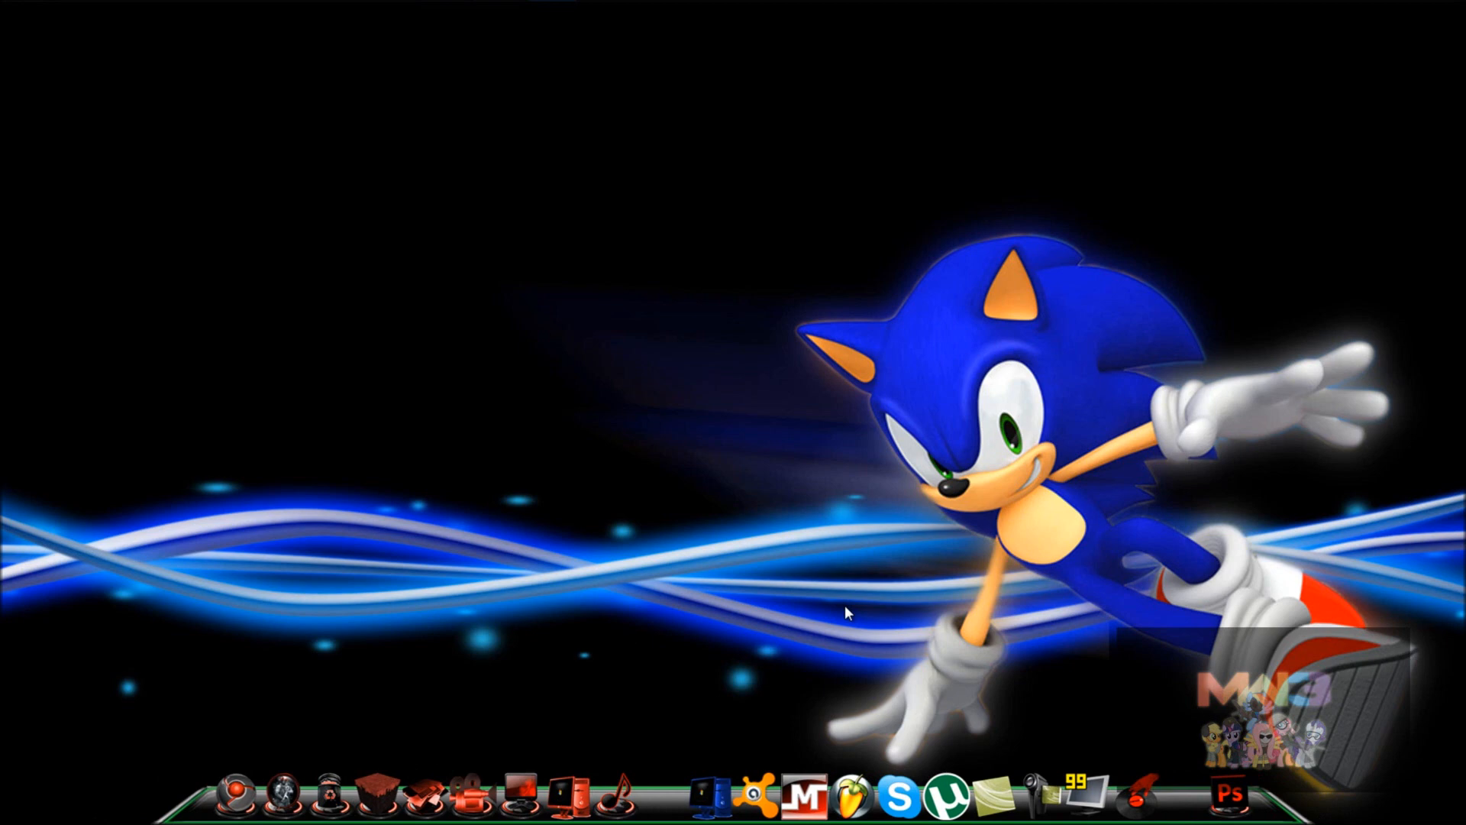
{"action": "mouse_move", "coordinate": [1441, 766]}
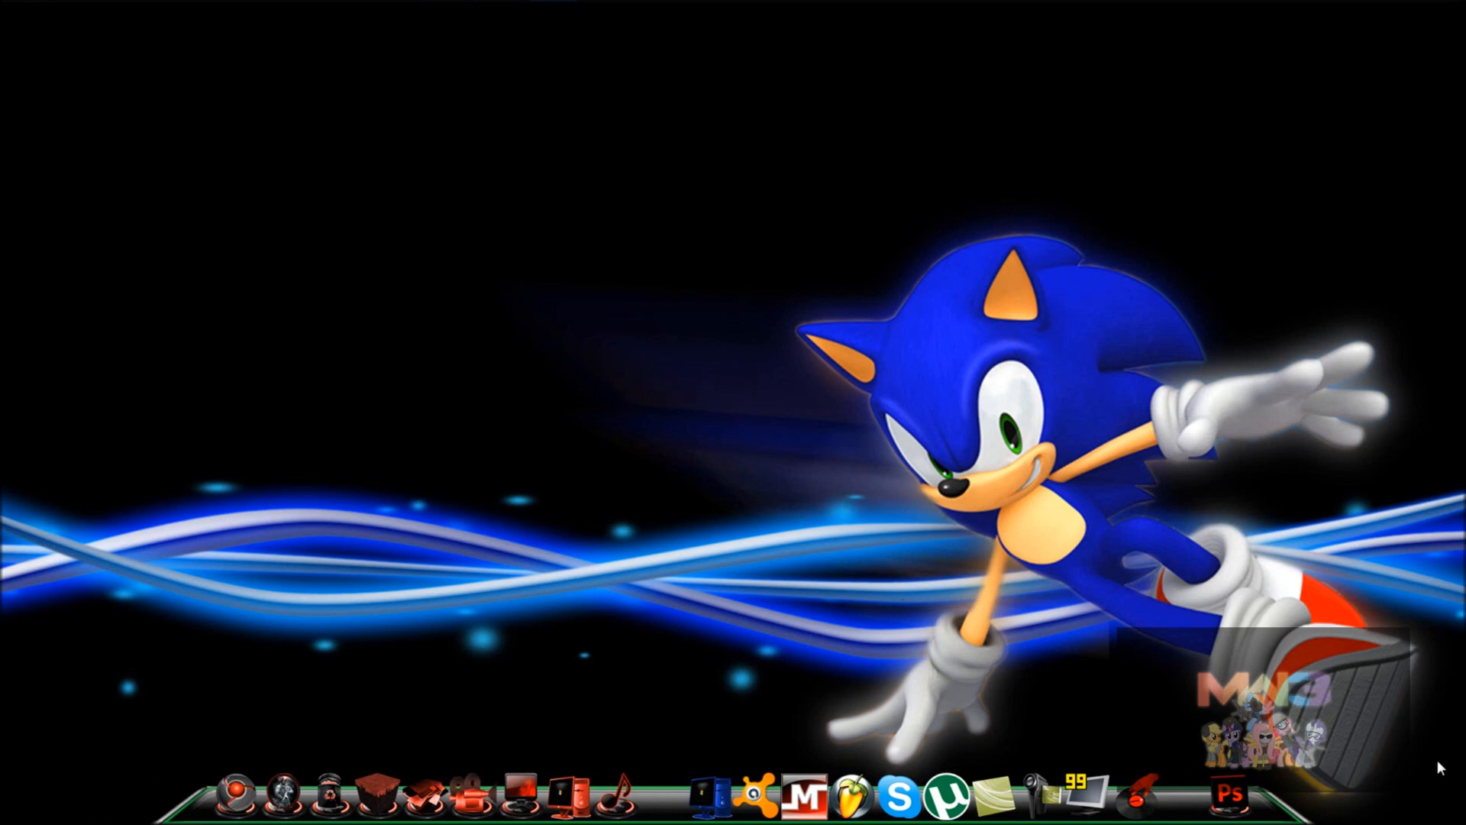
{"action": "mouse_move", "coordinate": [697, 455]}
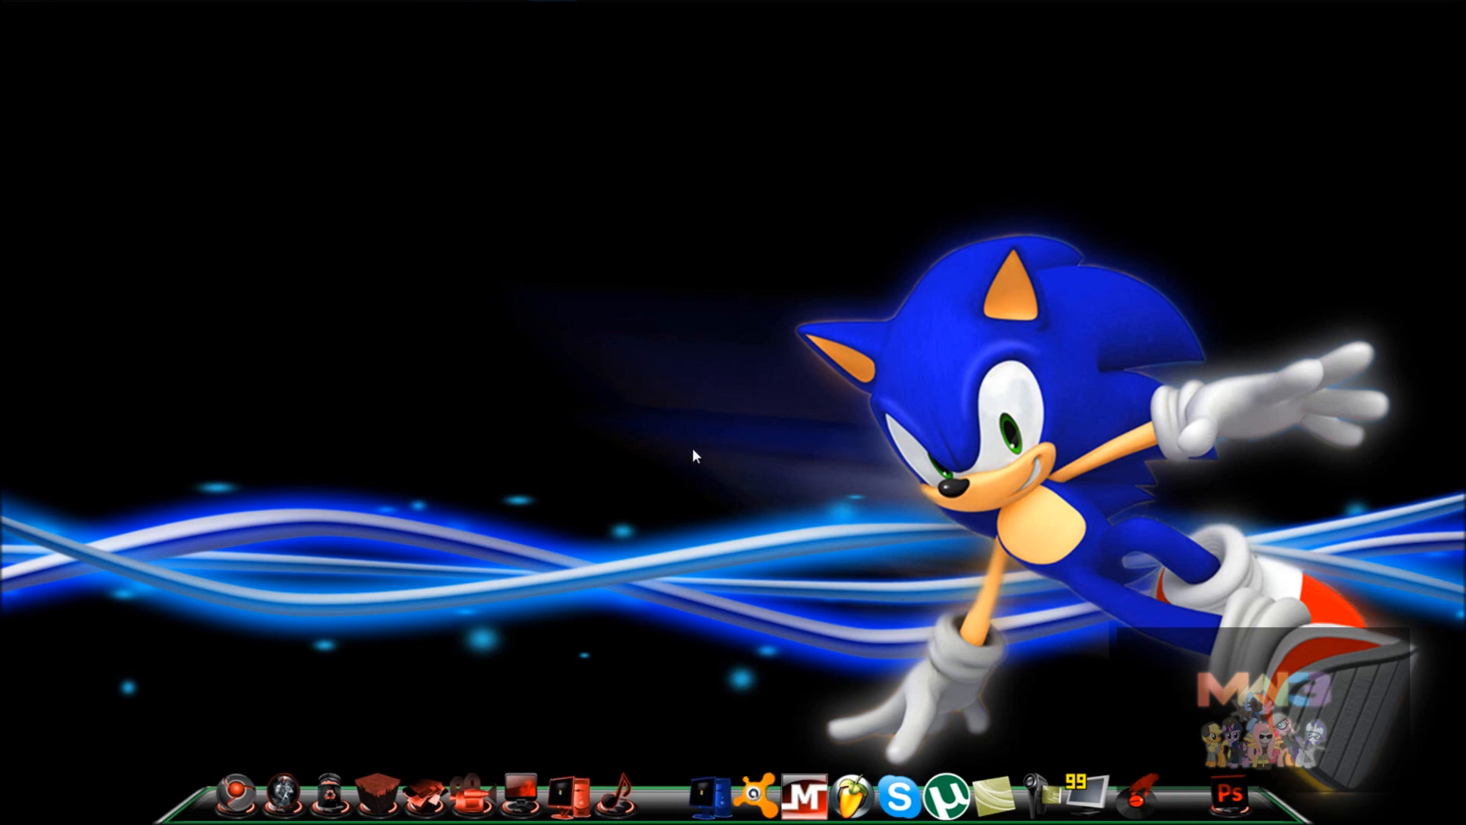
Step: Bring up the Start menu listing Notepad, GIMP 2 and Skype
{"action": "left_click", "coordinate": [20, 17]}
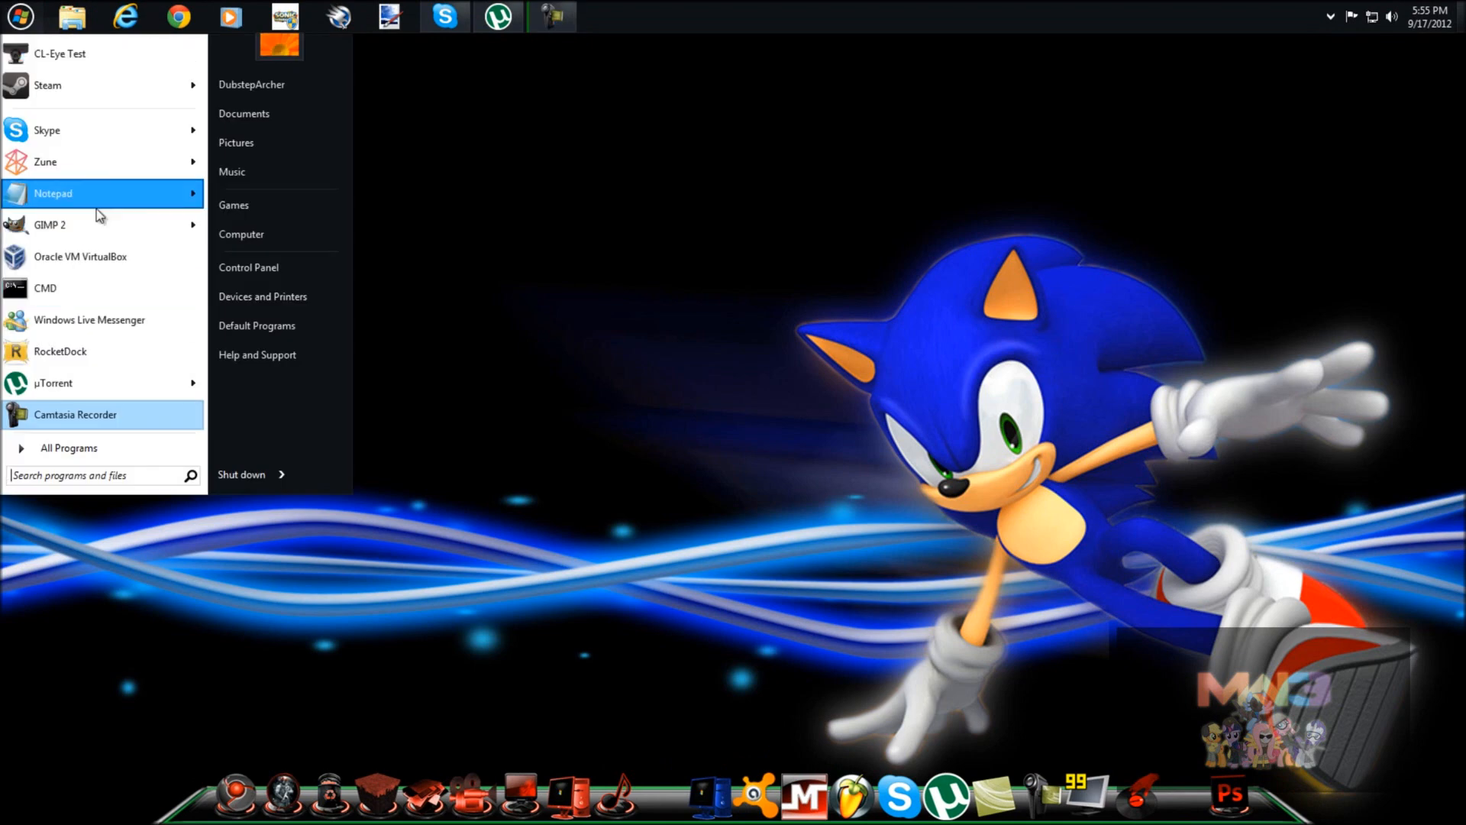
Step: In a blank Notepad note, jot an example IP address starting 27.22.123..
{"action": "left_click", "coordinate": [52, 194]}
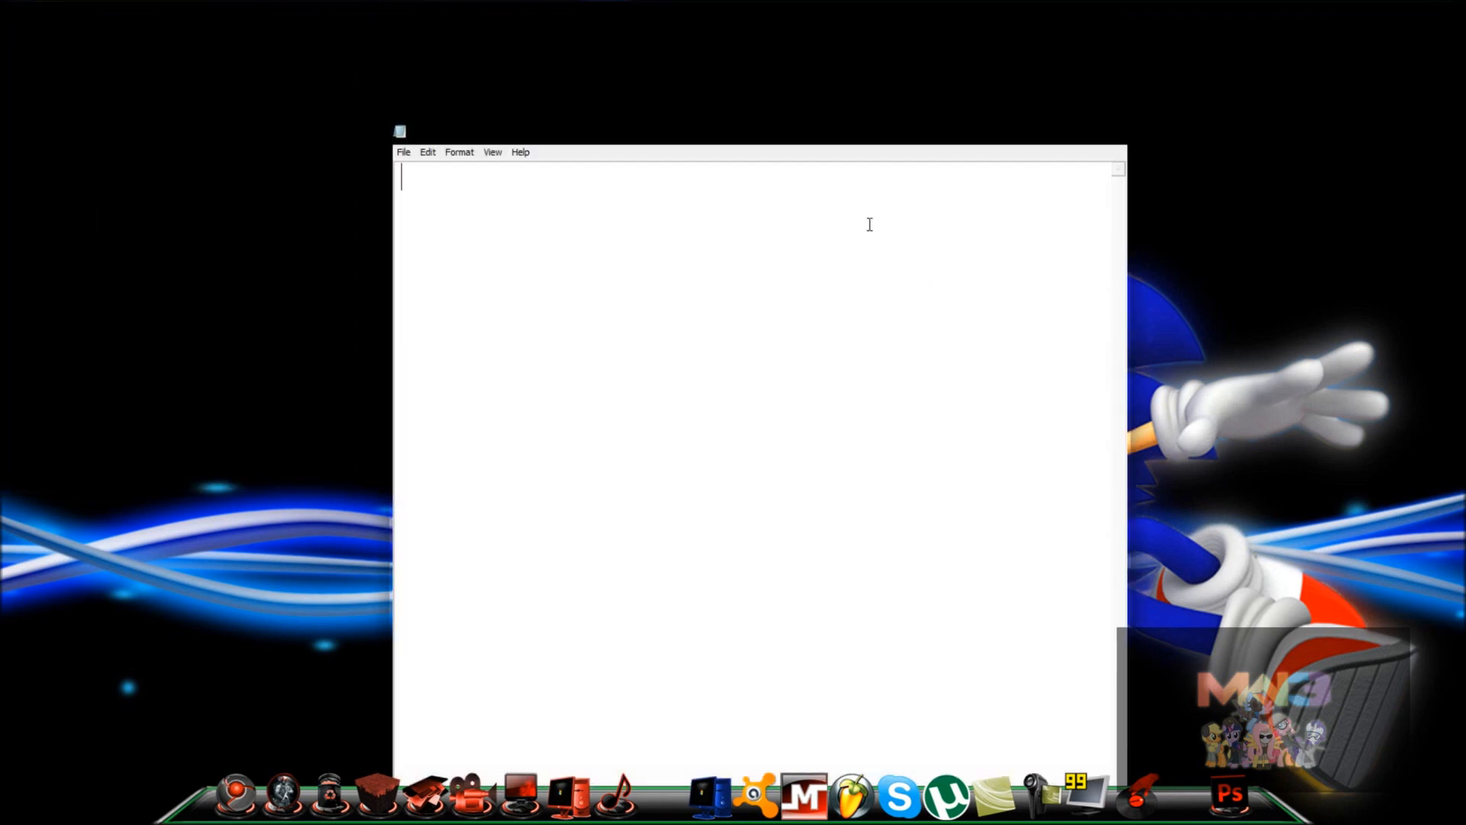
{"action": "type", "text": "27"}
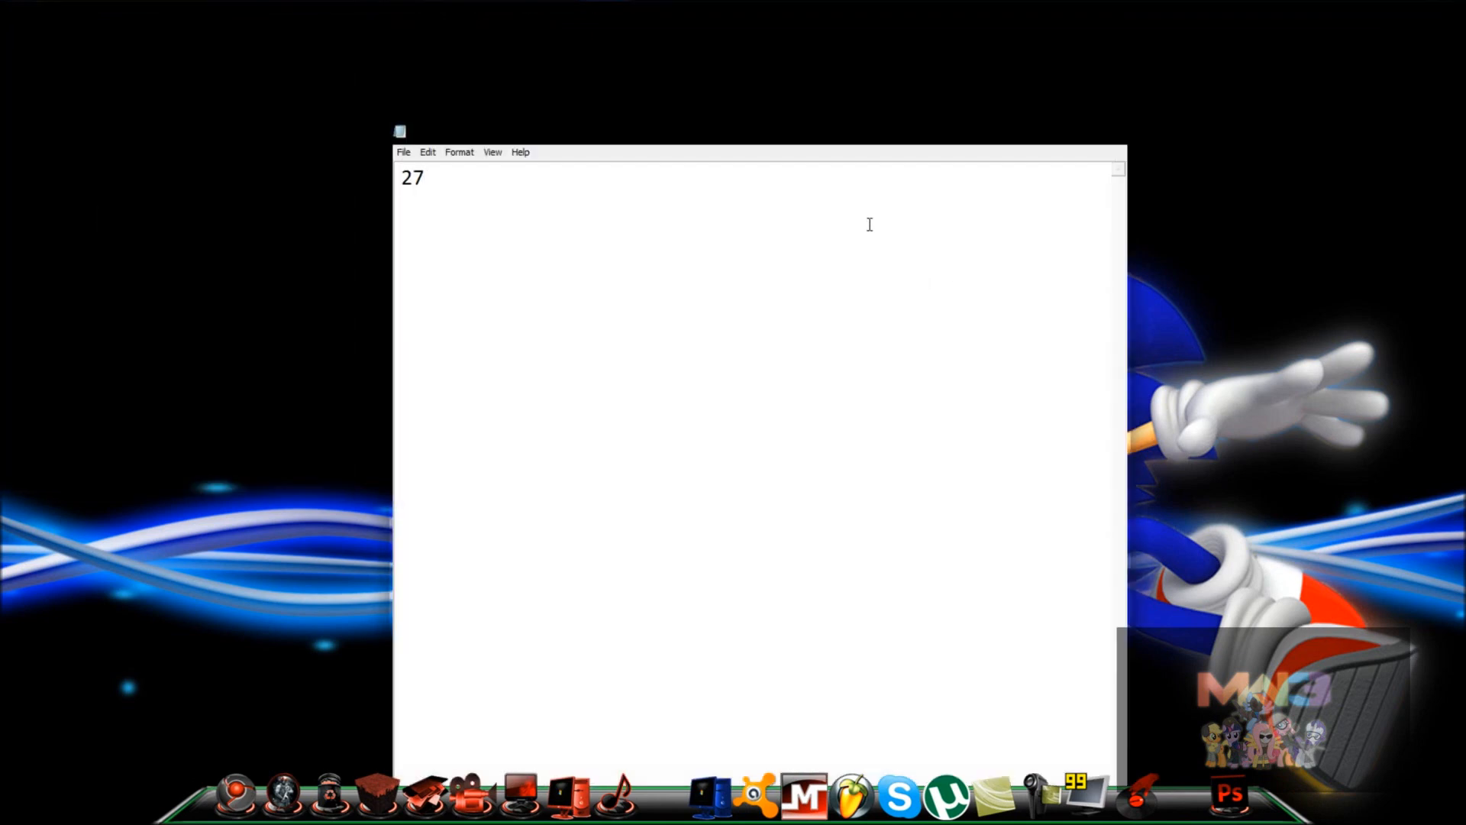
{"action": "type", "text": ".22."}
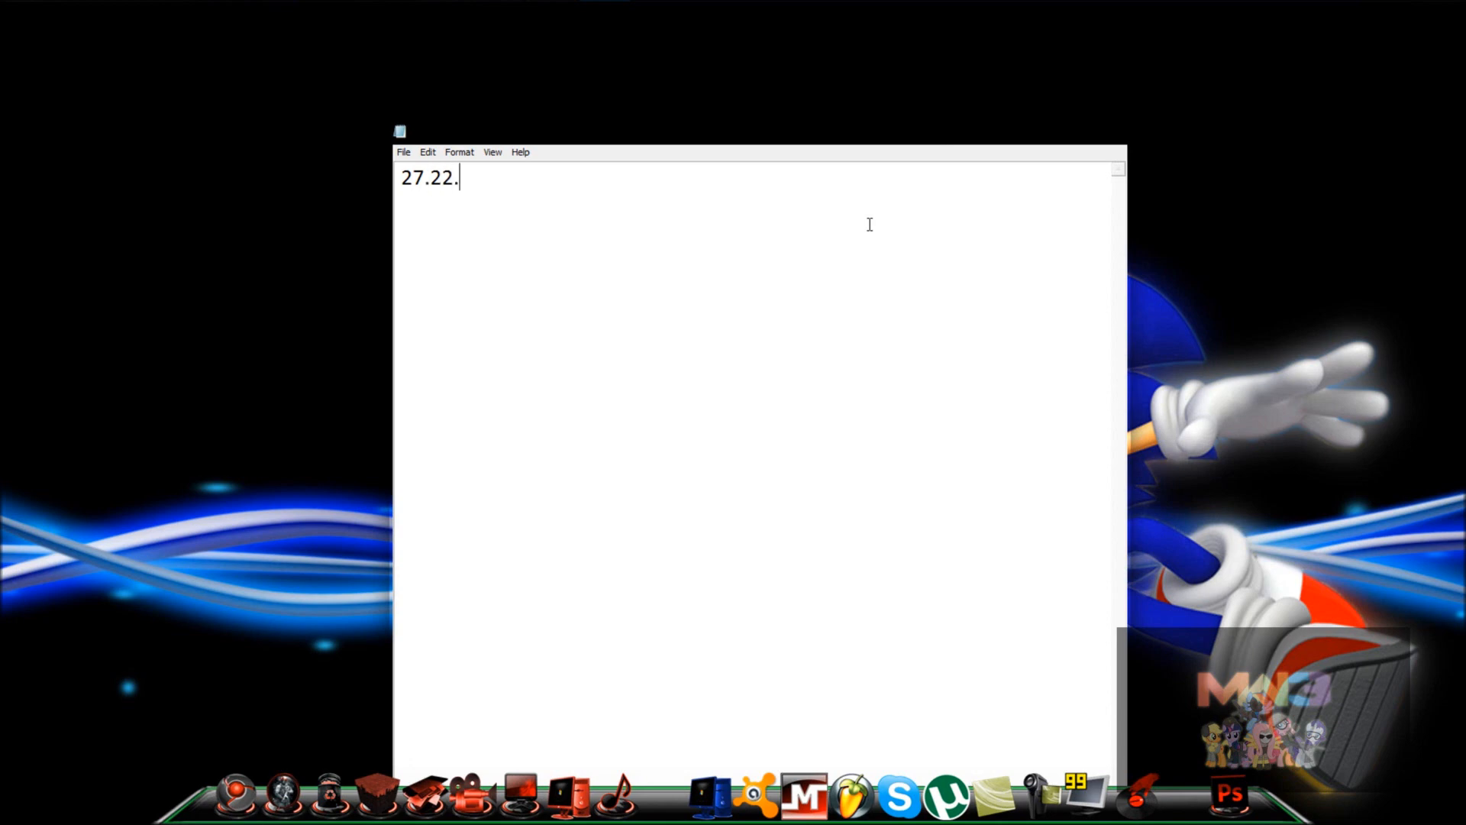
{"action": "type", "text": "123.1"}
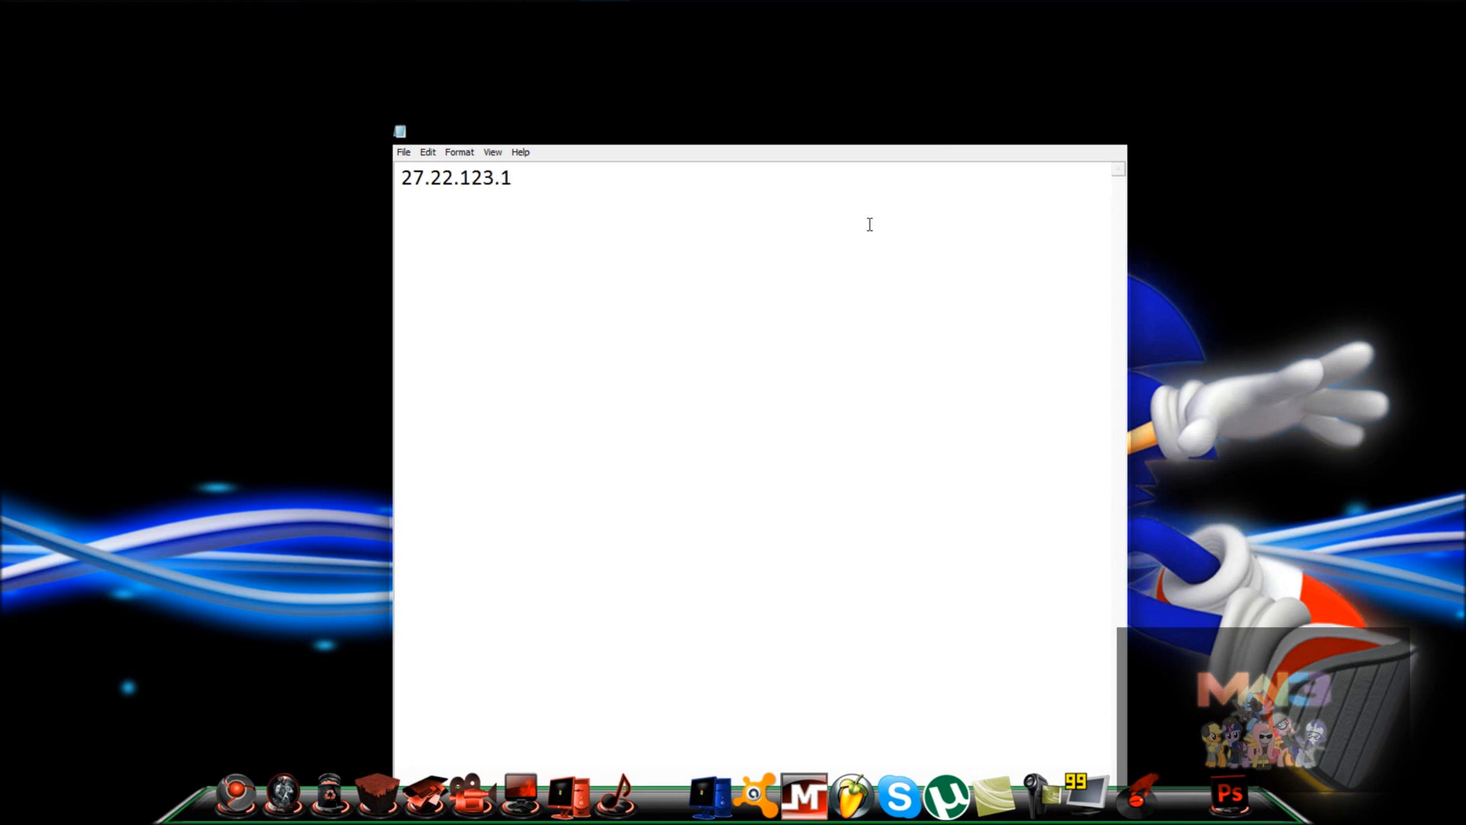
{"action": "type", "text": "23"}
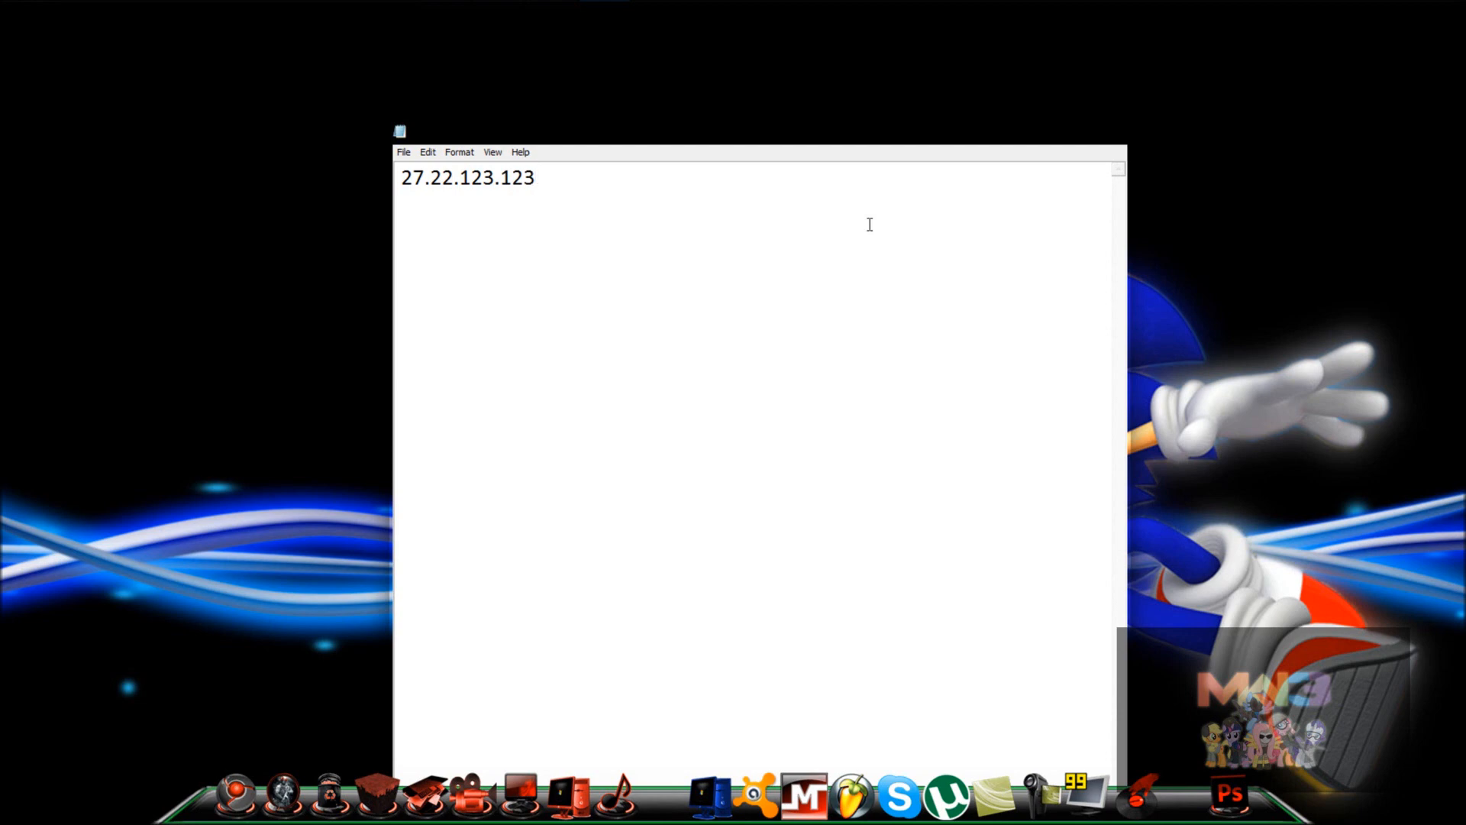
{"action": "type", "text": "3"}
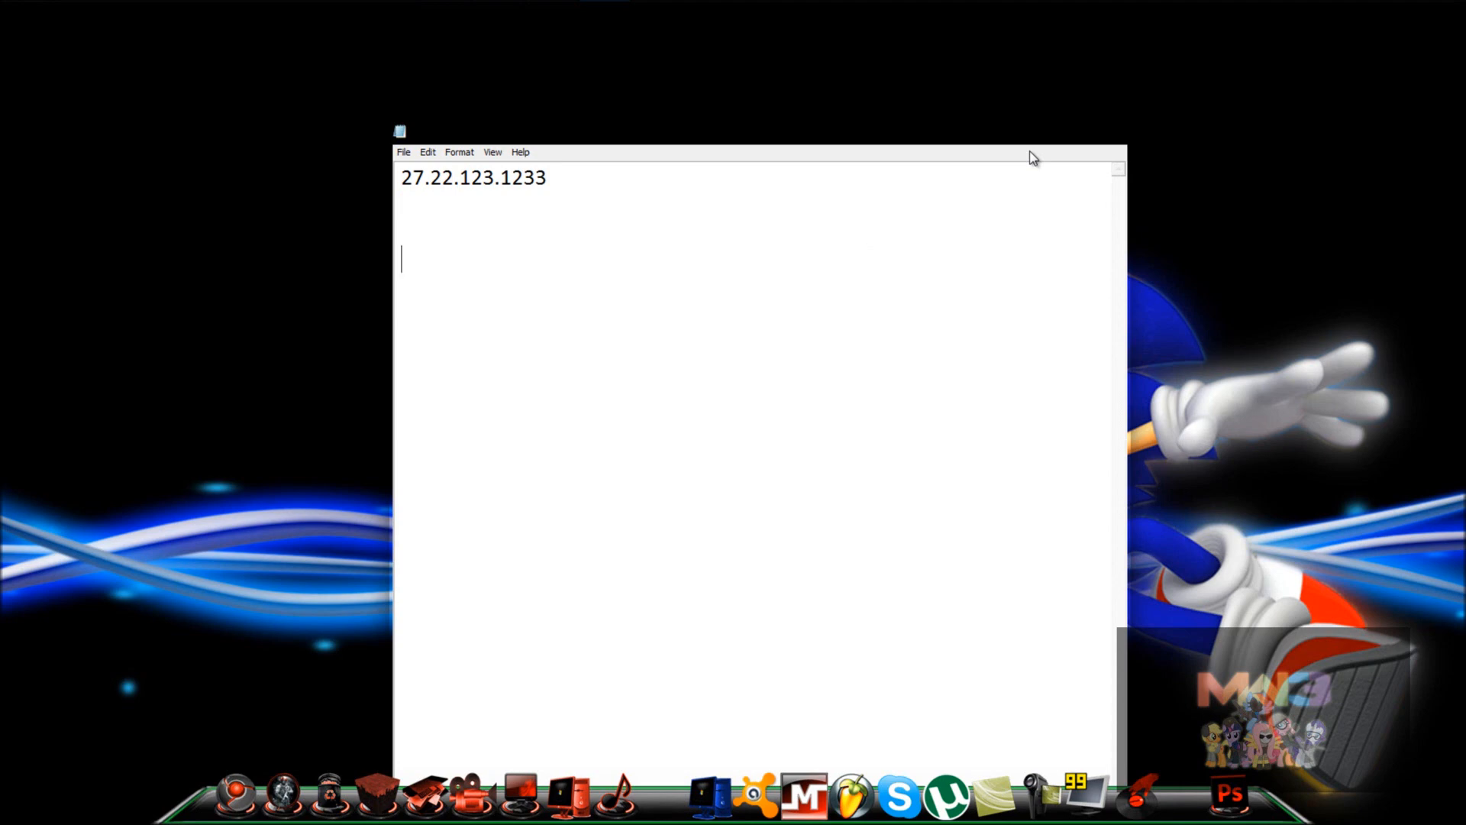
Step: Add the made-up host name 'SomethingAwsome.Awdace' below it and close the note unsaved
{"action": "type", "text": "Something"}
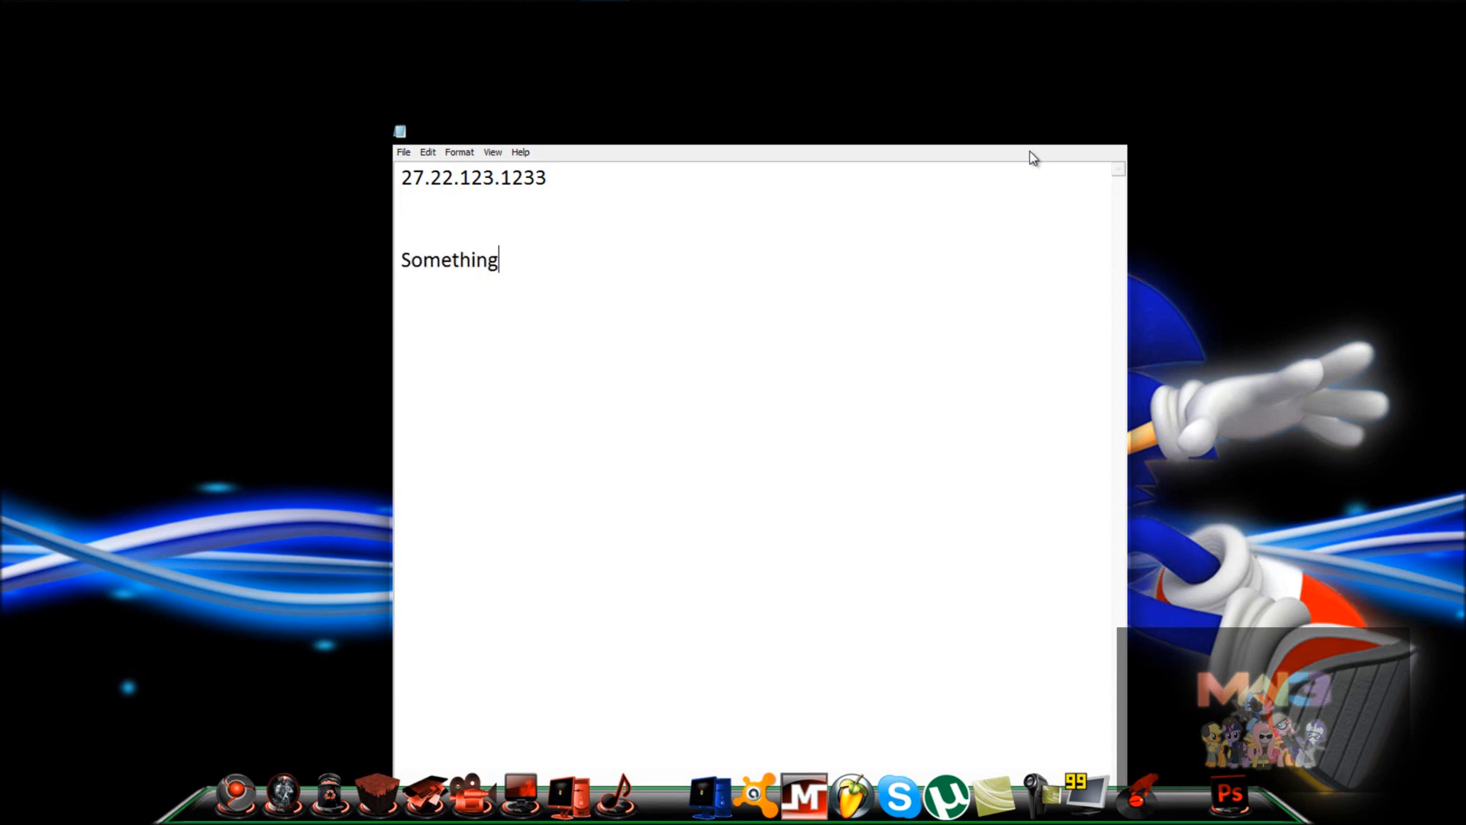
{"action": "type", "text": "Awsom"}
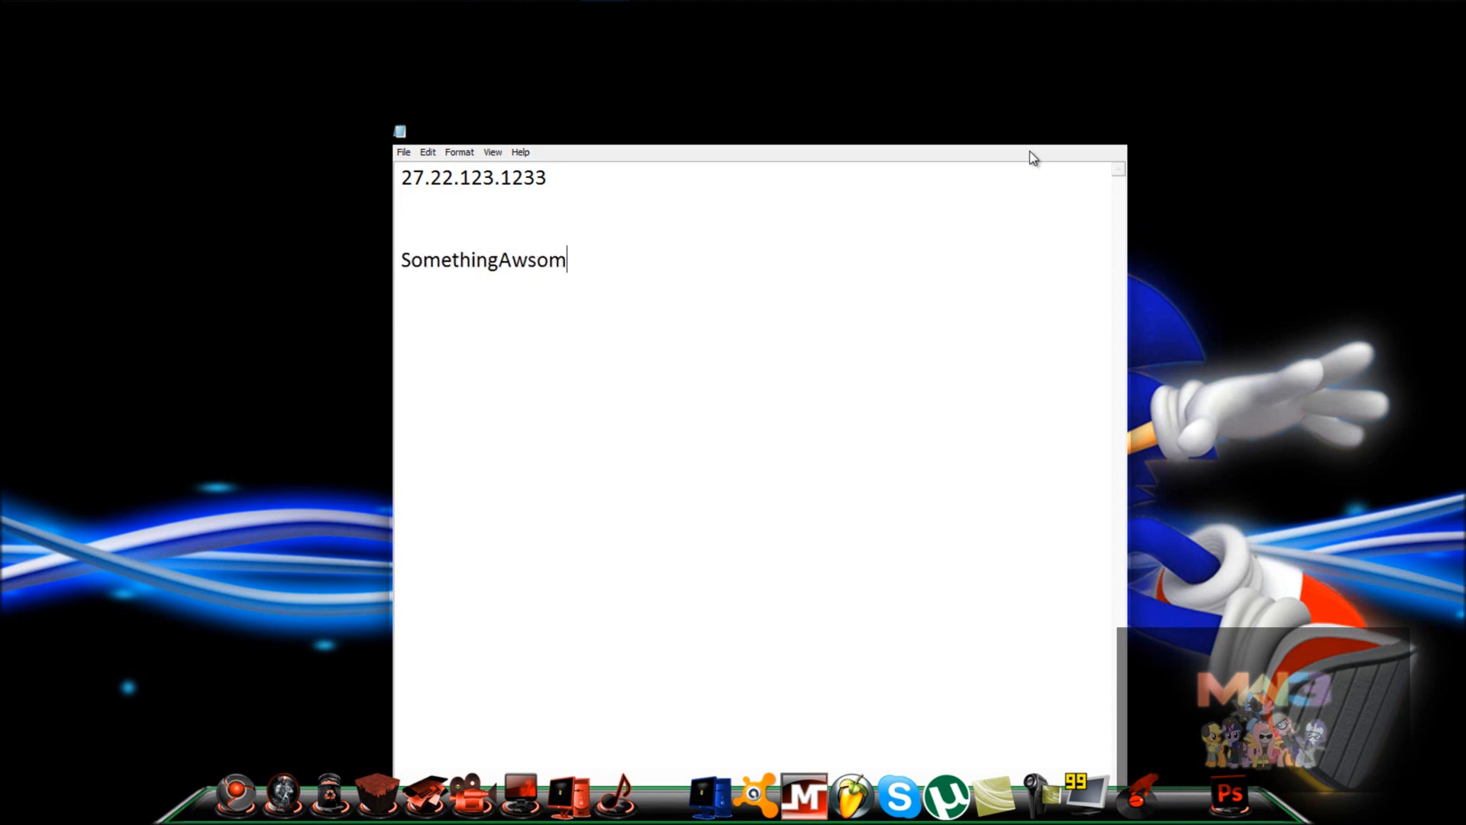
{"action": "type", "text": "e.A"}
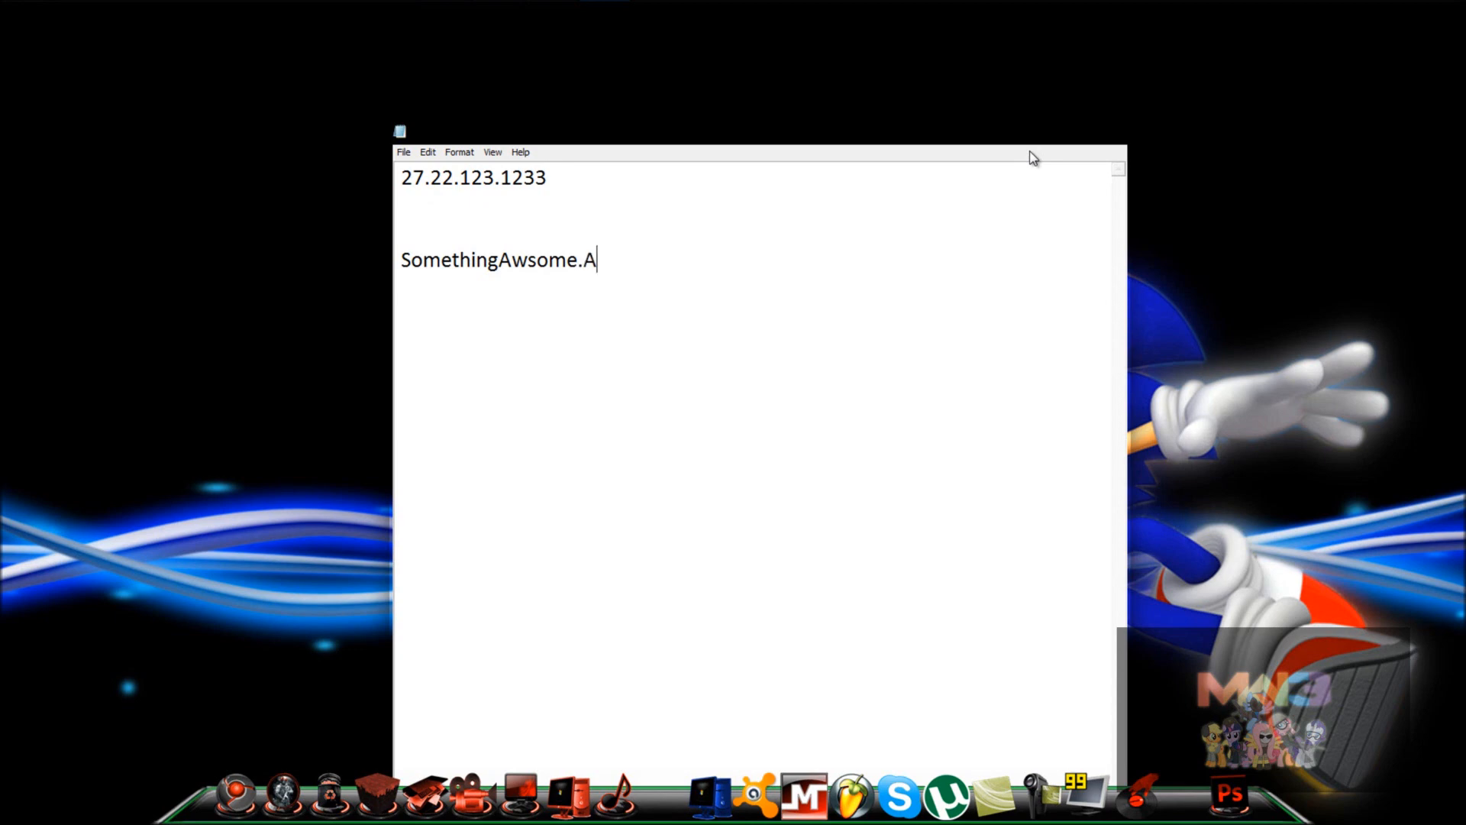
{"action": "type", "text": "wd"}
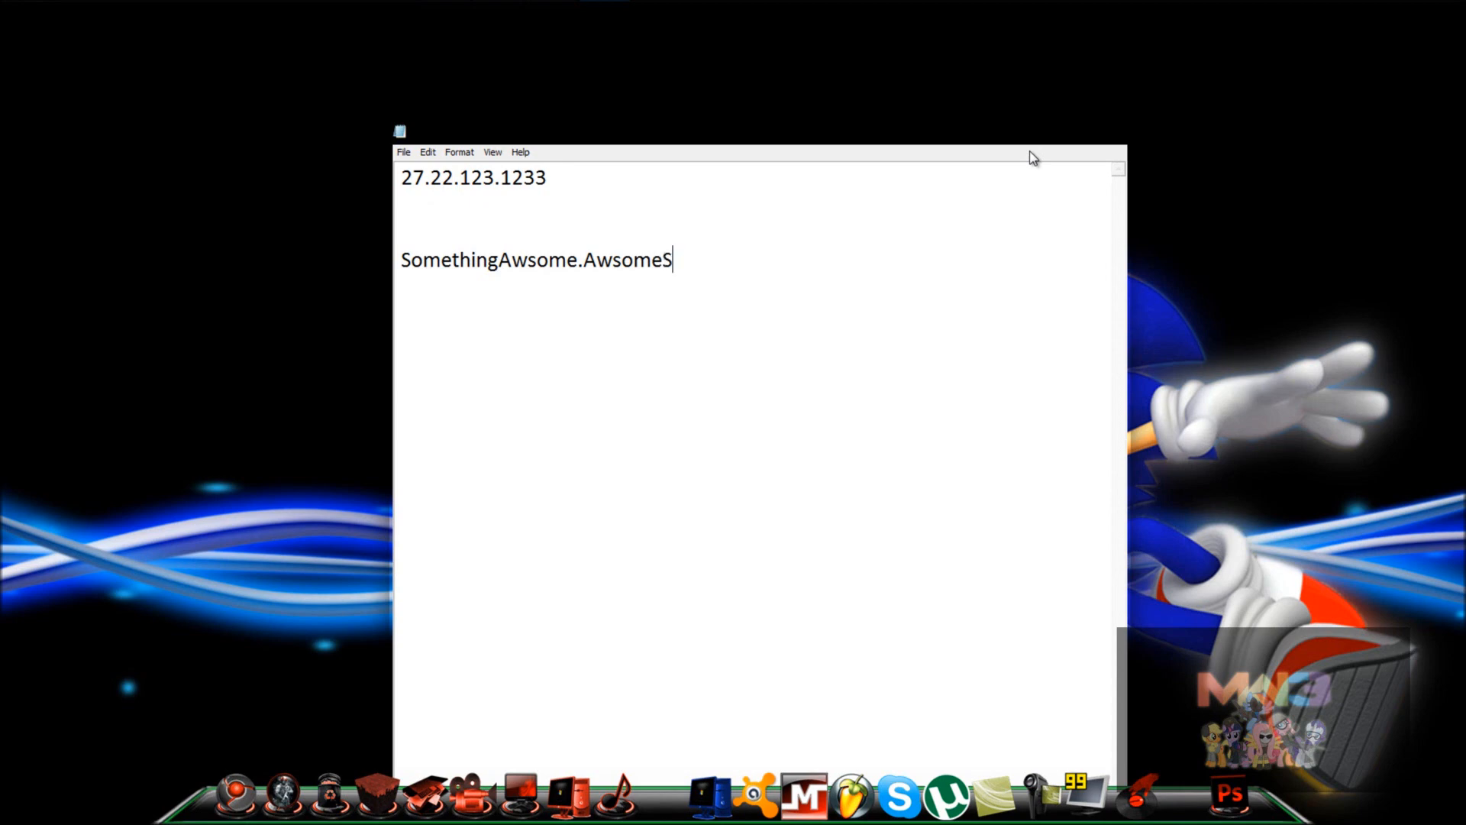
{"action": "type", "text": "ace"}
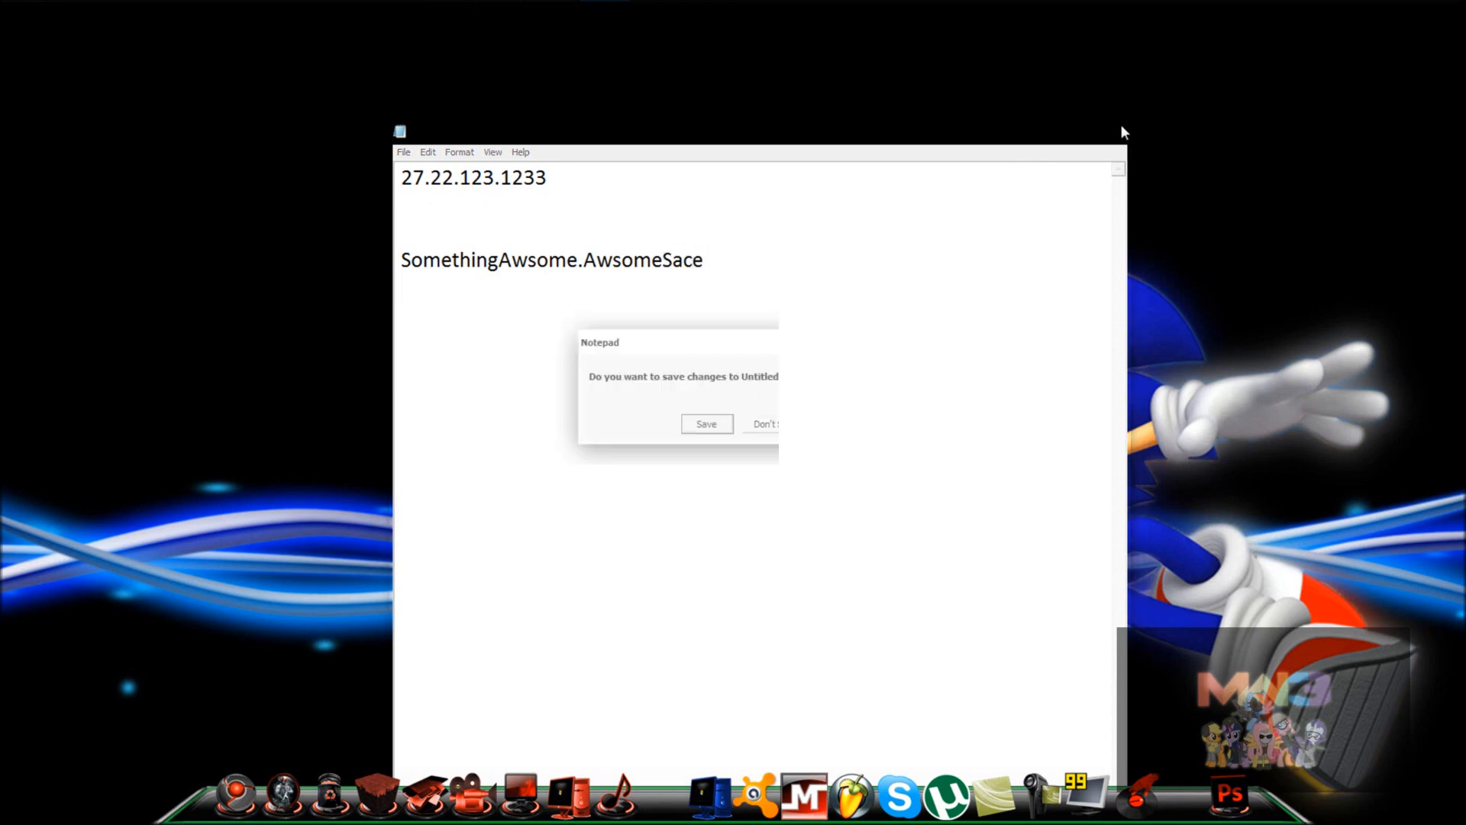
{"action": "left_click", "coordinate": [764, 423]}
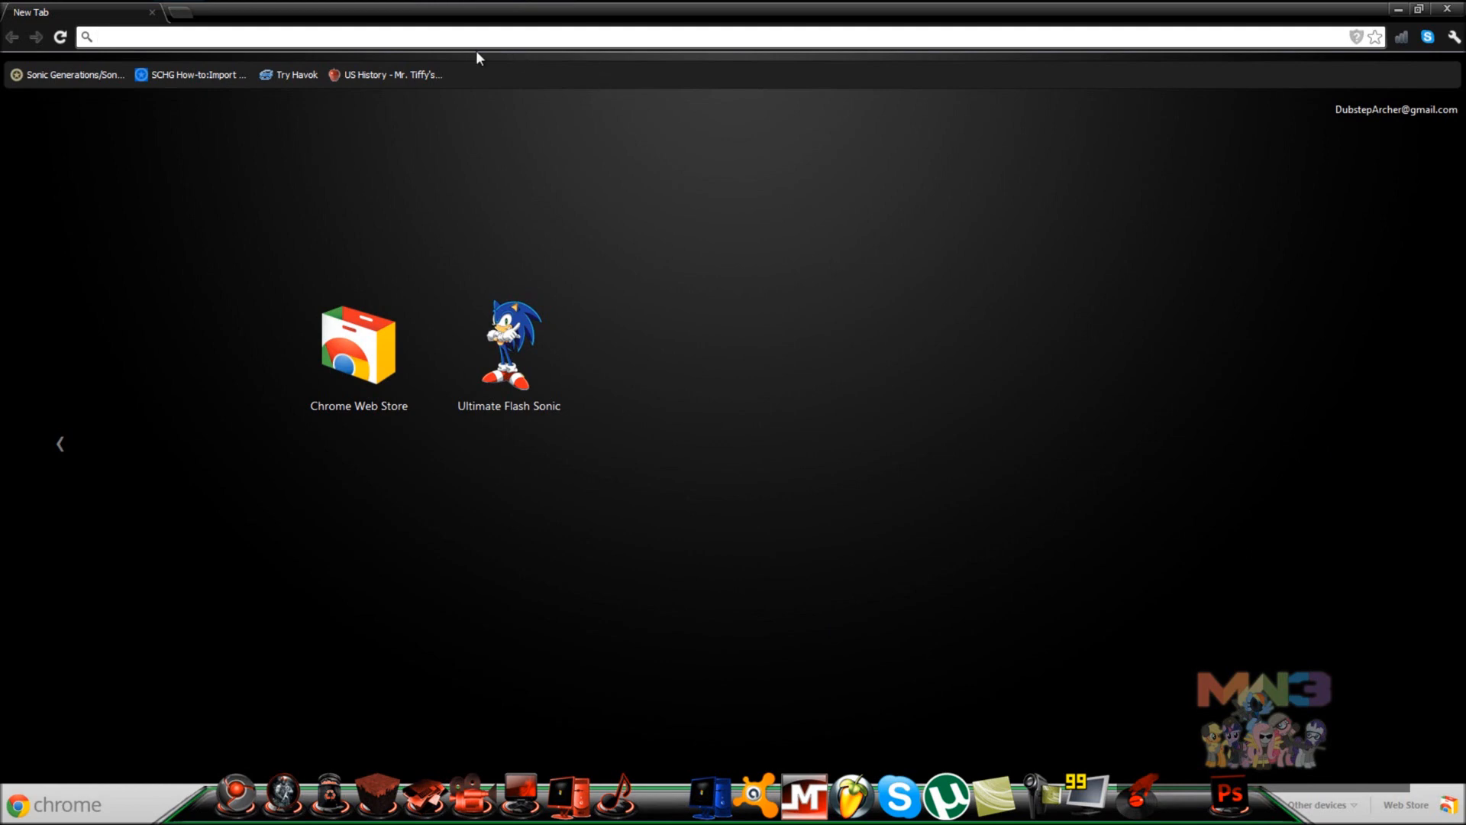
Step: Go to no-ip.com from Chrome's address bar
{"action": "type", "text": "no-ip.com"}
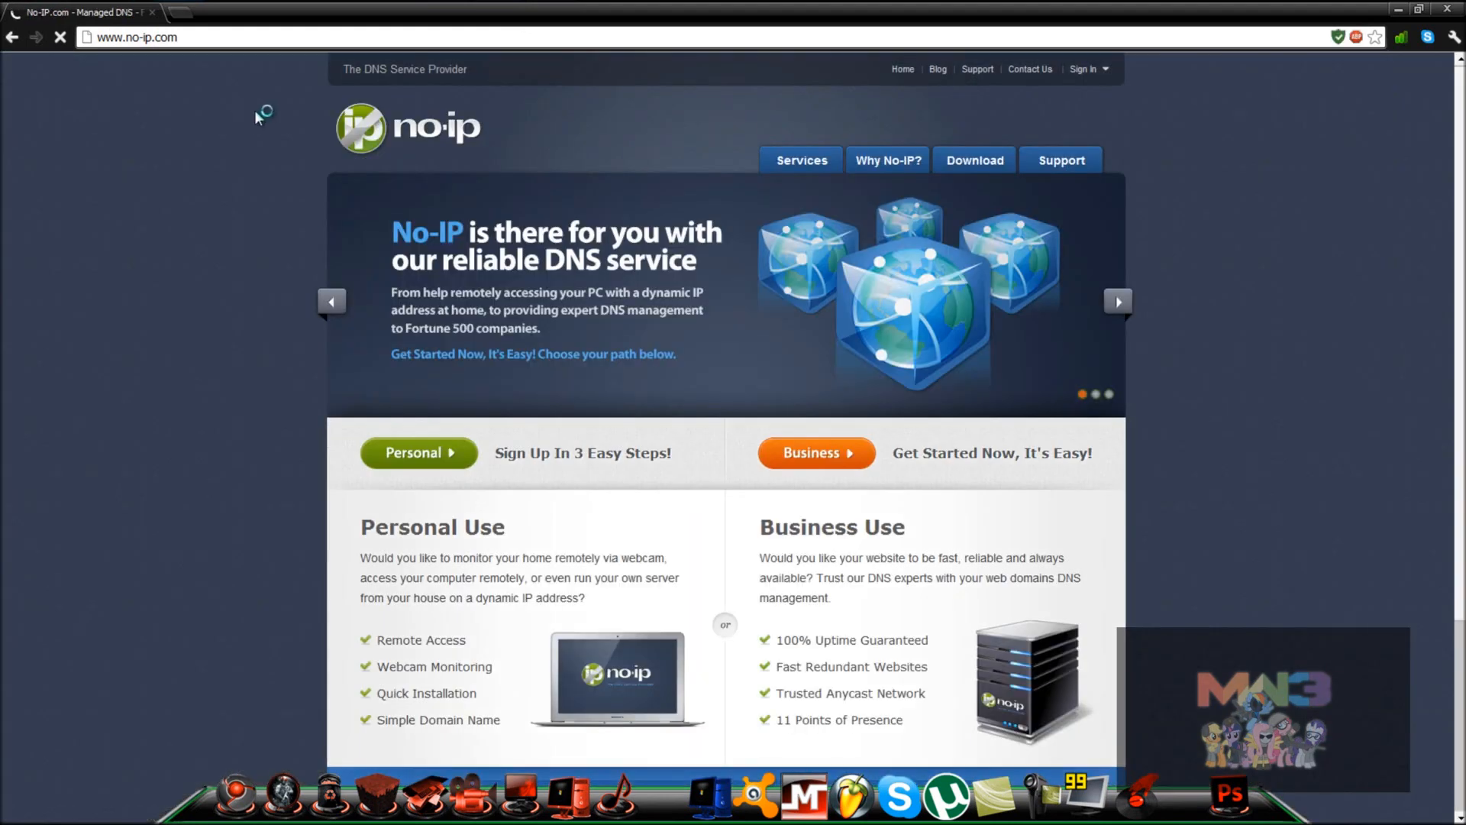
Step: From the Sign In panel, start signing up for a new No-IP account
{"action": "left_click", "coordinate": [1085, 68]}
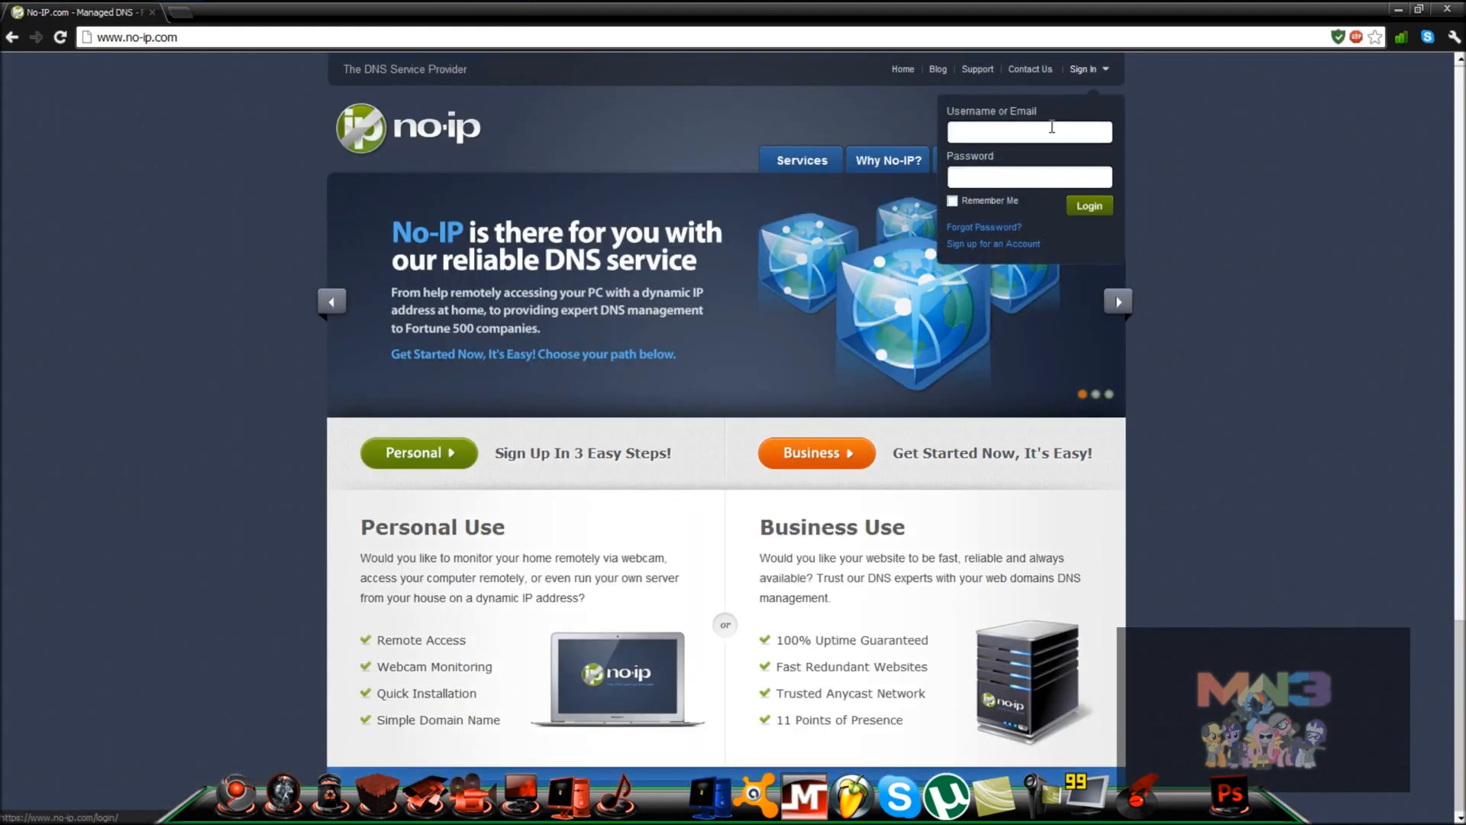
{"action": "mouse_move", "coordinate": [993, 244]}
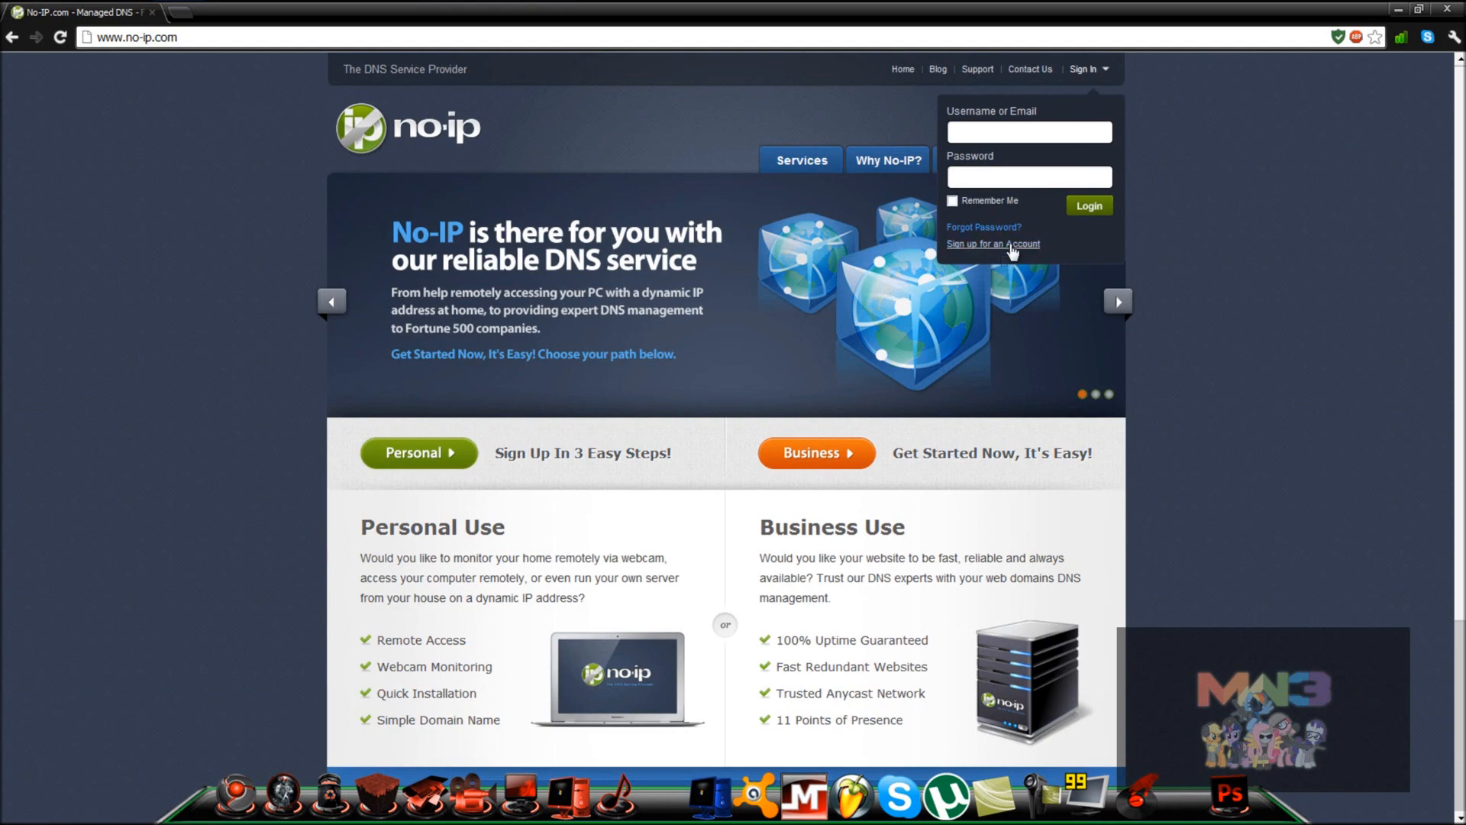
{"action": "left_click", "coordinate": [993, 245]}
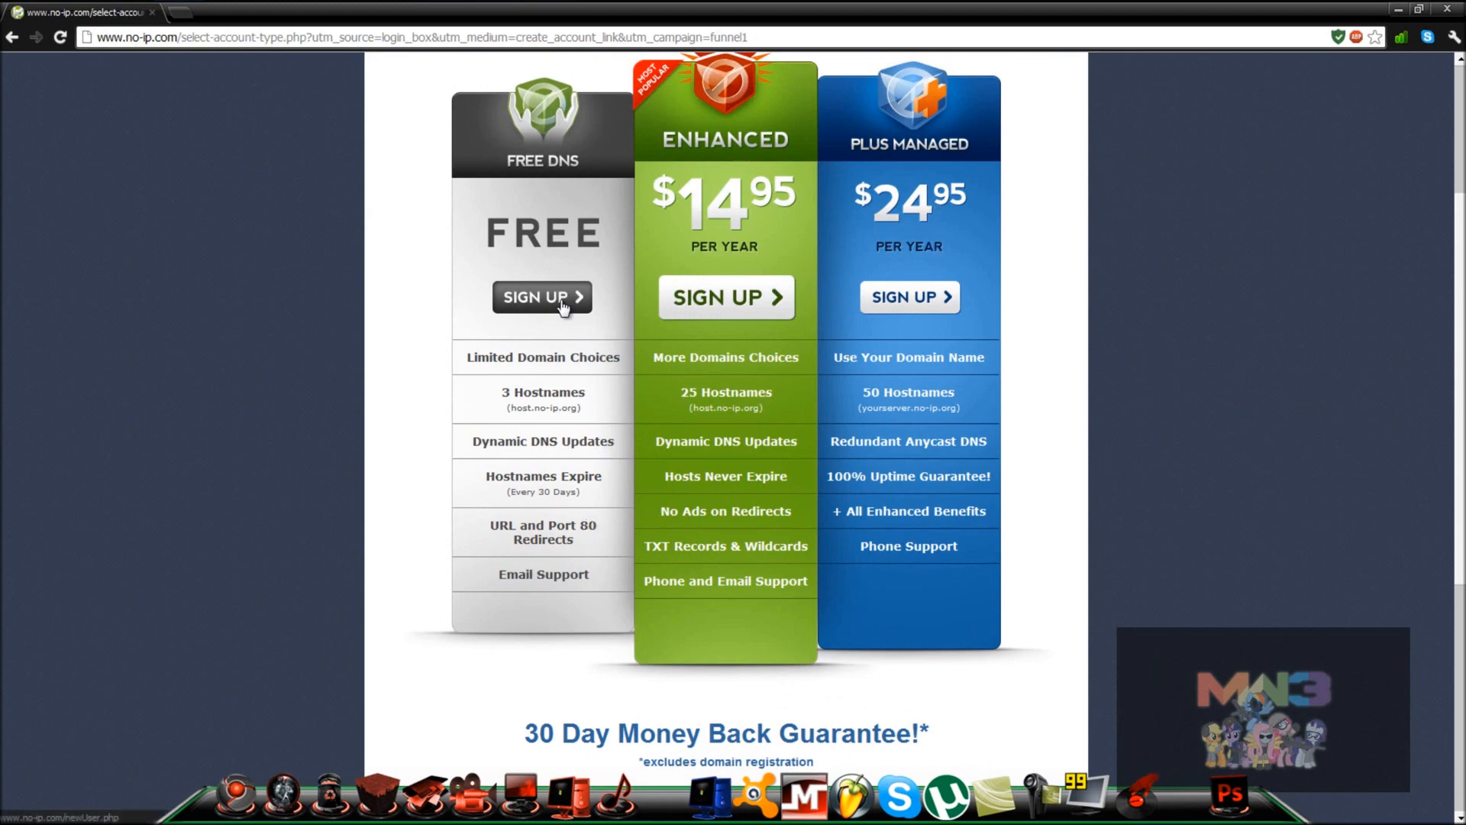
Step: Choose the Free DNS plan and review the sign-up form down to the Terms of Service
{"action": "left_click", "coordinate": [541, 298]}
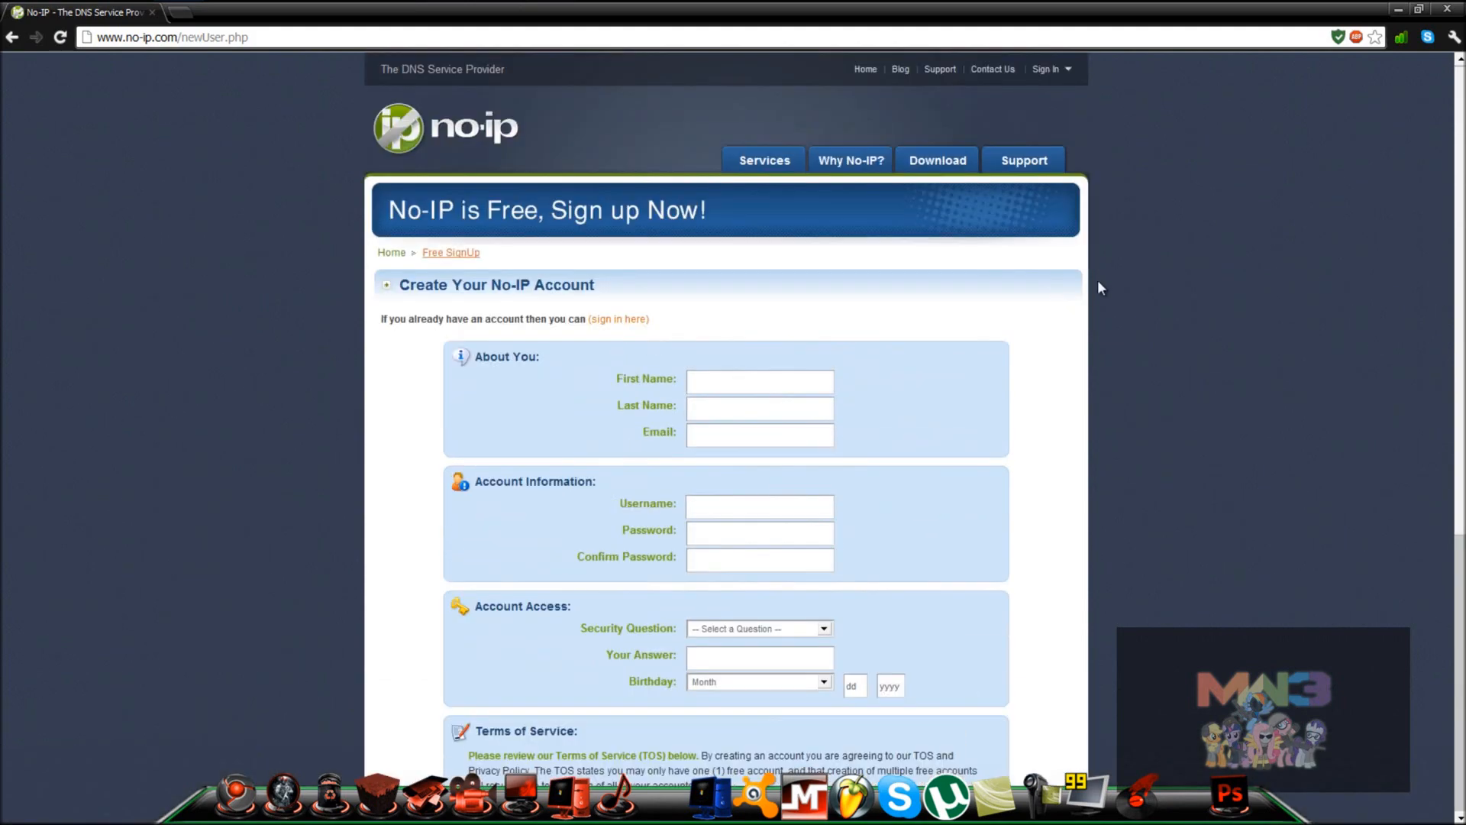
{"action": "mouse_move", "coordinate": [1339, 37]}
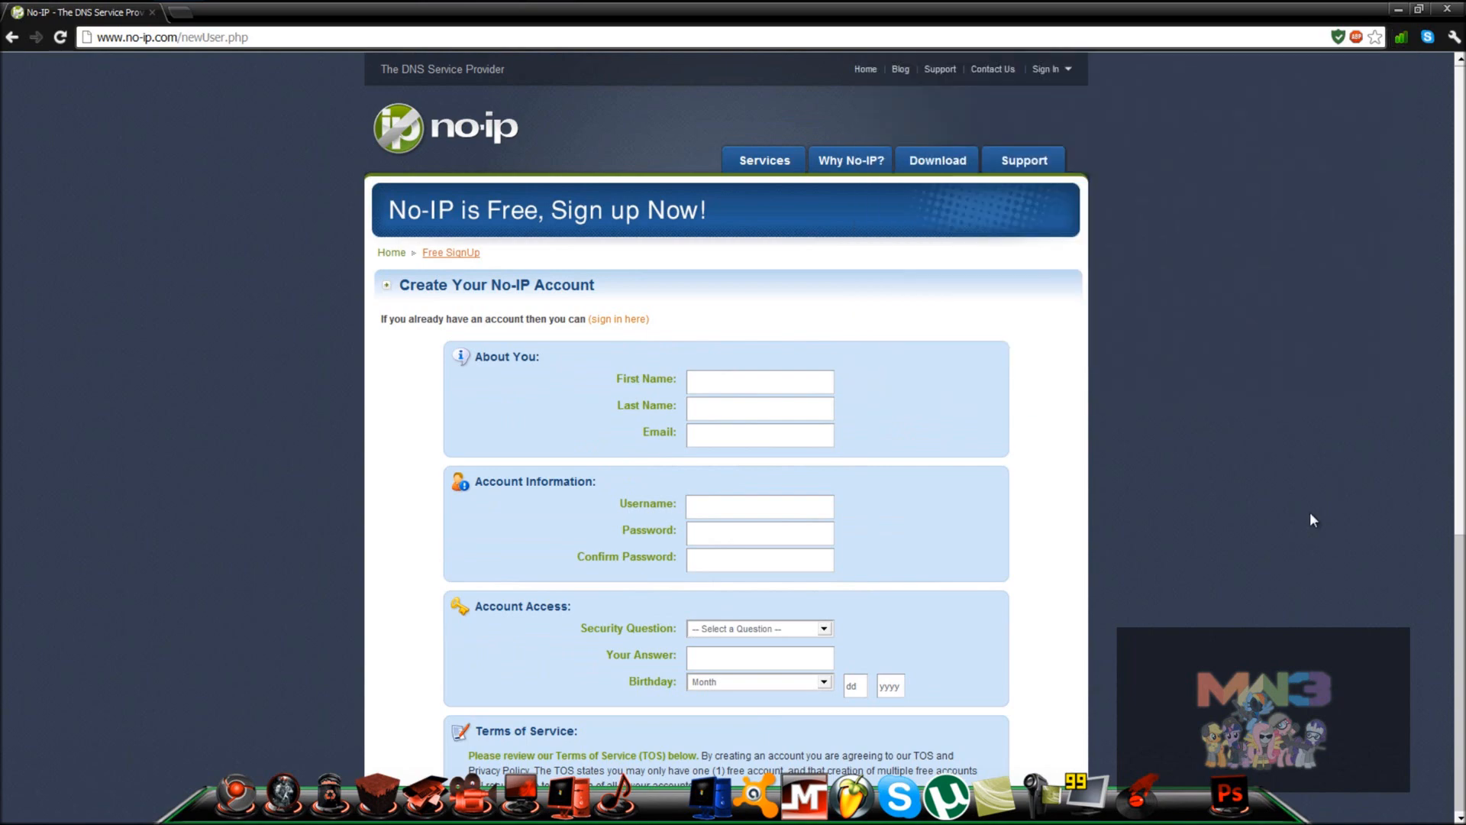
{"action": "scroll", "scroll_direction": "down", "scroll_amount": 3}
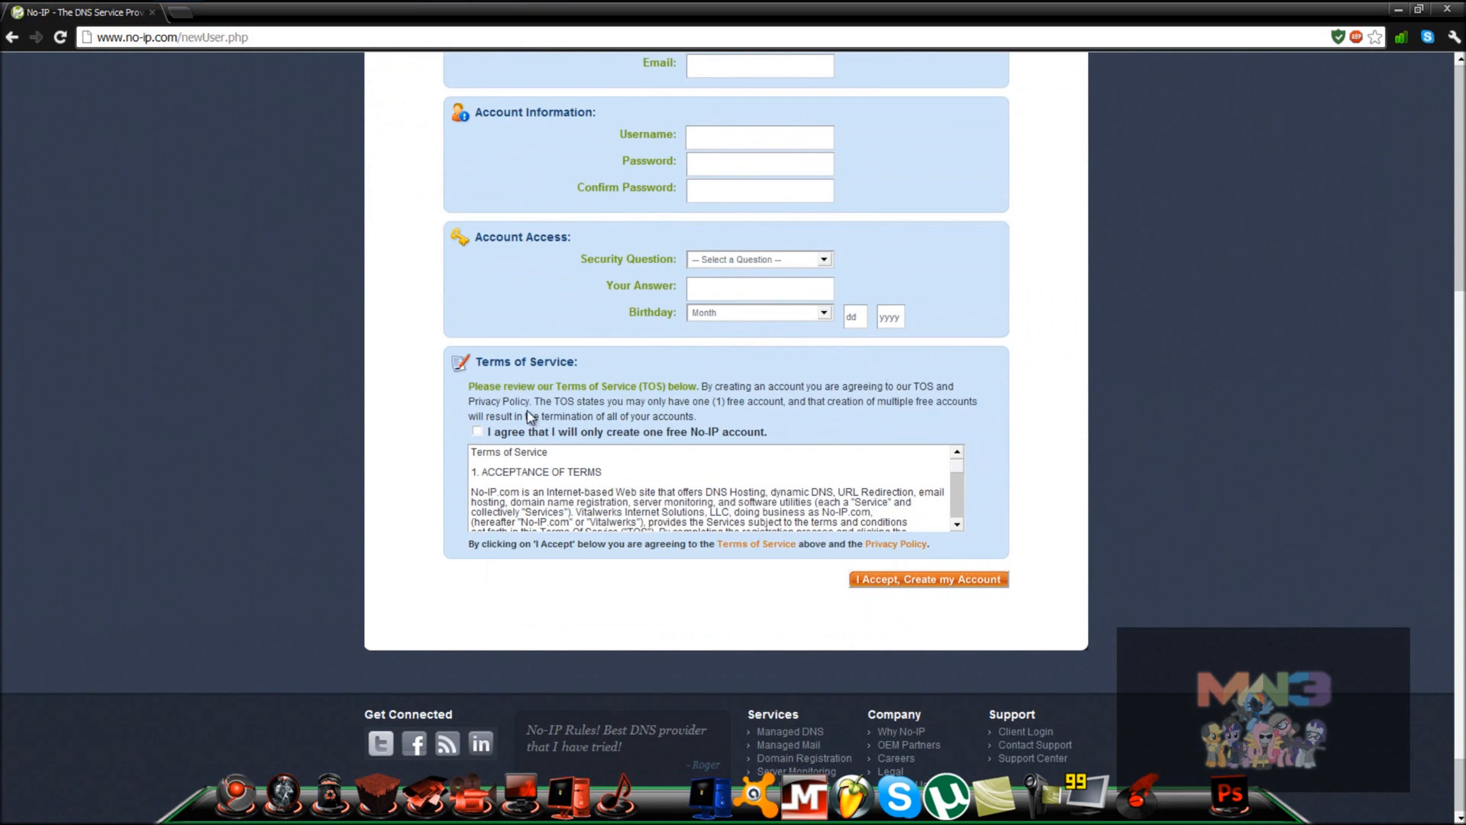
{"action": "left_click", "coordinate": [477, 431]}
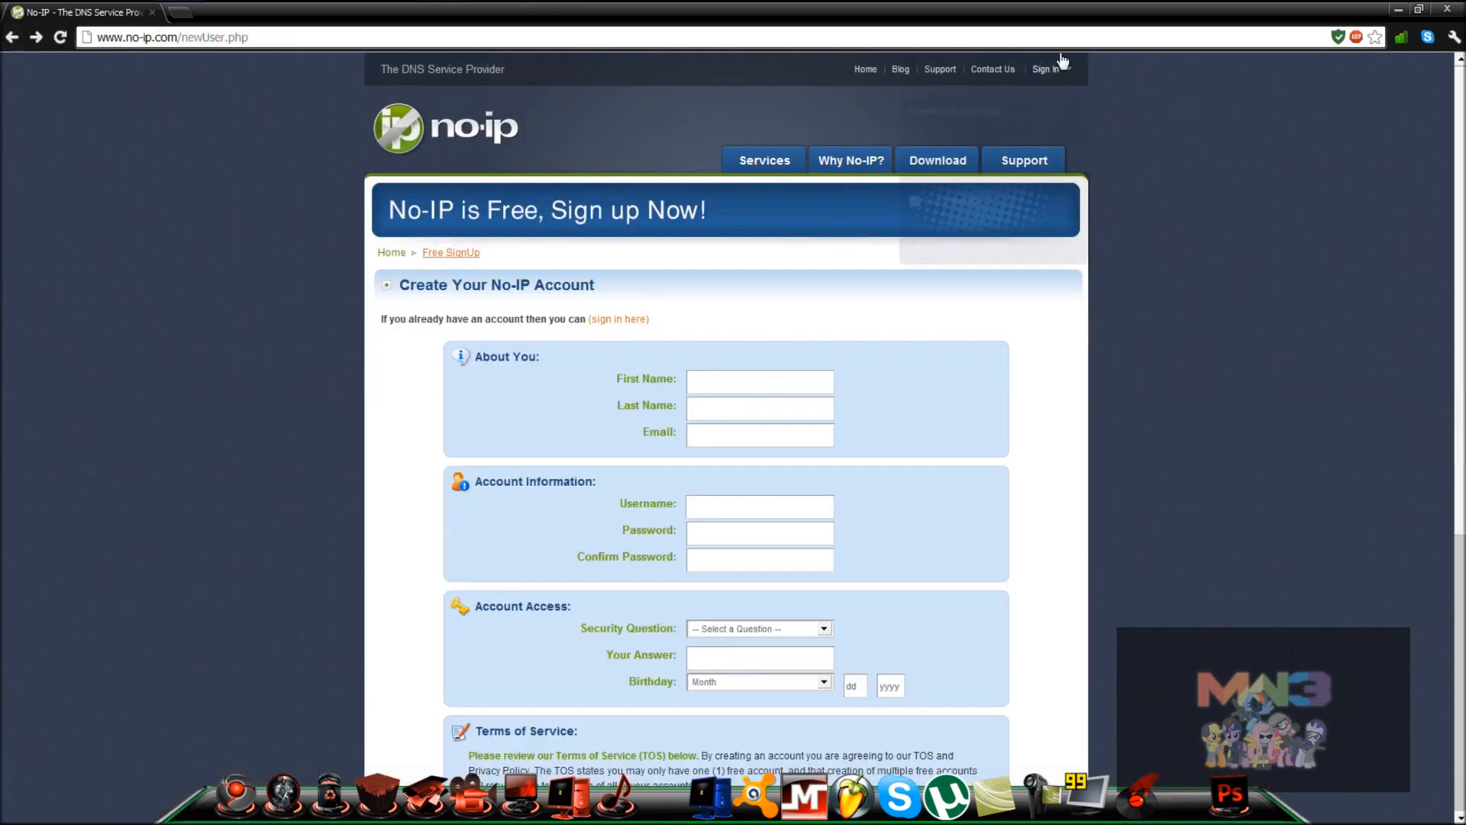
Step: Log in with the saved username suggestion beginning 'Dubste' and its password
{"action": "left_click", "coordinate": [1044, 68]}
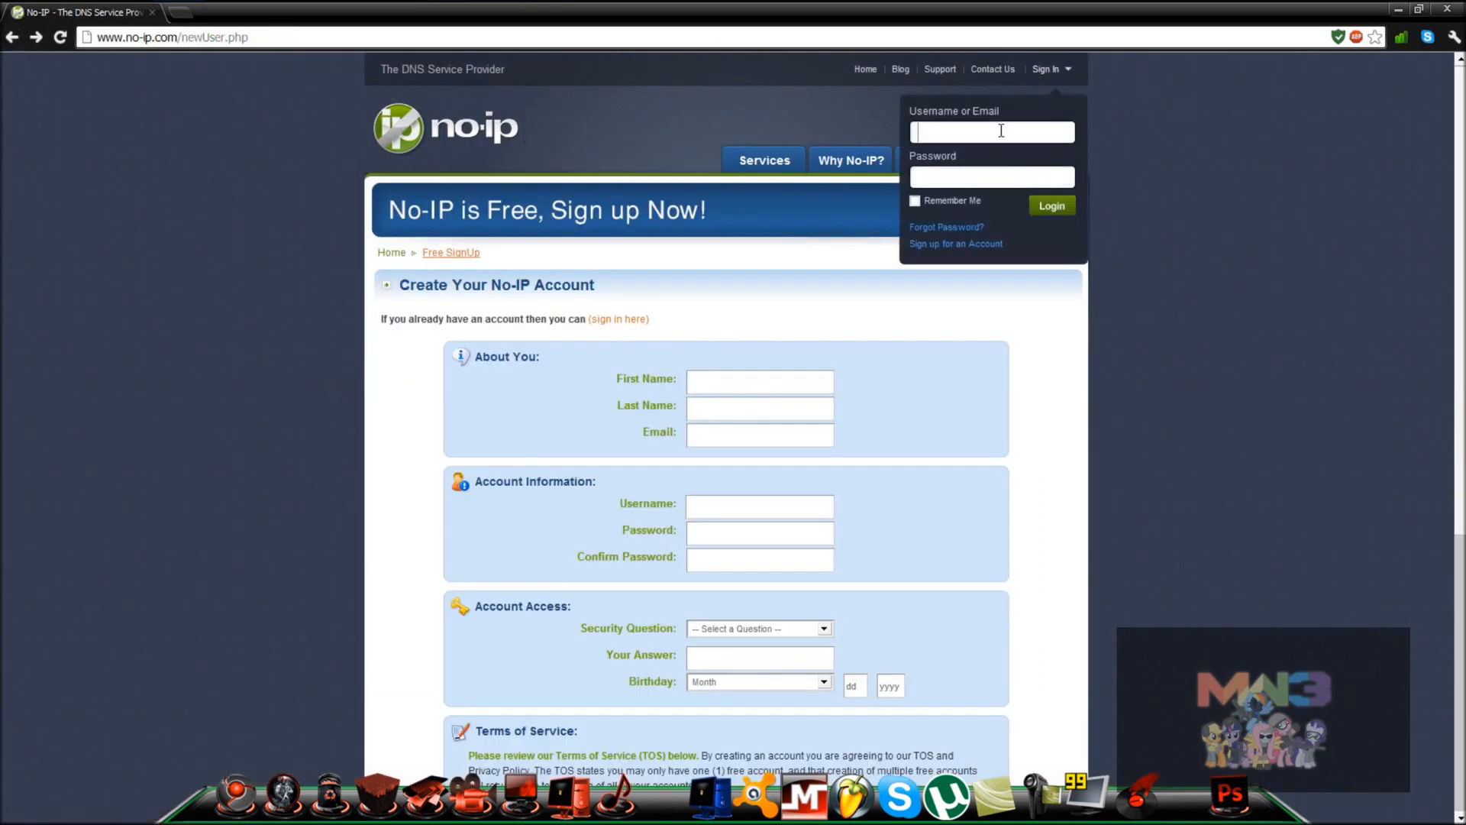
{"action": "type", "text": "D"}
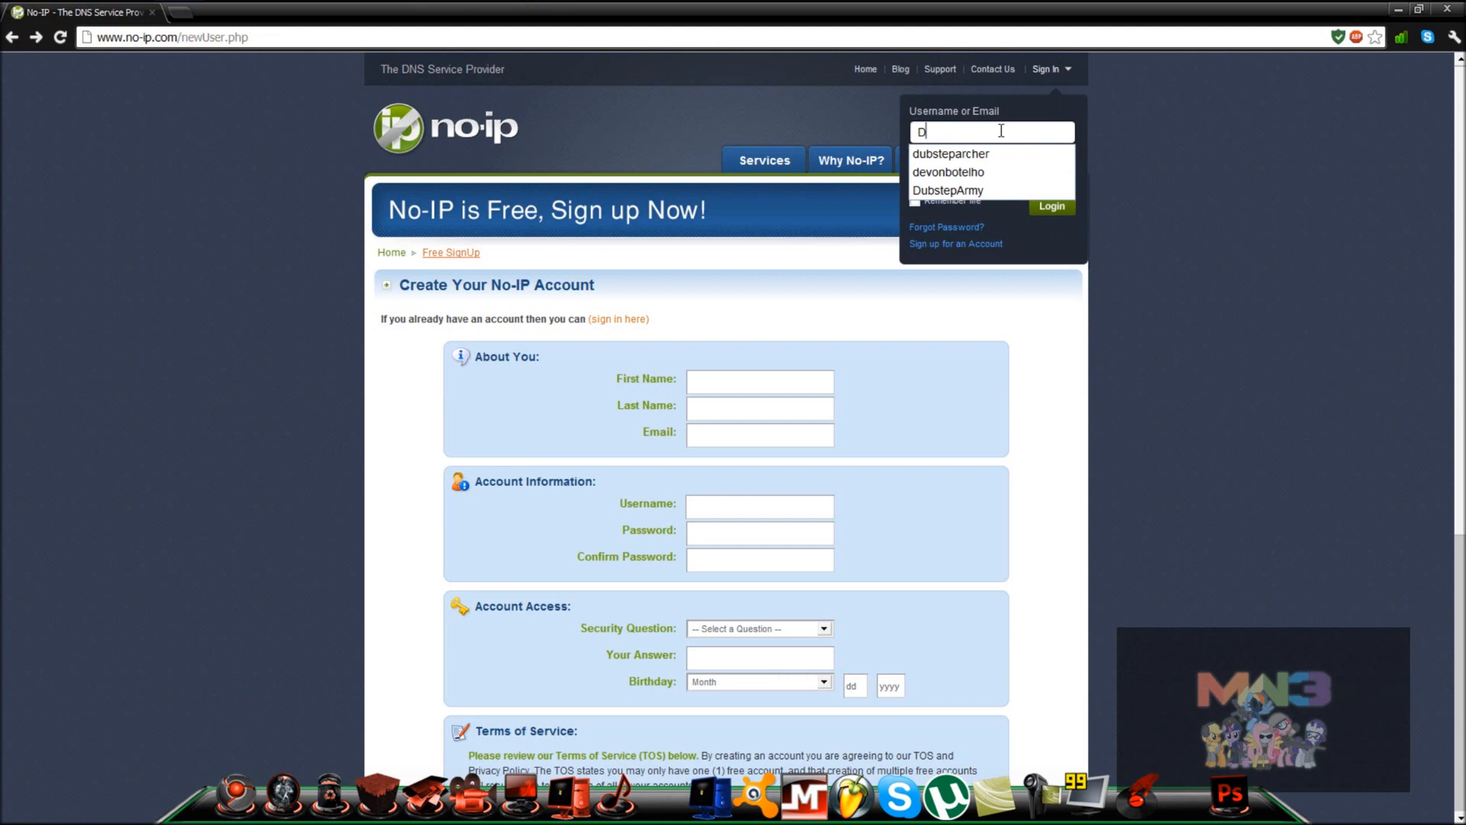
{"action": "type", "text": "ubste"}
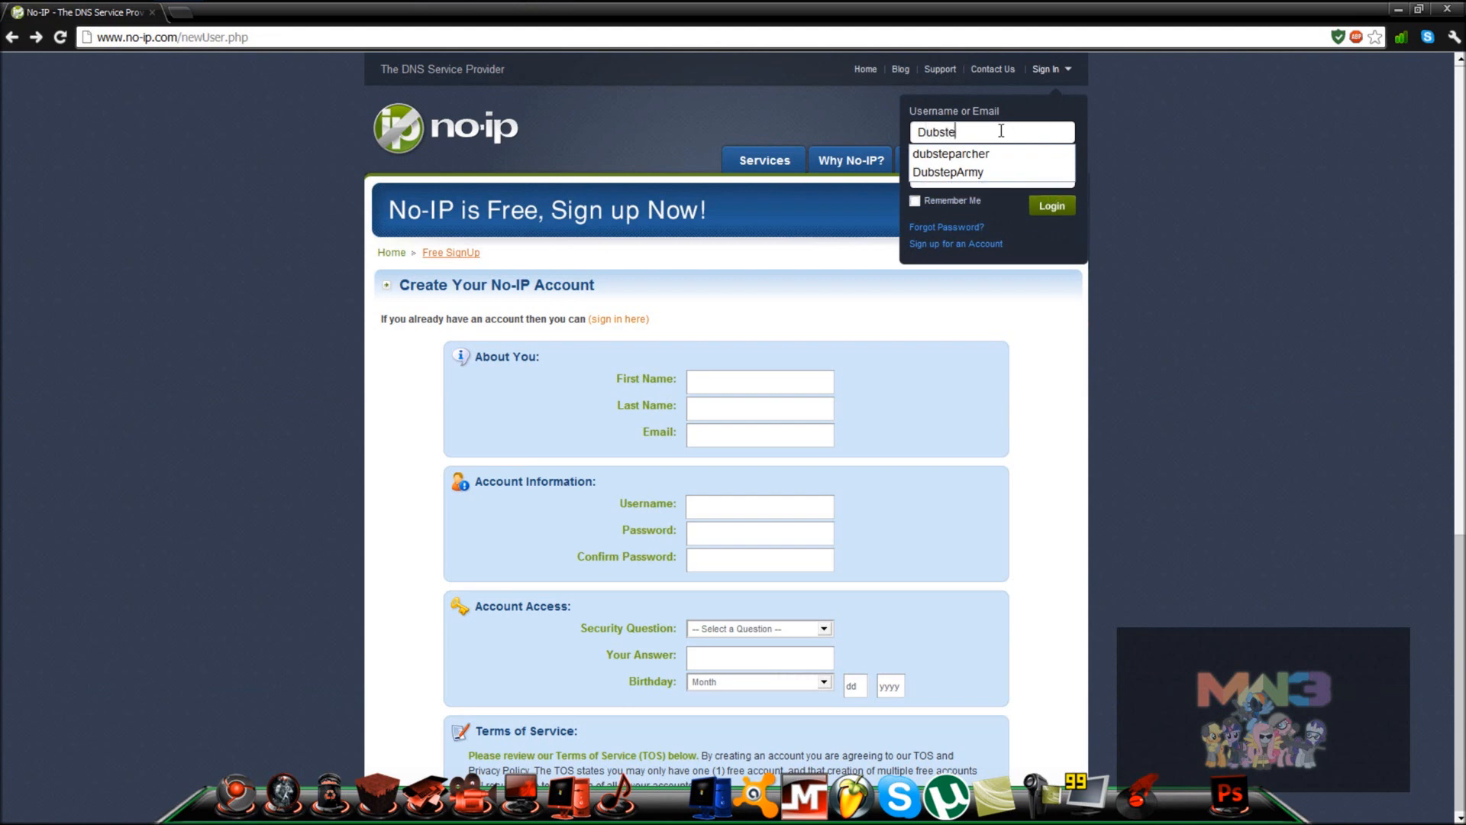
{"action": "left_click", "coordinate": [950, 153]}
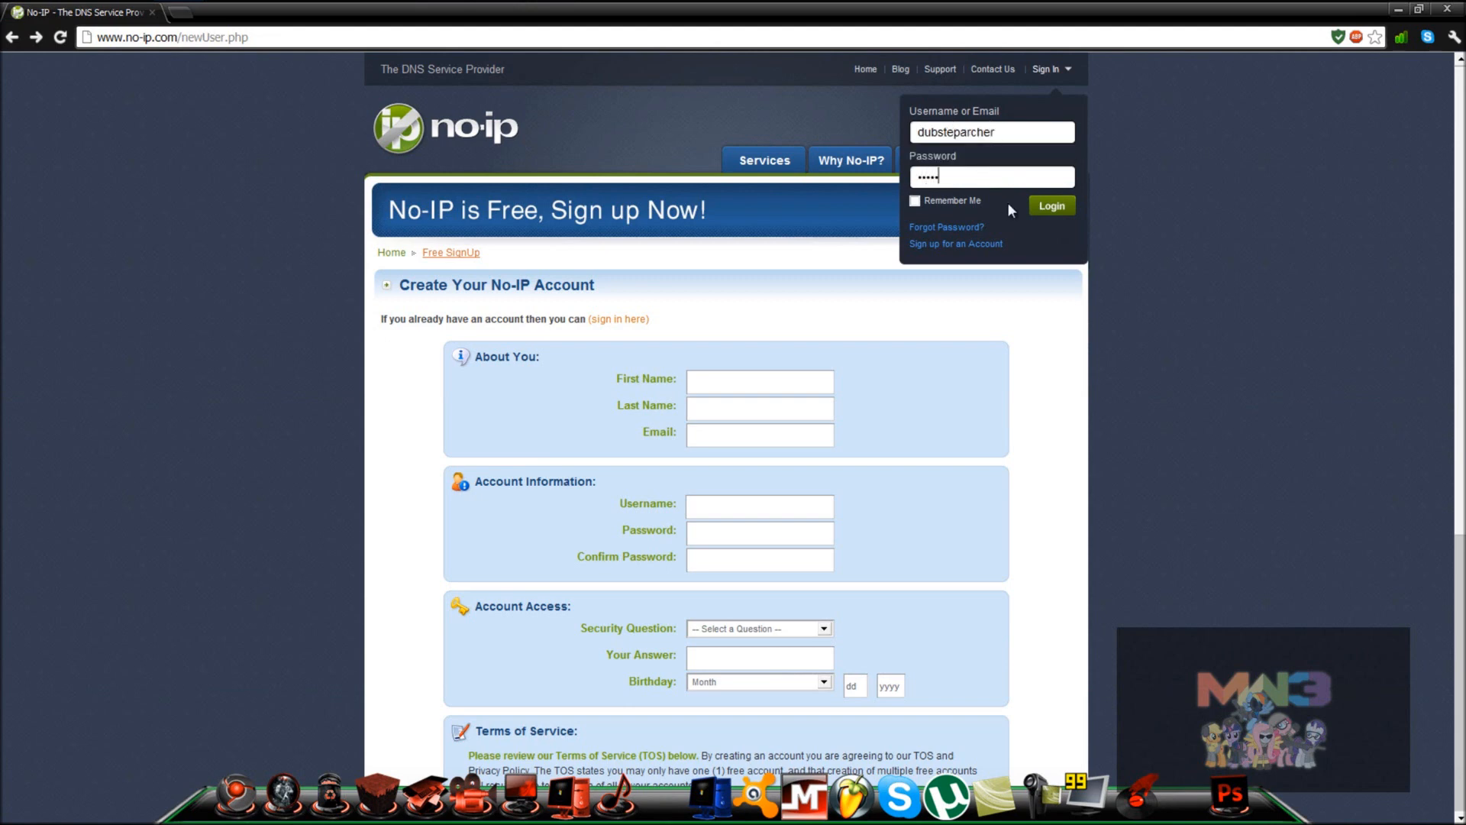
{"action": "left_click", "coordinate": [1051, 205]}
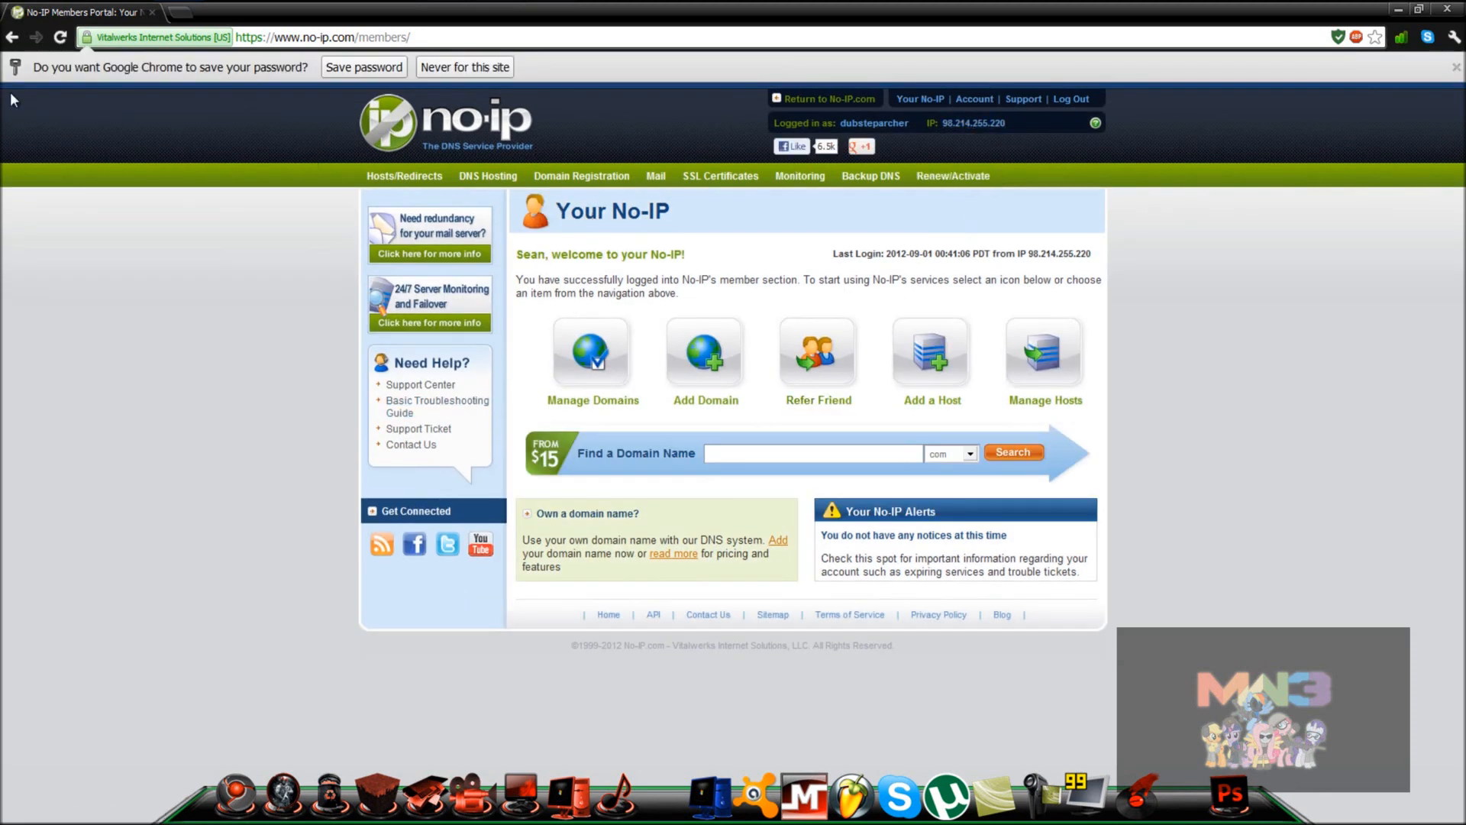
{"action": "mouse_move", "coordinate": [596, 199]}
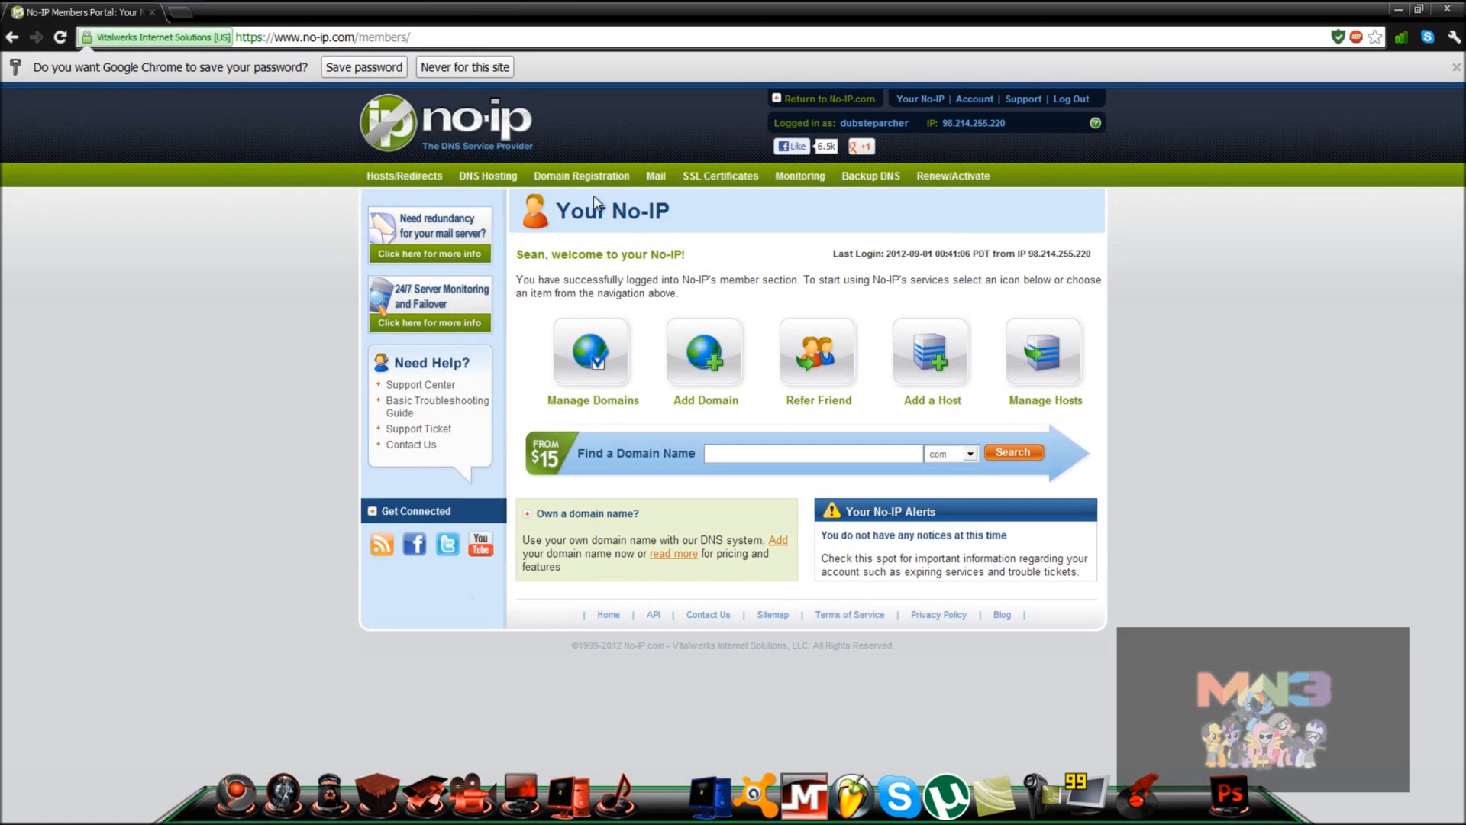
{"action": "mouse_move", "coordinate": [990, 150]}
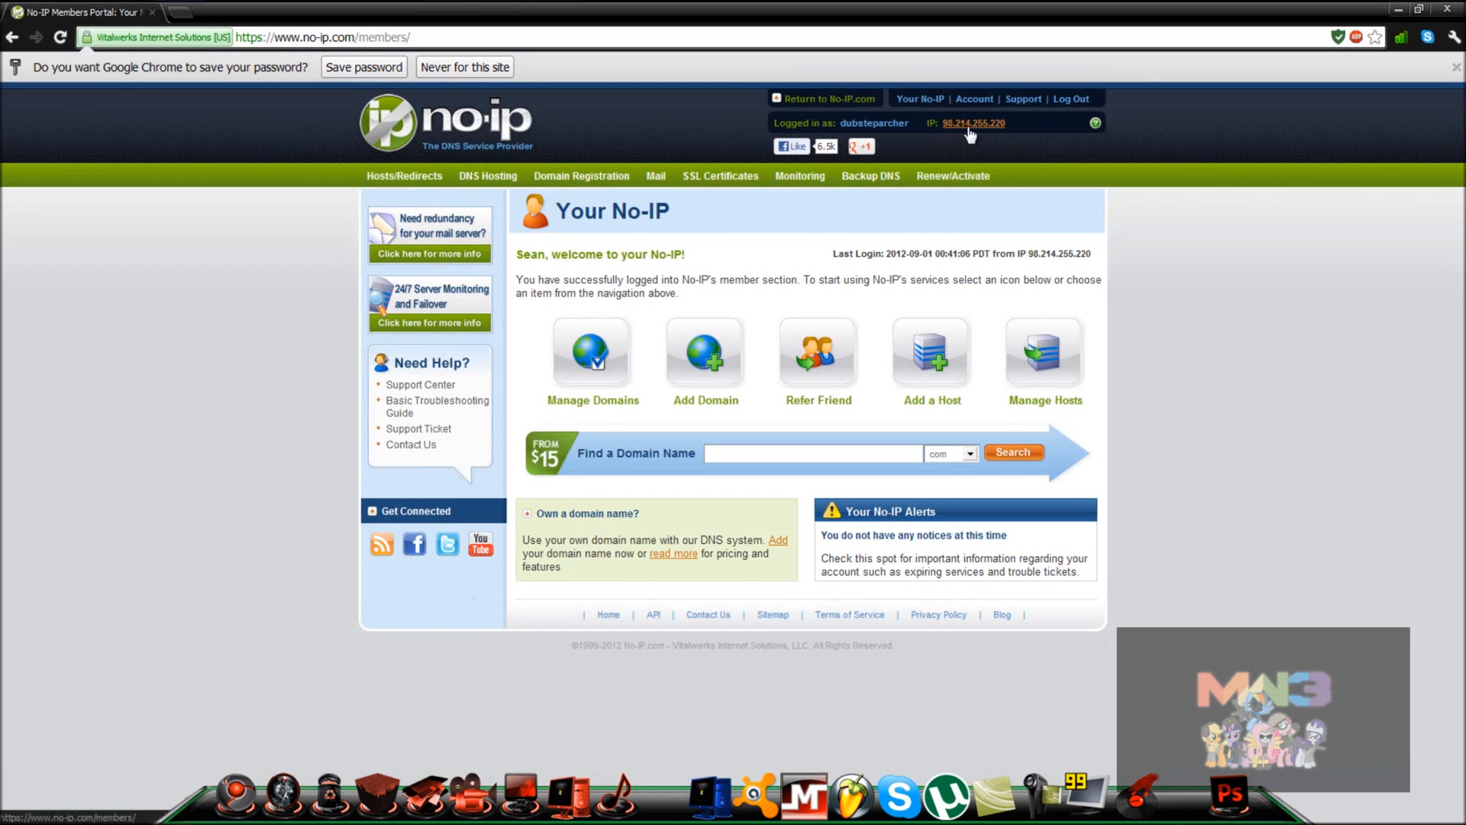
{"action": "mouse_move", "coordinate": [984, 136]}
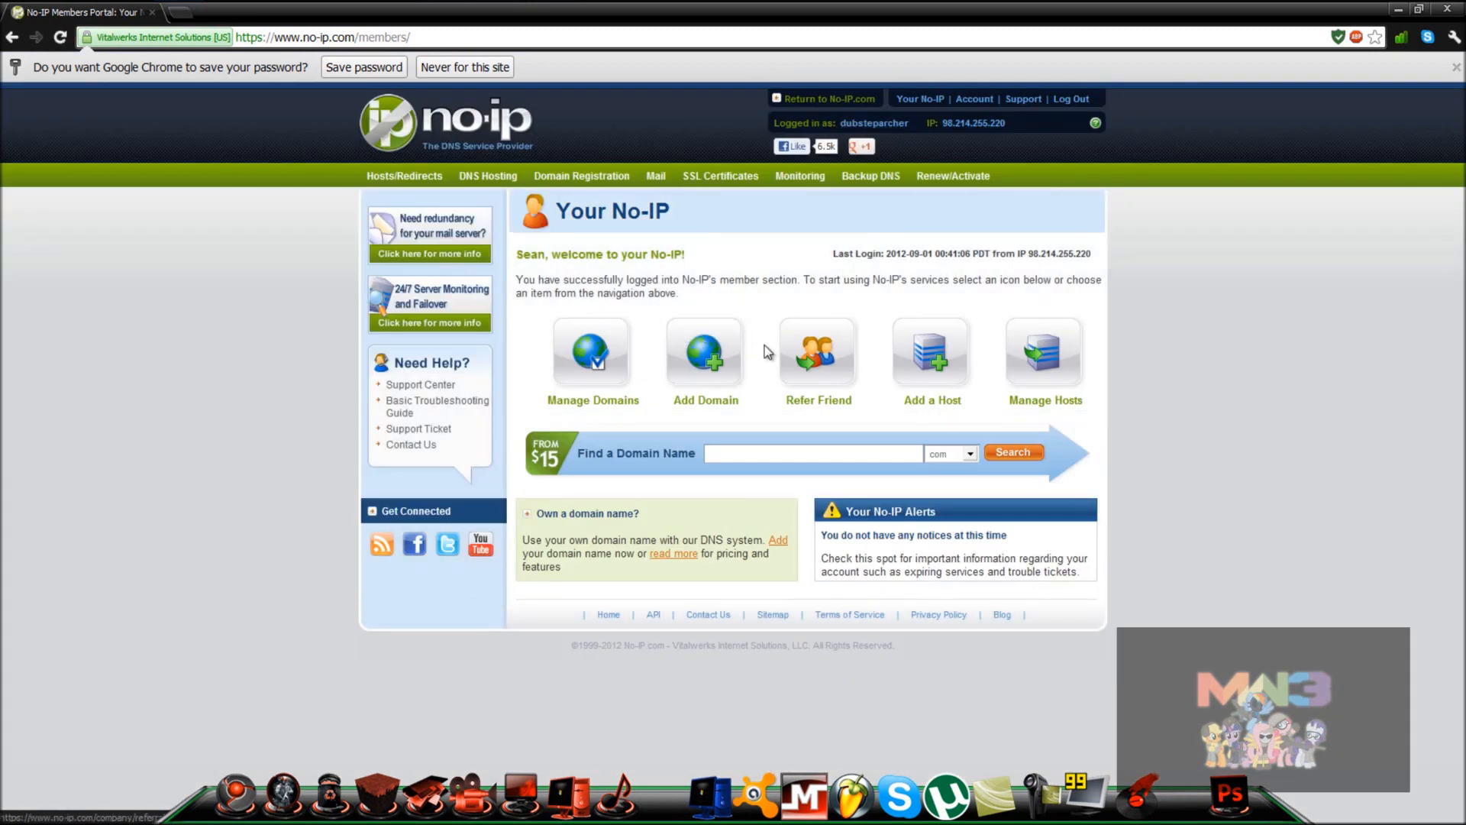
Step: Go to the Add Domain Registration page from the member home
{"action": "left_click", "coordinate": [704, 352]}
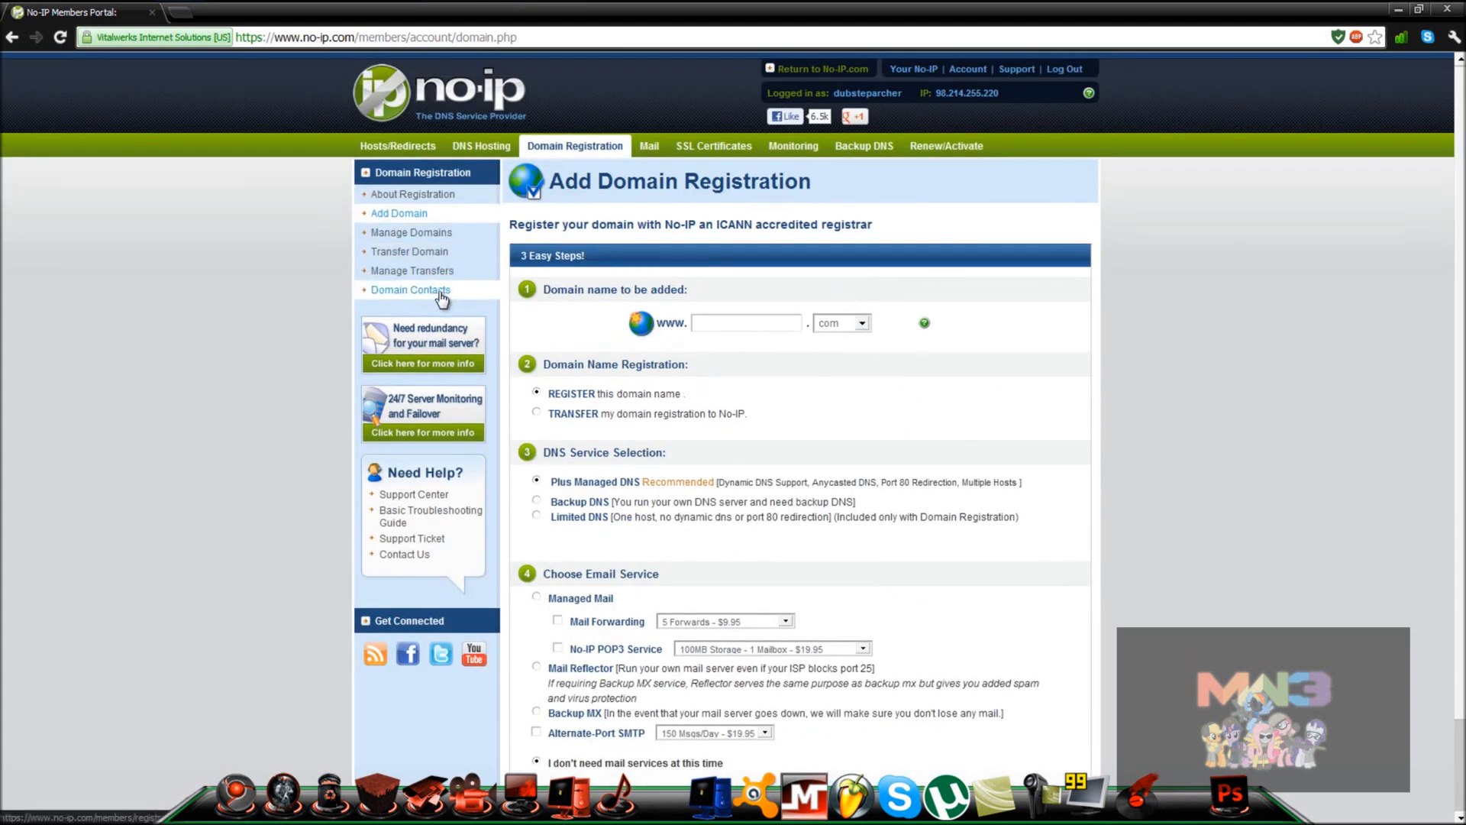
{"action": "mouse_move", "coordinate": [643, 150]}
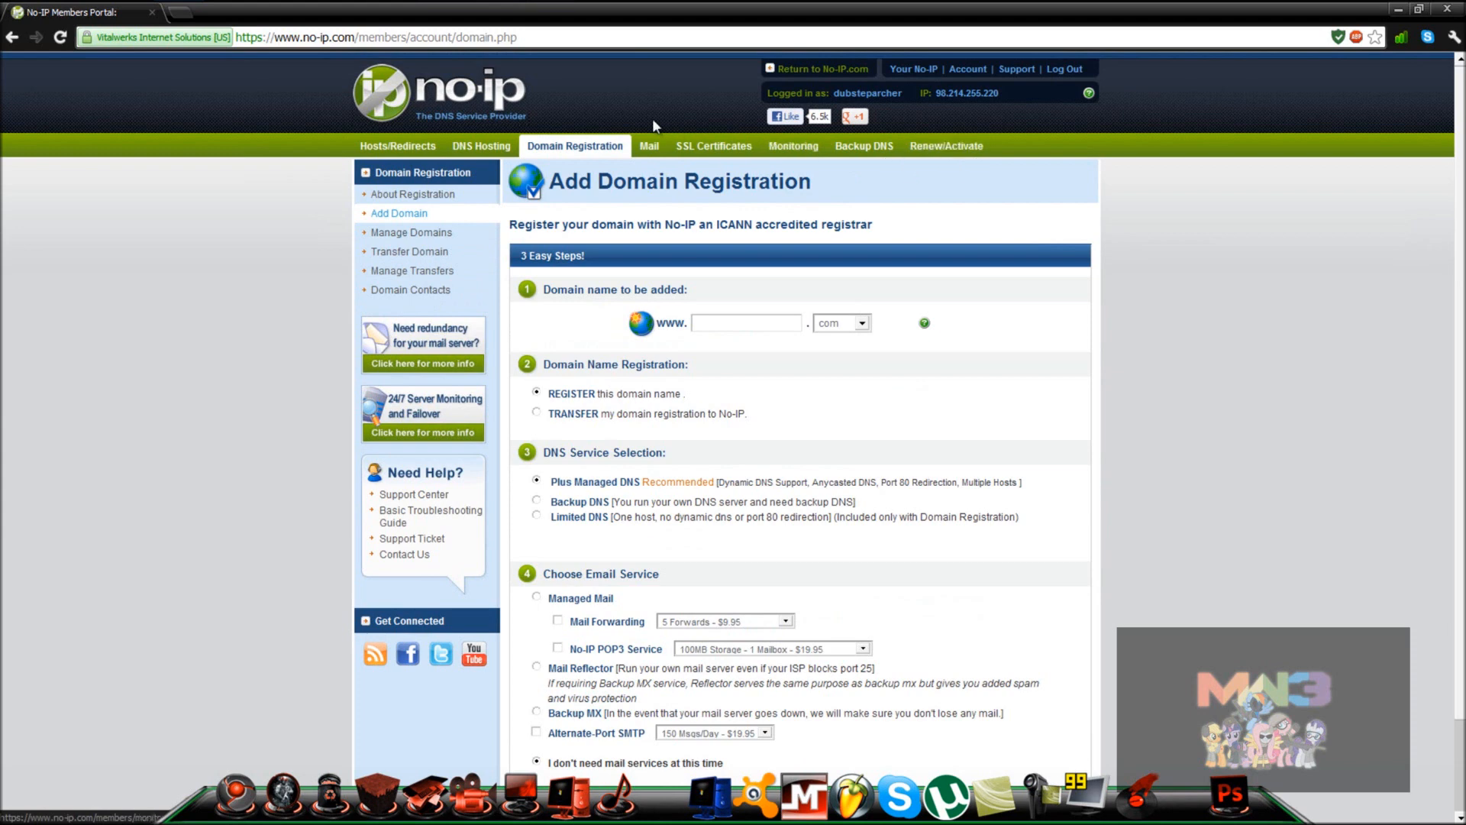
Step: View Manage Hosts with its two no-ip.org hosts and start adding a new host
{"action": "left_click", "coordinate": [397, 147]}
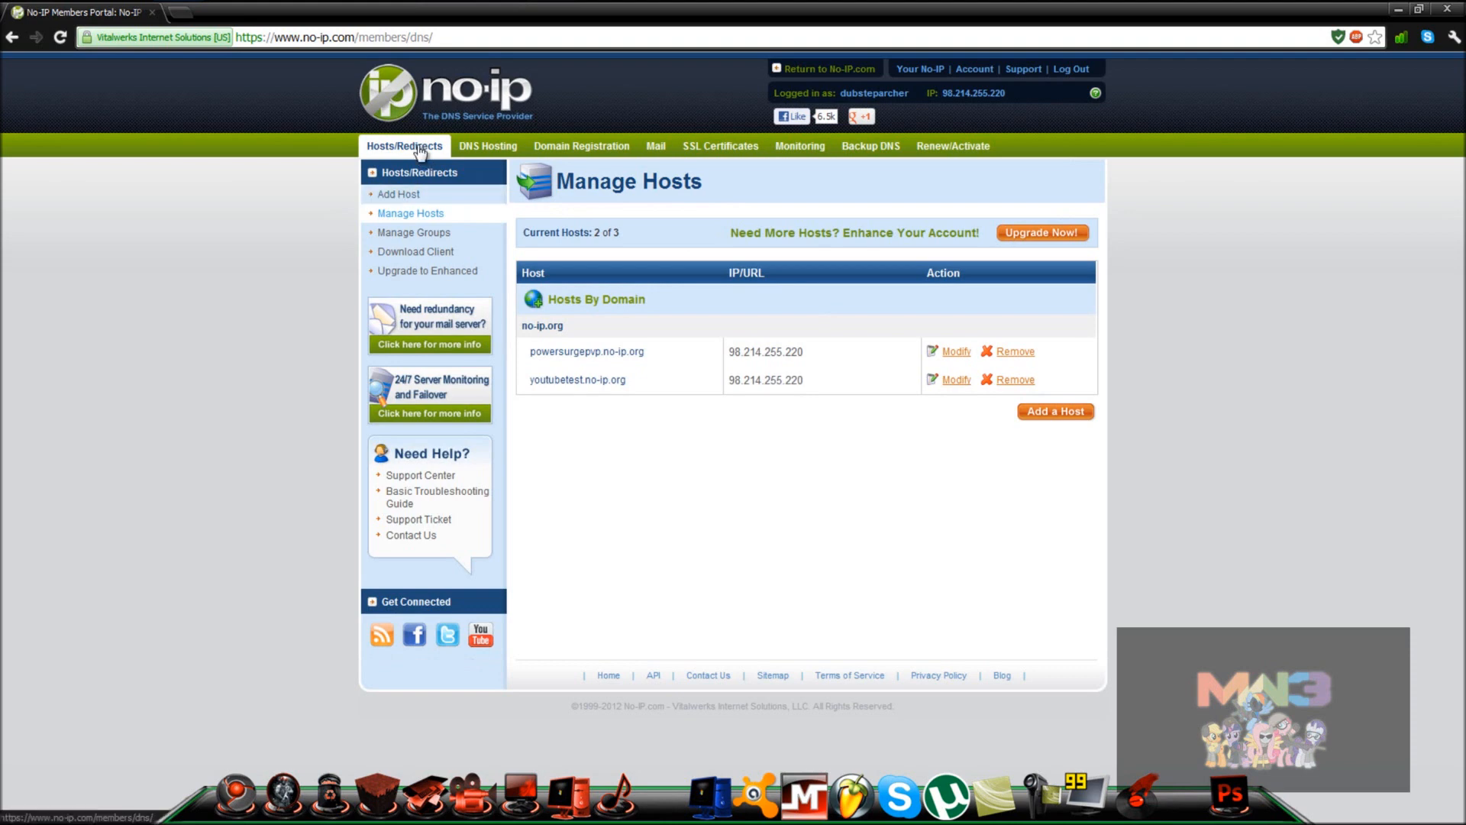
{"action": "mouse_move", "coordinate": [389, 150]}
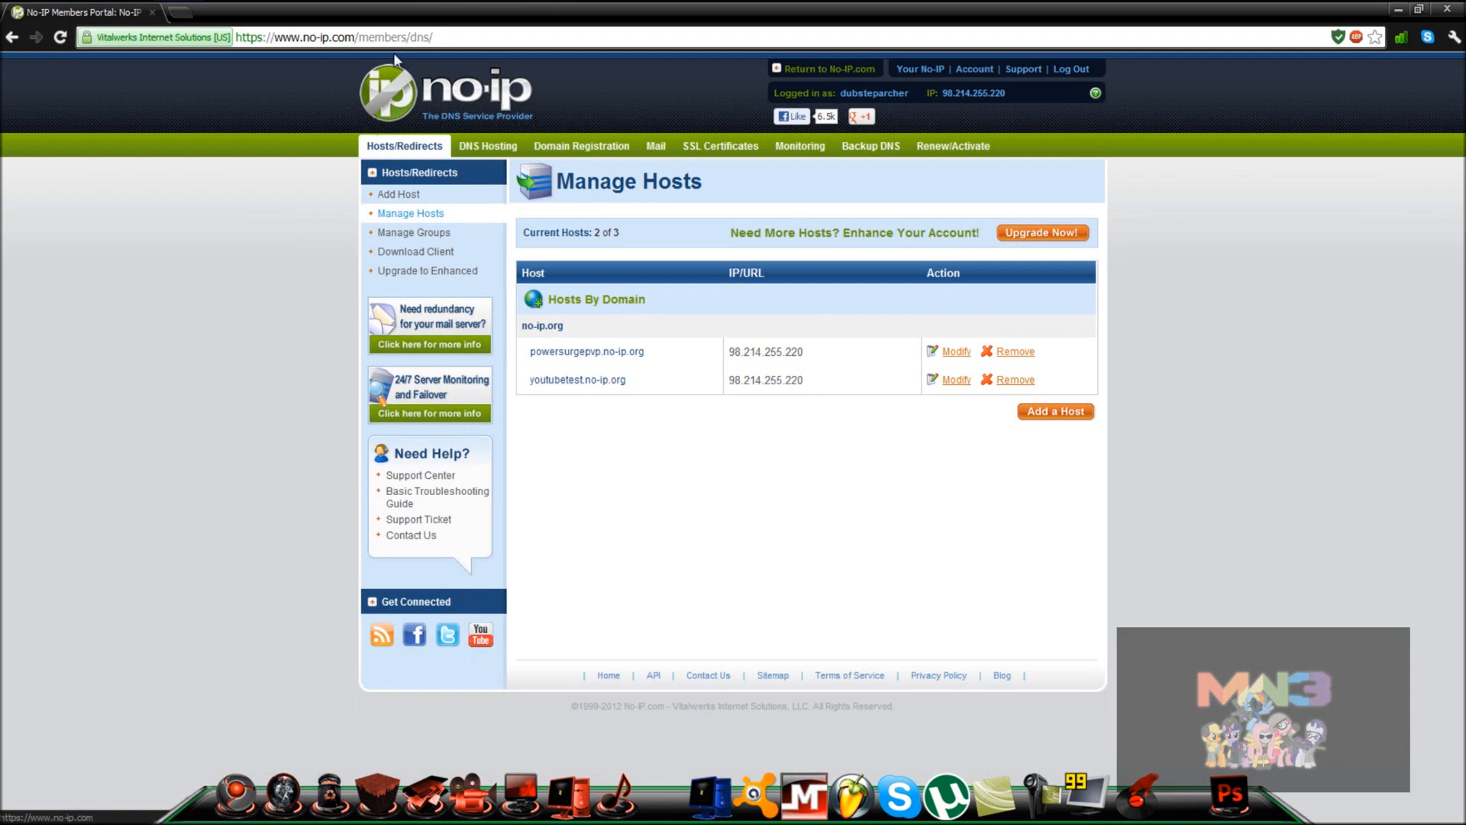
{"action": "mouse_move", "coordinate": [551, 241]}
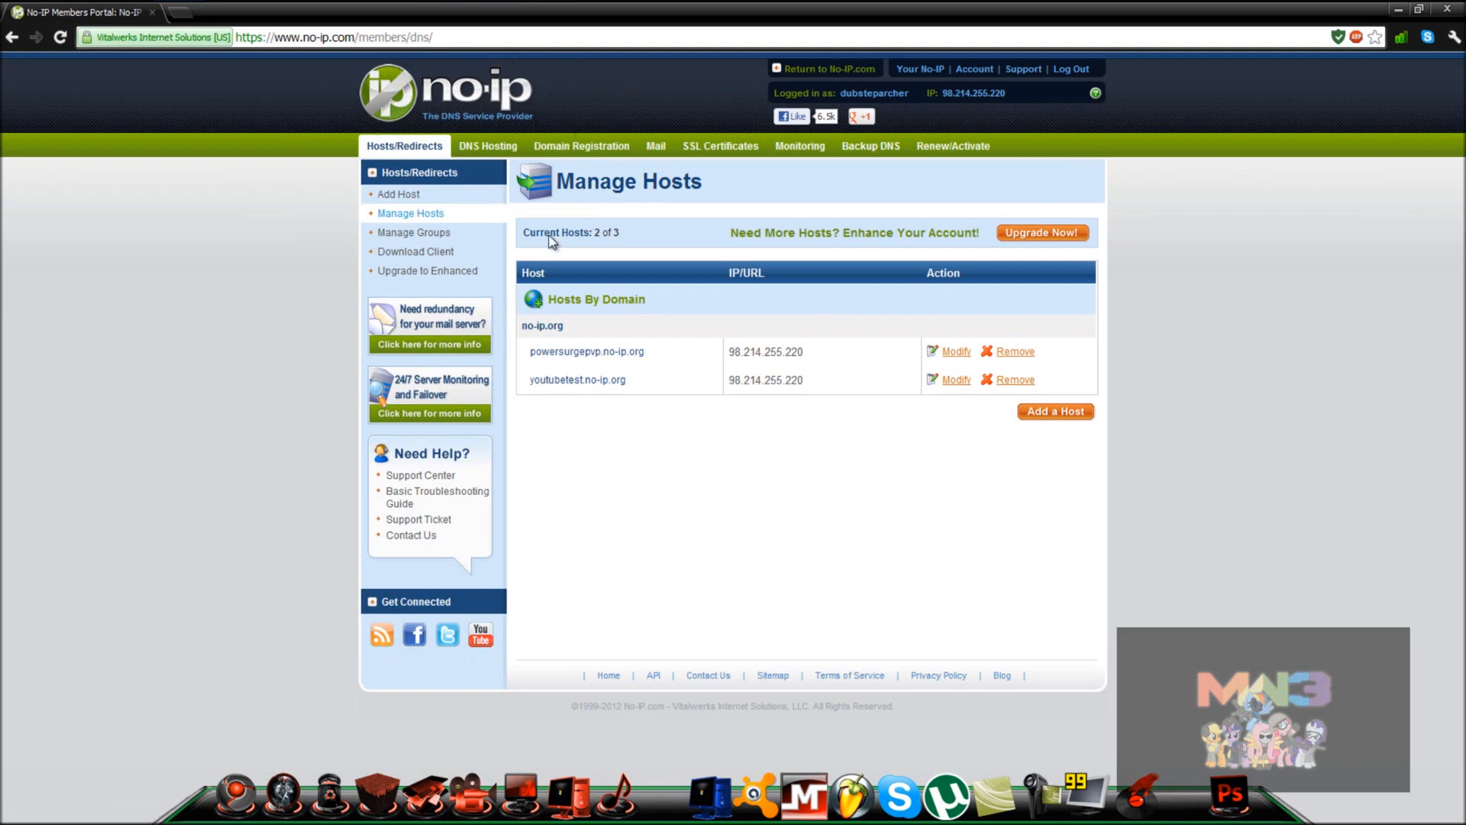
{"action": "left_click", "coordinate": [399, 194]}
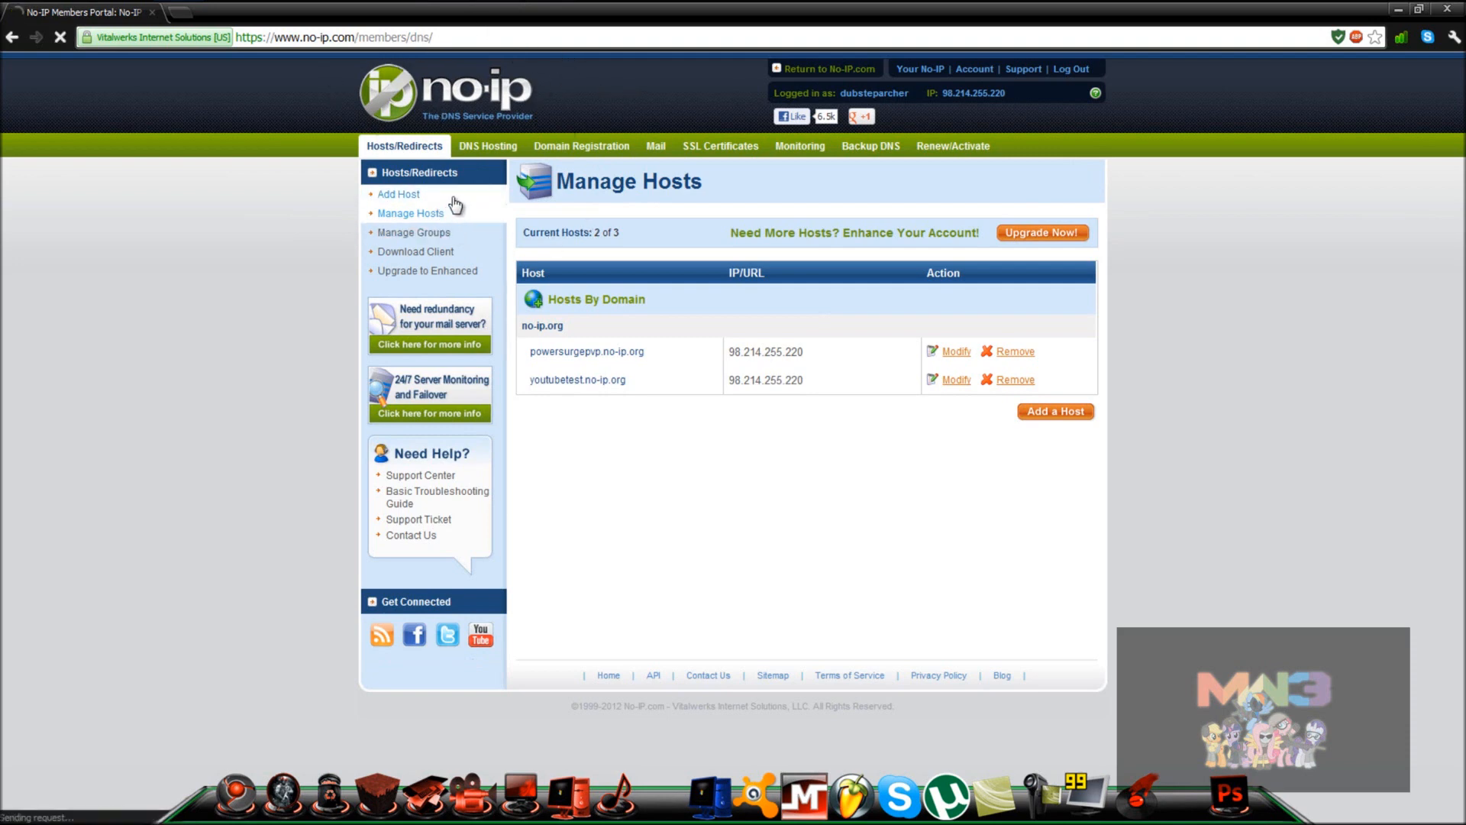
Step: Enter hostname 'tests' and choose no-ip.org as its domain from the list
{"action": "left_click", "coordinate": [398, 194]}
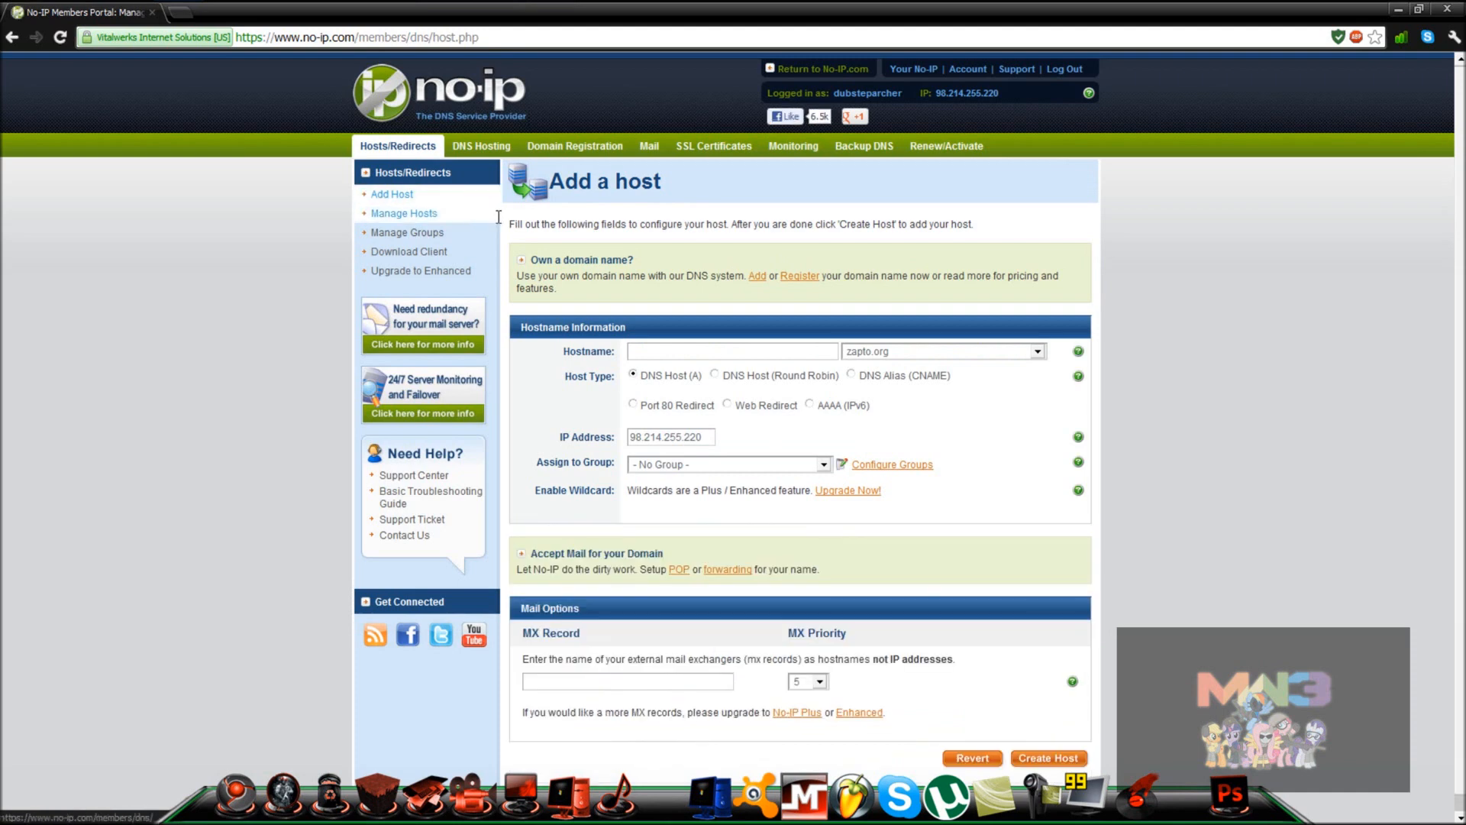
{"action": "left_click", "coordinate": [732, 352]}
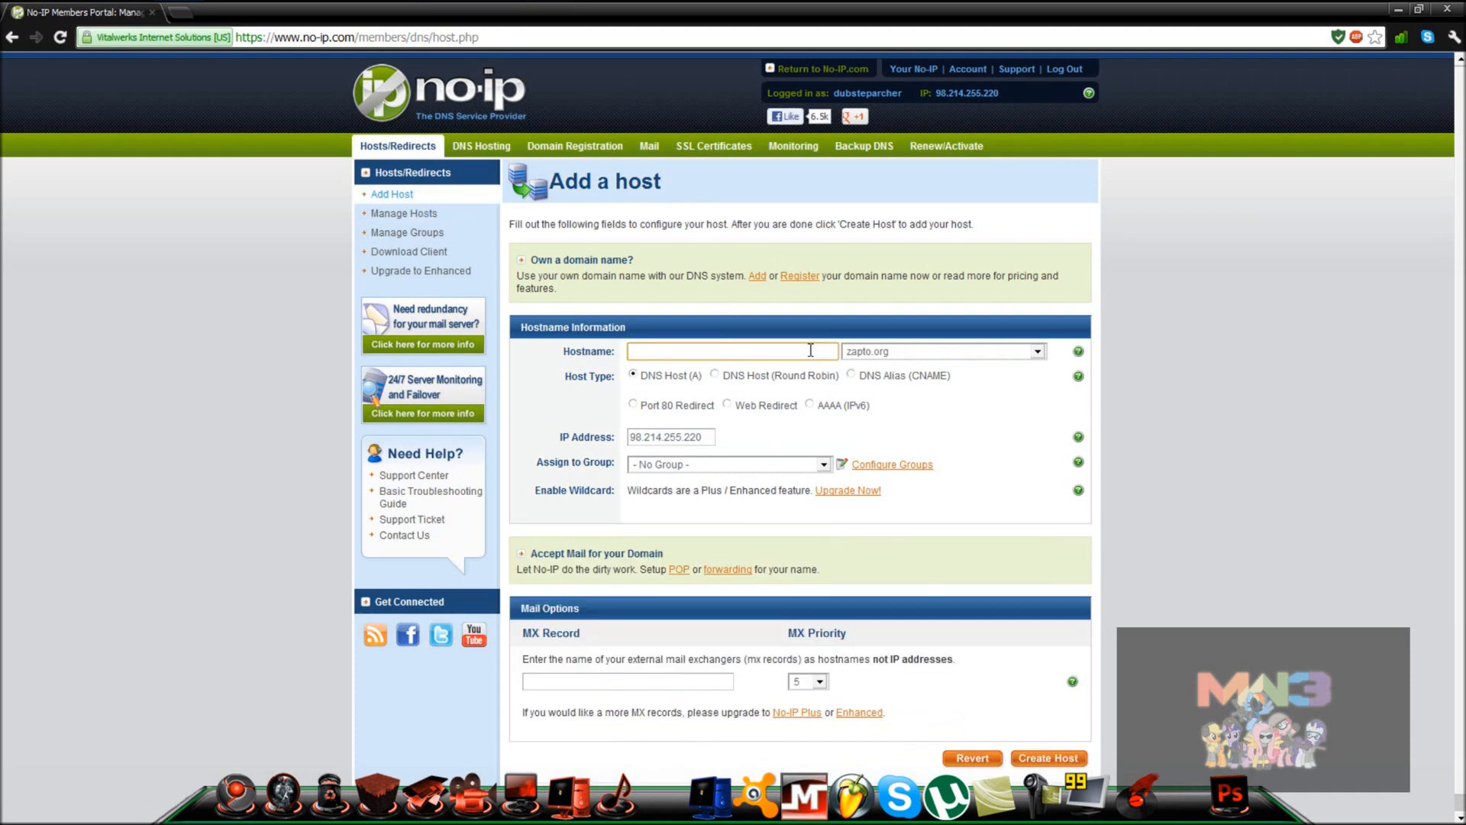
{"action": "type", "text": "tests"}
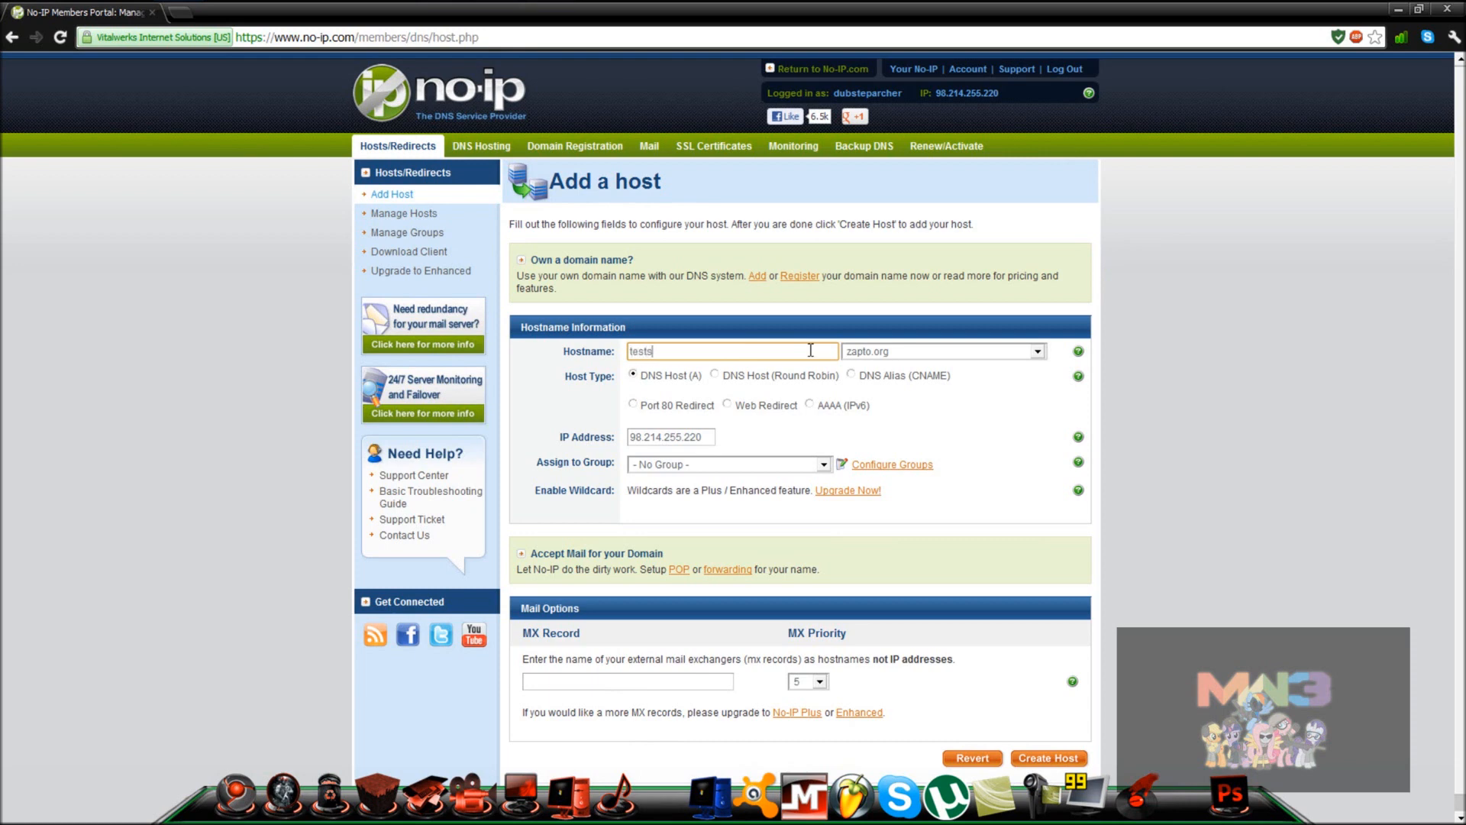
{"action": "left_click", "coordinate": [1036, 351]}
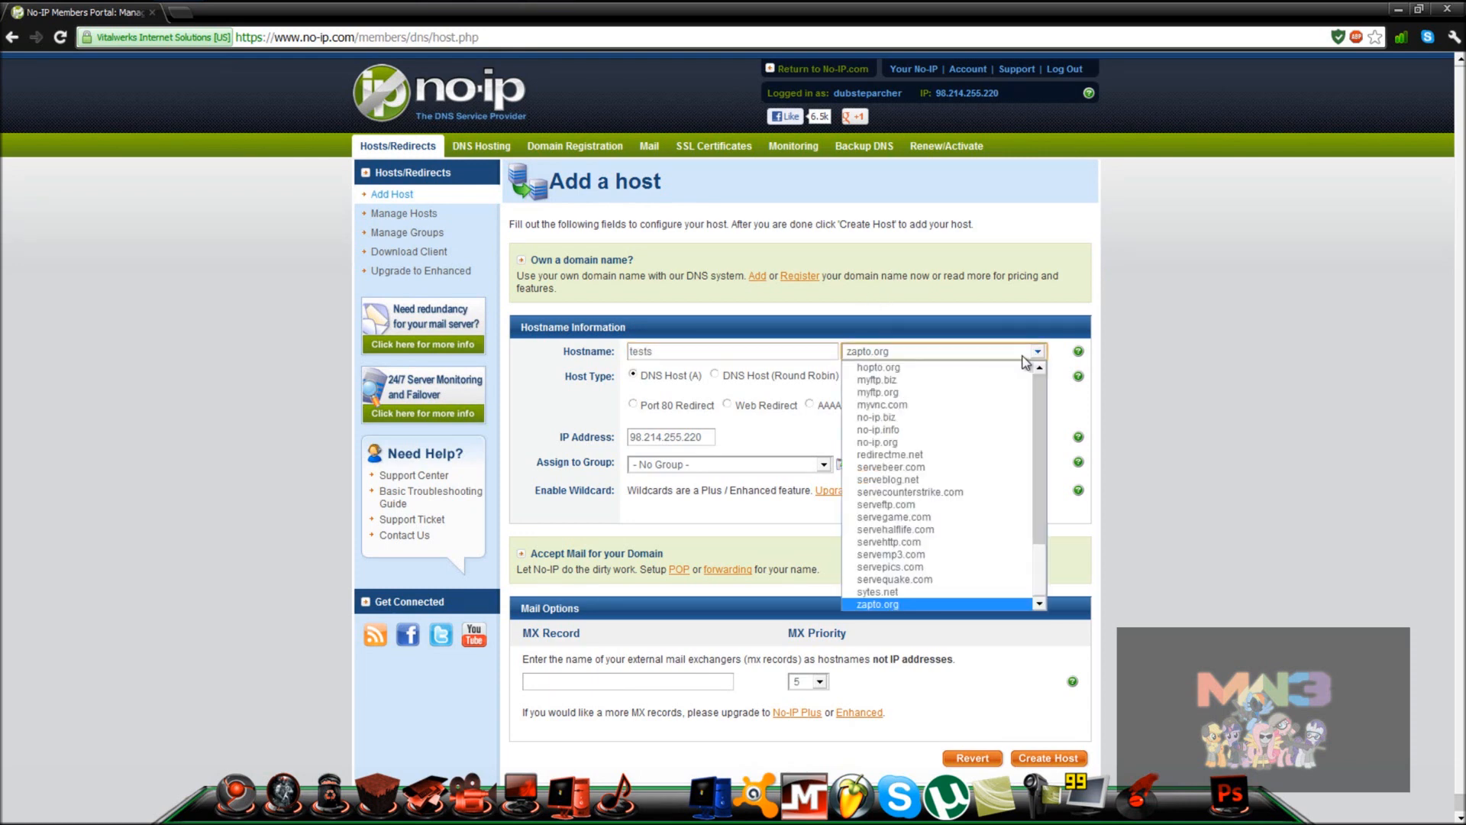
{"action": "scroll", "scroll_direction": "down", "scroll_amount": 3}
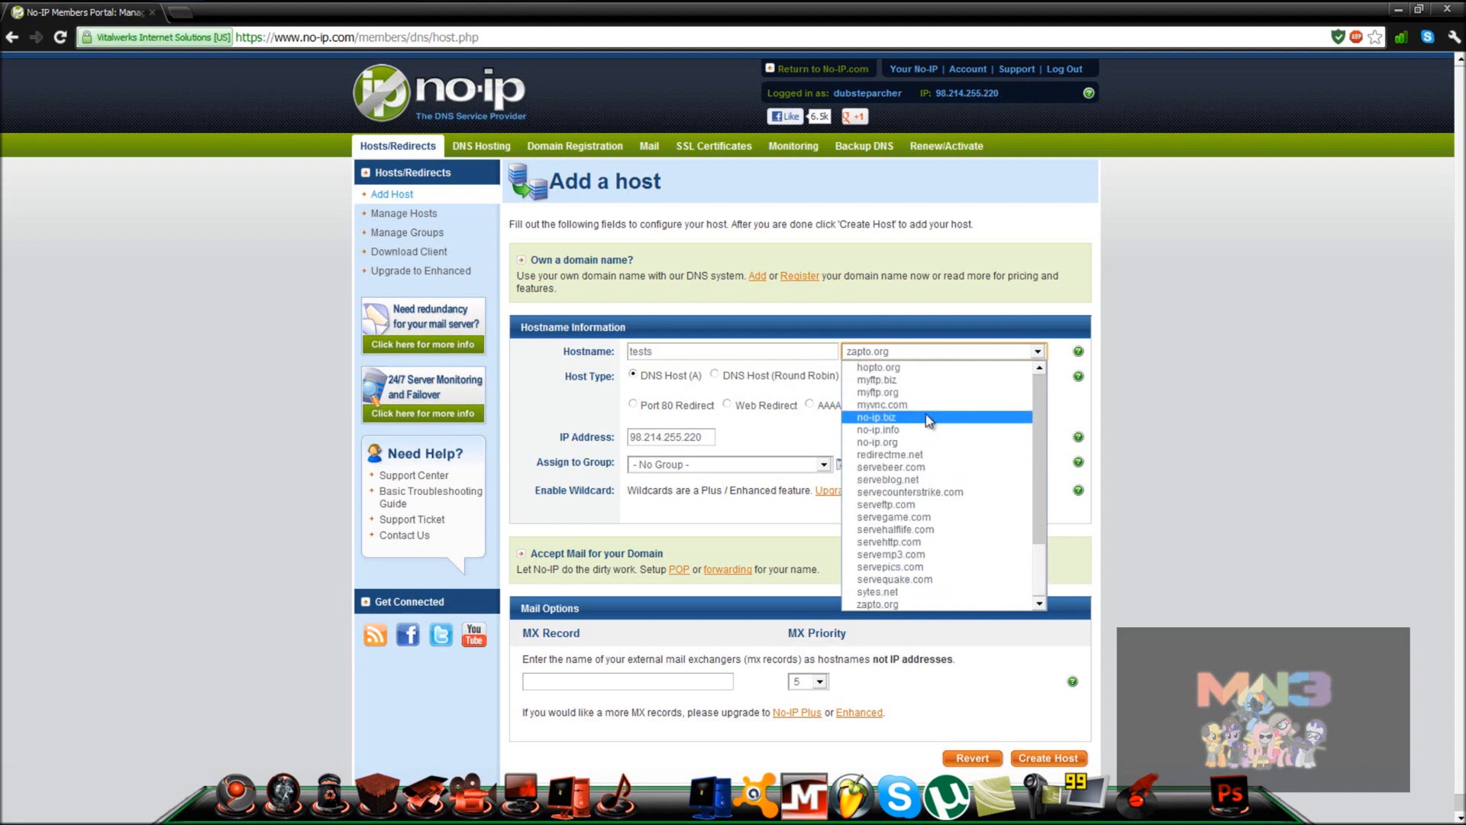
{"action": "scroll", "scroll_direction": "down", "scroll_amount": 3}
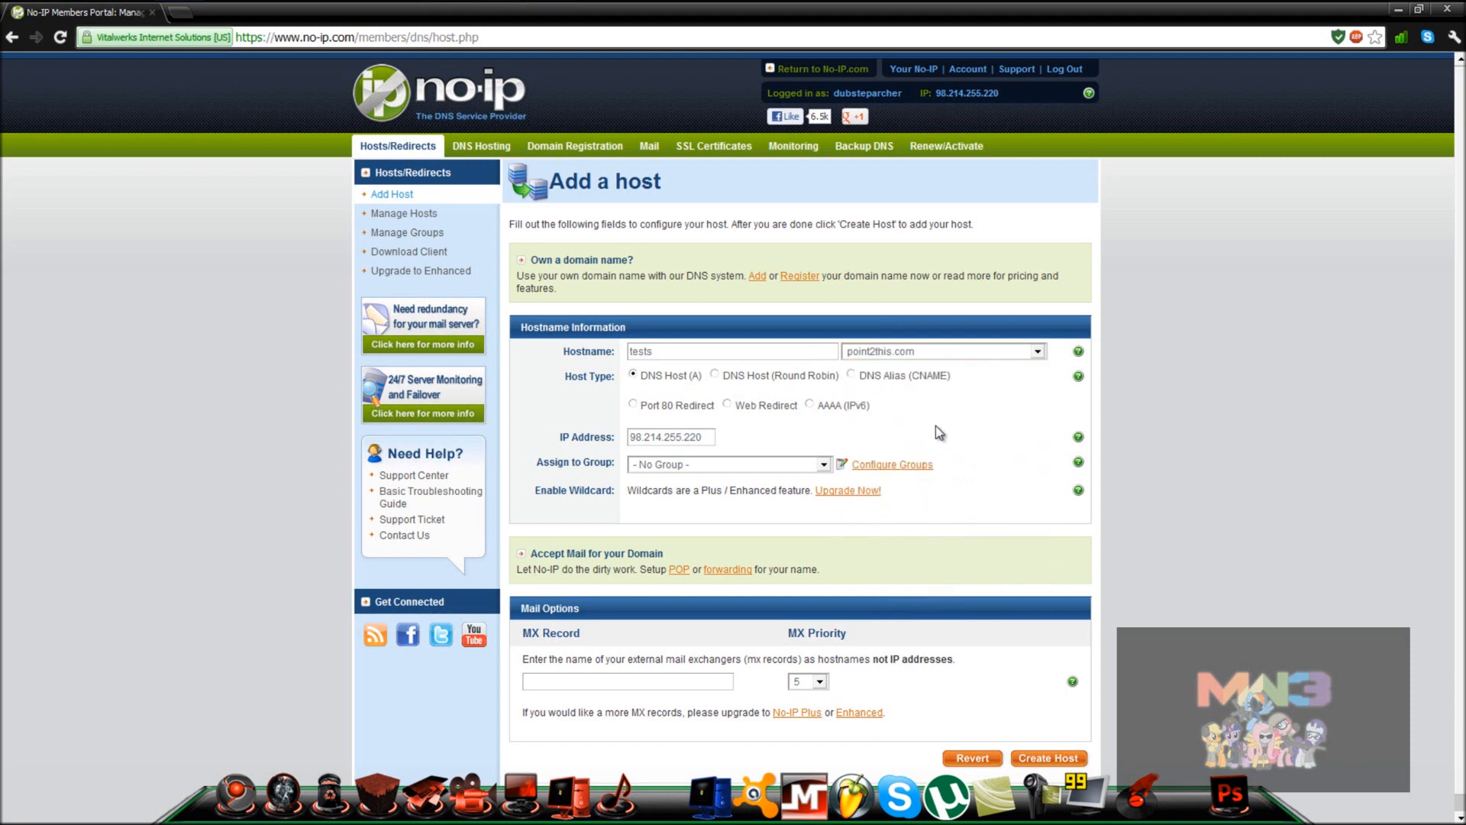
{"action": "left_click", "coordinate": [1035, 352]}
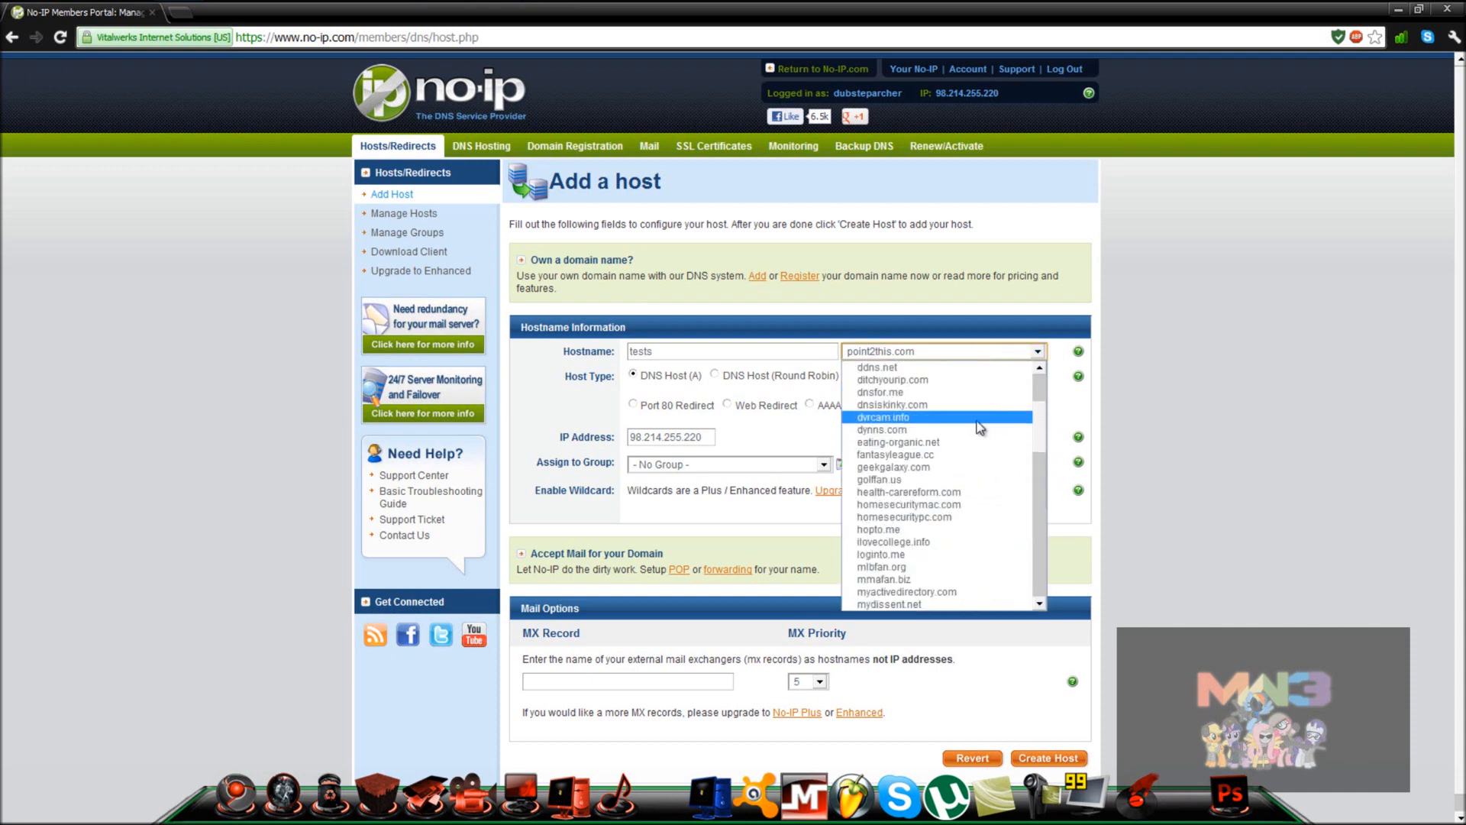
{"action": "scroll", "scroll_direction": "down", "scroll_amount": 3}
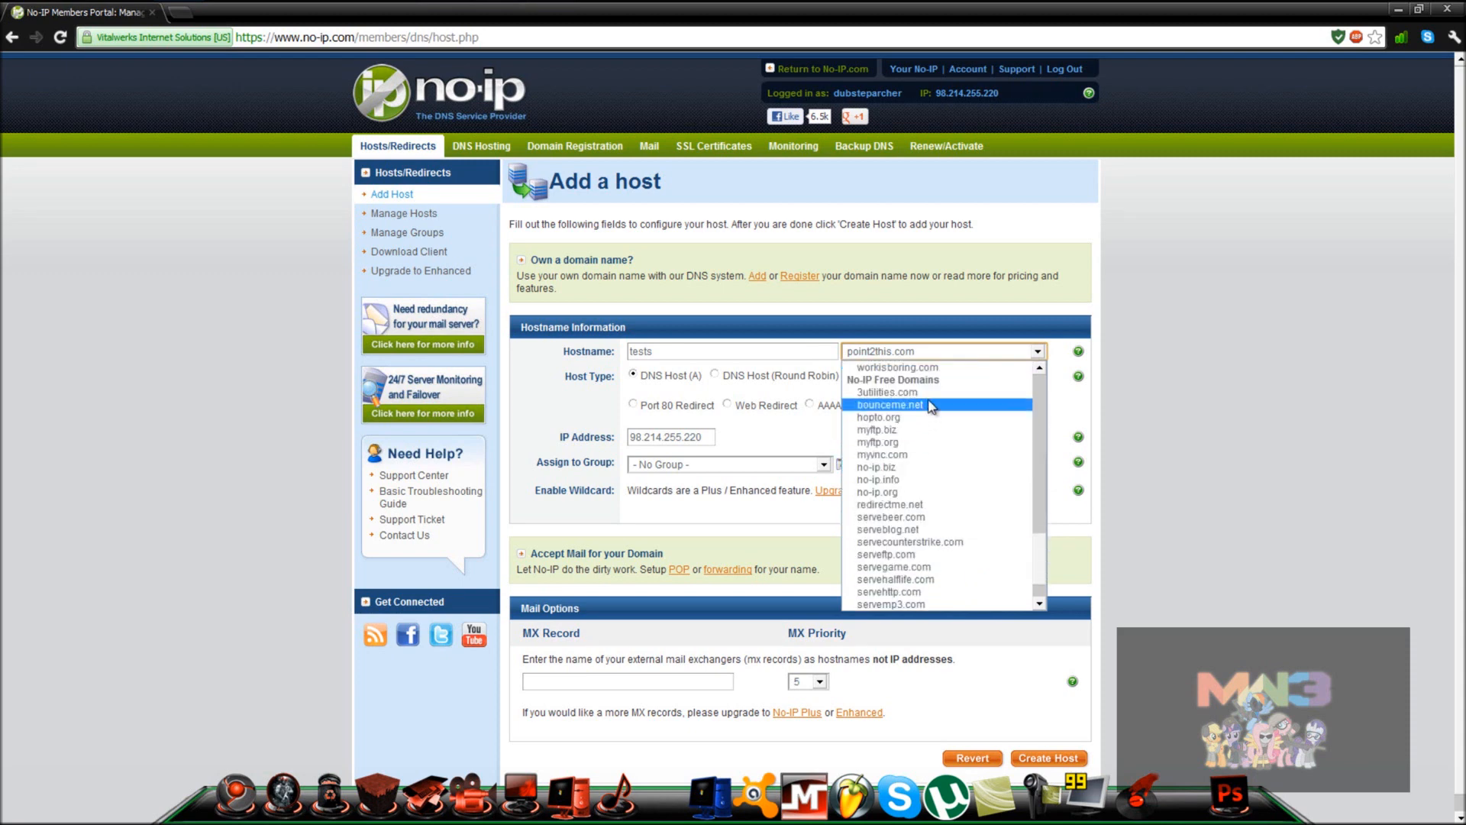
{"action": "left_click", "coordinate": [877, 492]}
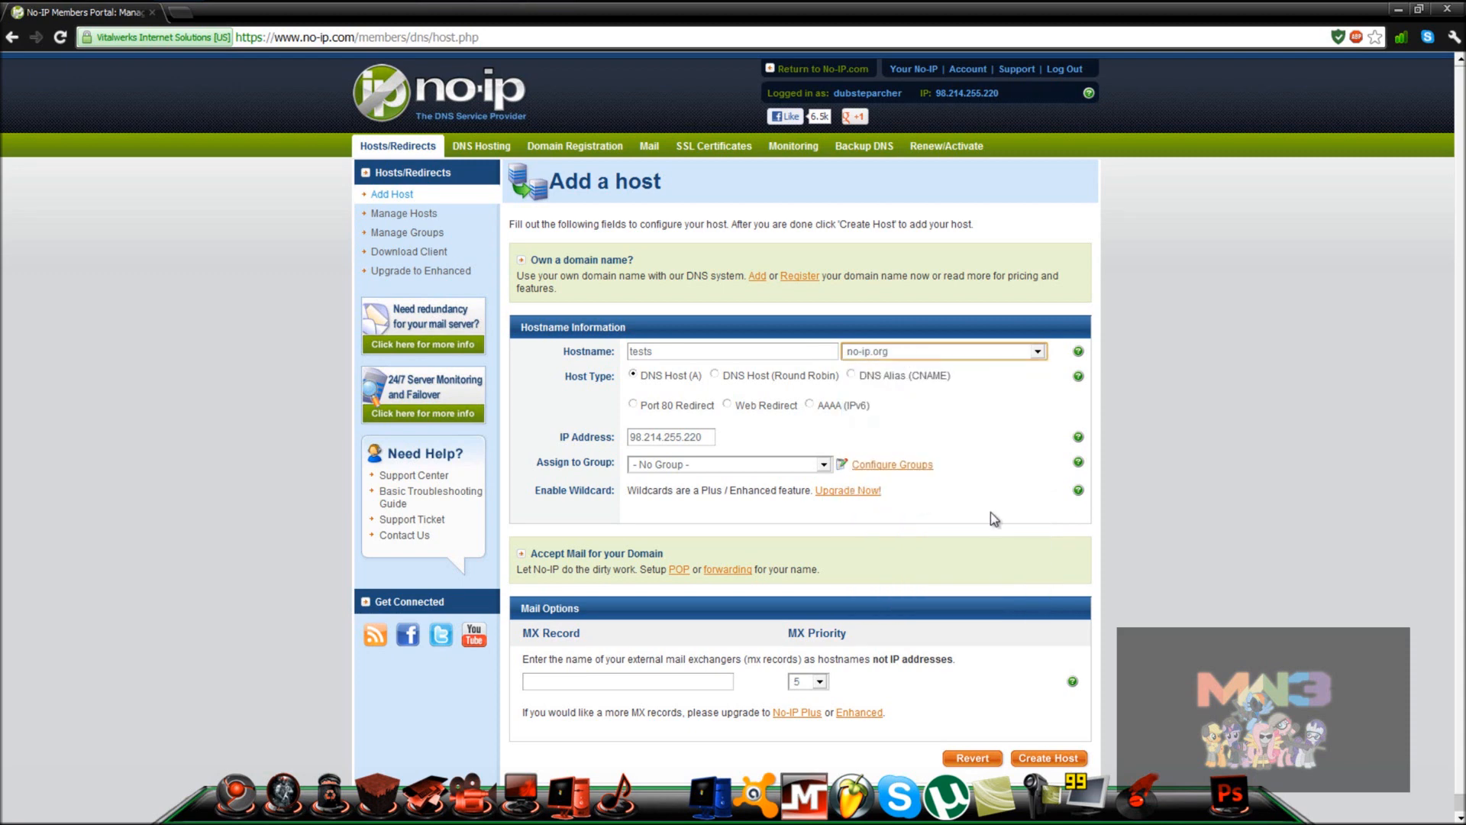
{"action": "mouse_move", "coordinate": [761, 486]}
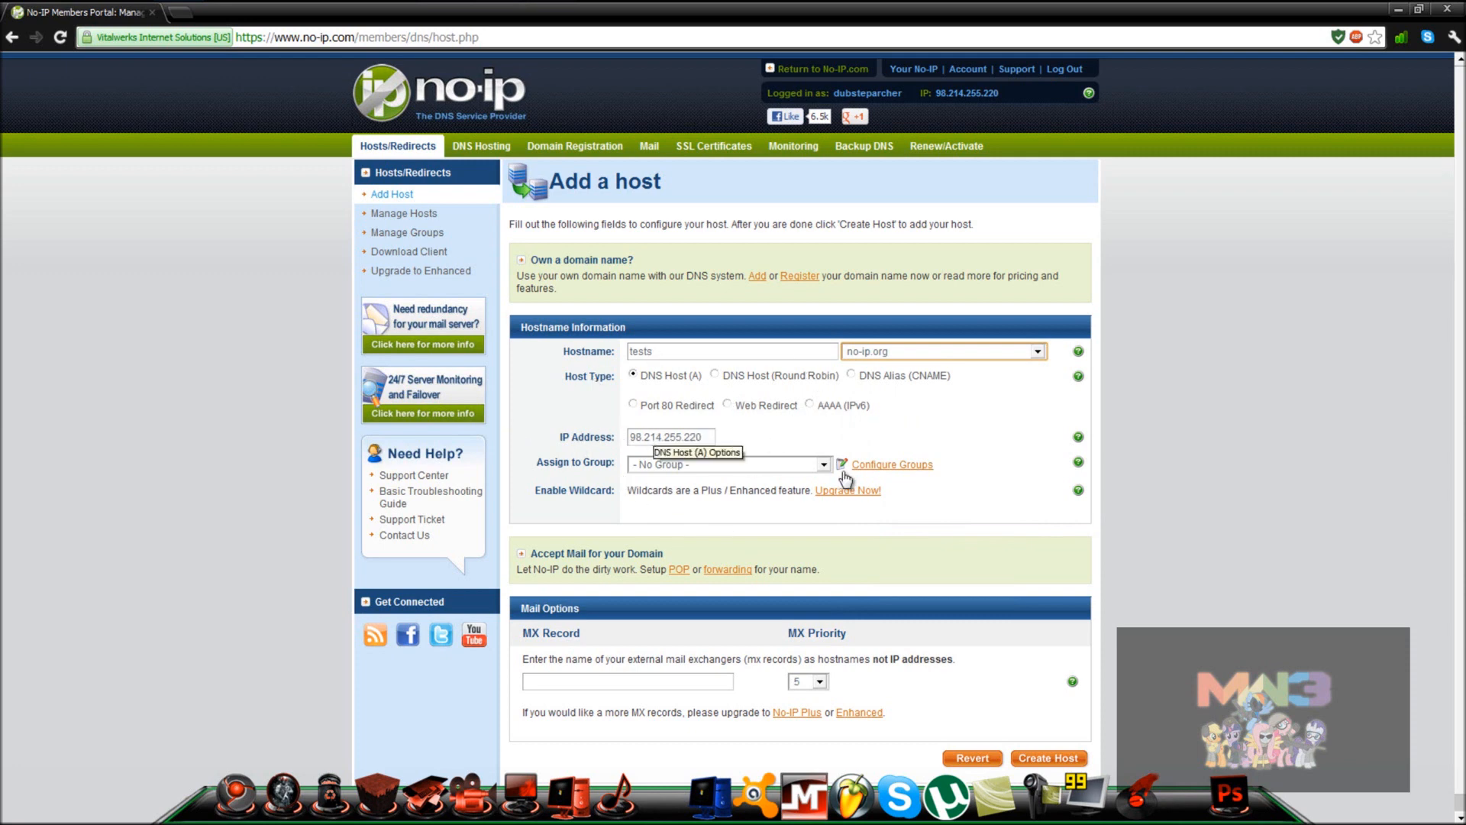
Step: Submit the host, then resubmit it as testsqqqqq after 'tests' proved taken
{"action": "scroll", "scroll_direction": "down", "scroll_amount": 3}
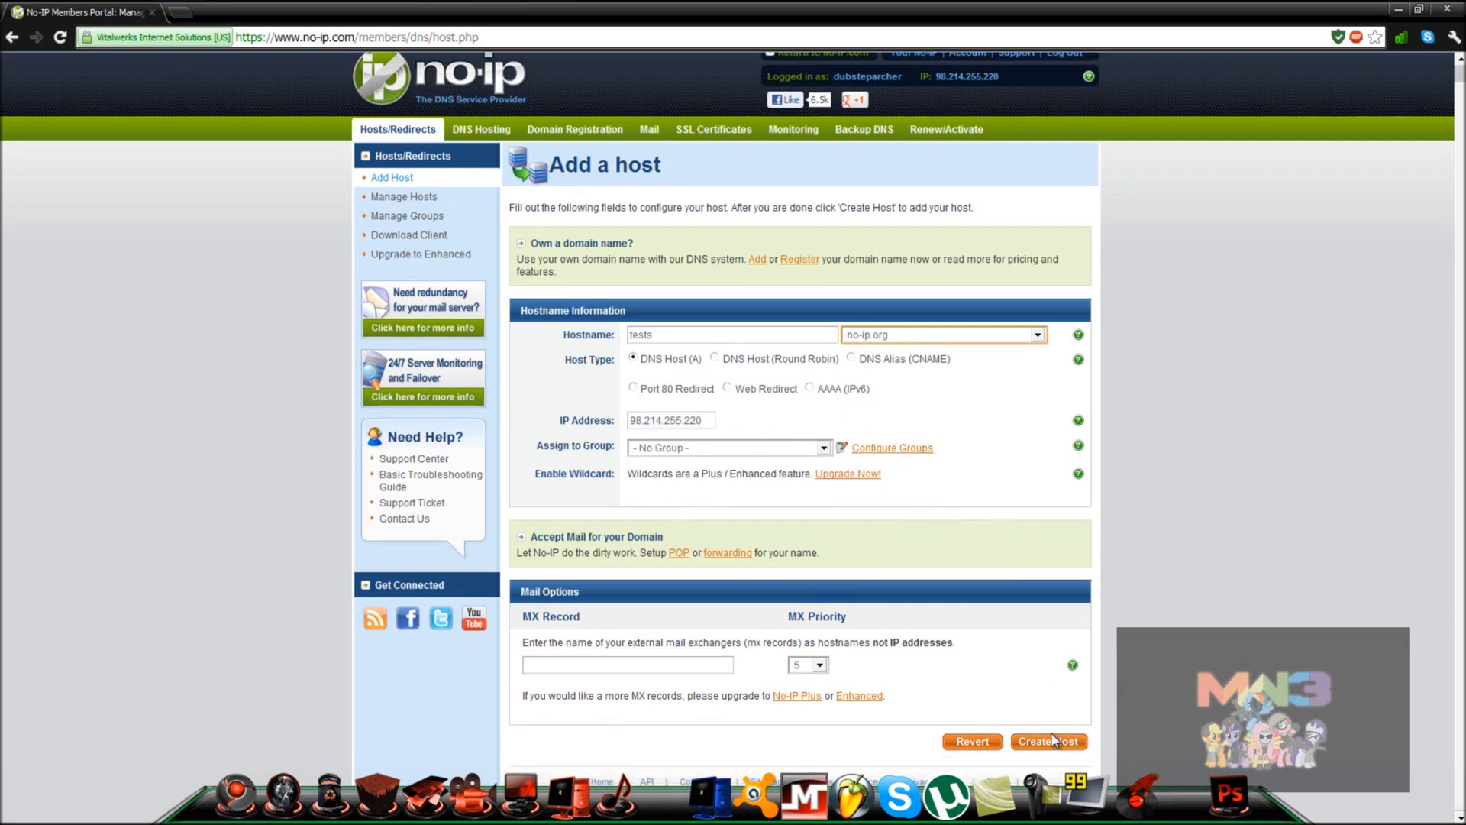
{"action": "left_click", "coordinate": [1048, 740]}
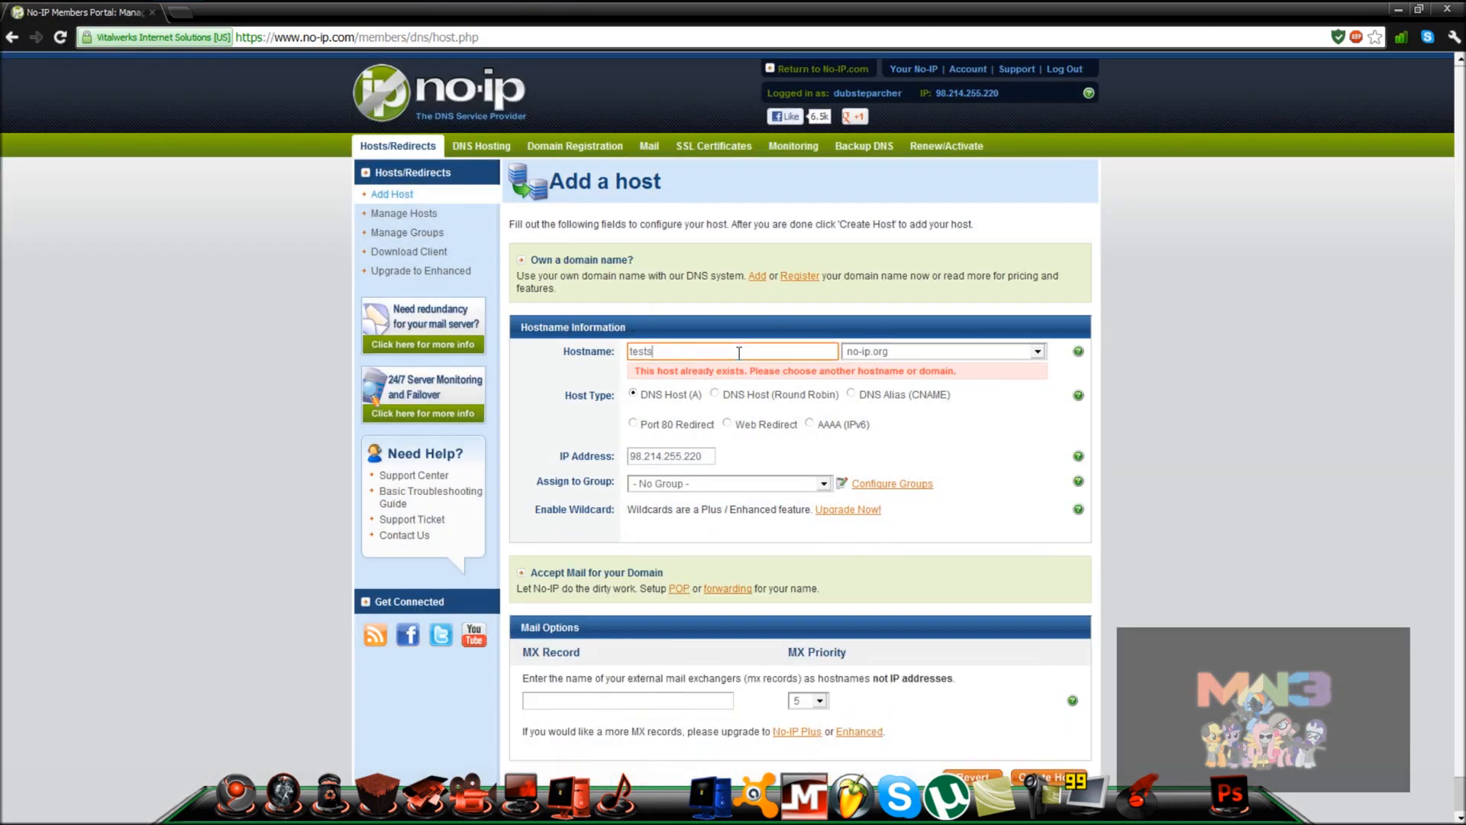
{"action": "type", "text": "qqqqq"}
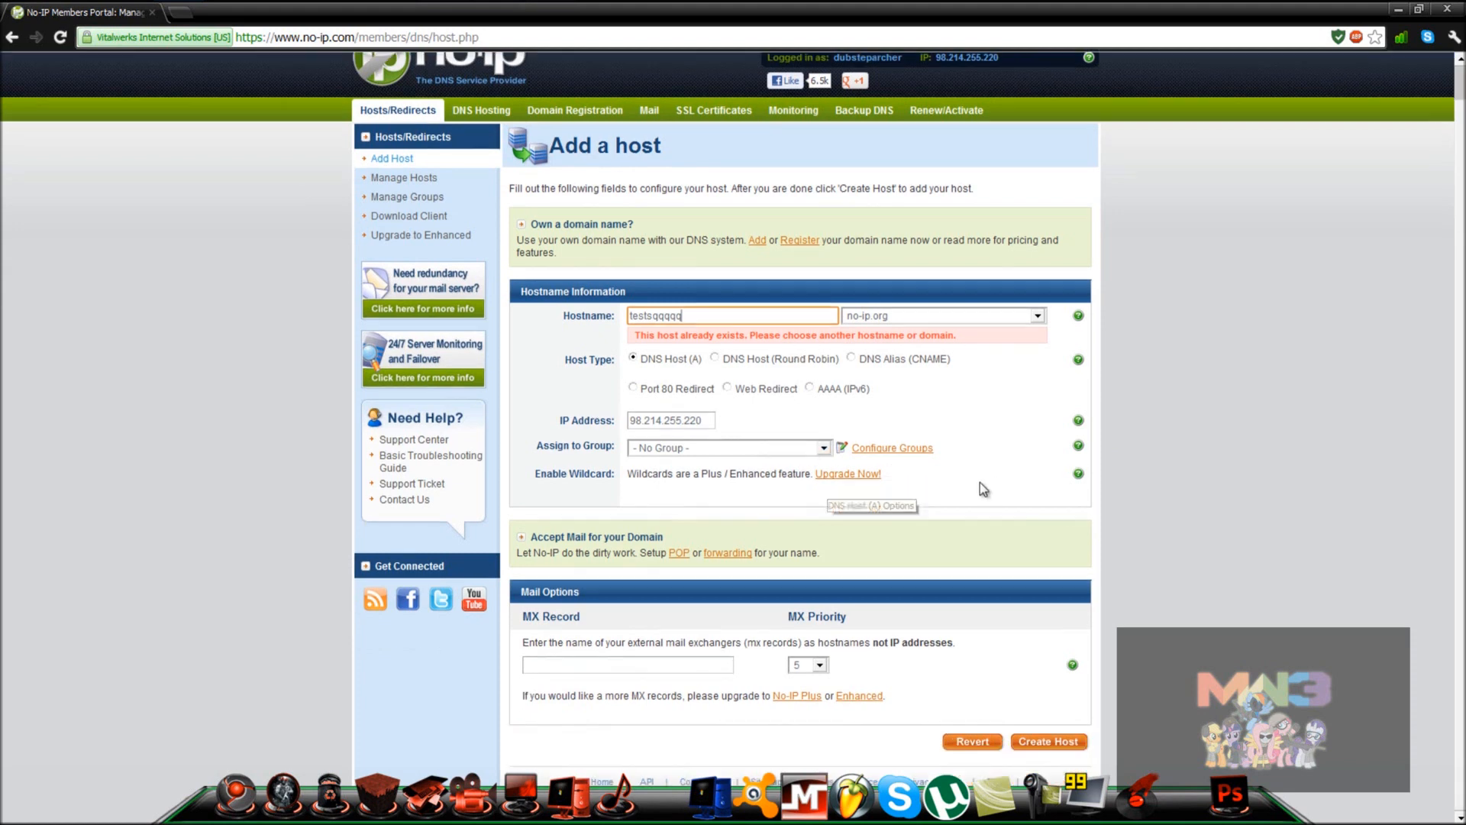
{"action": "left_click", "coordinate": [1048, 741]}
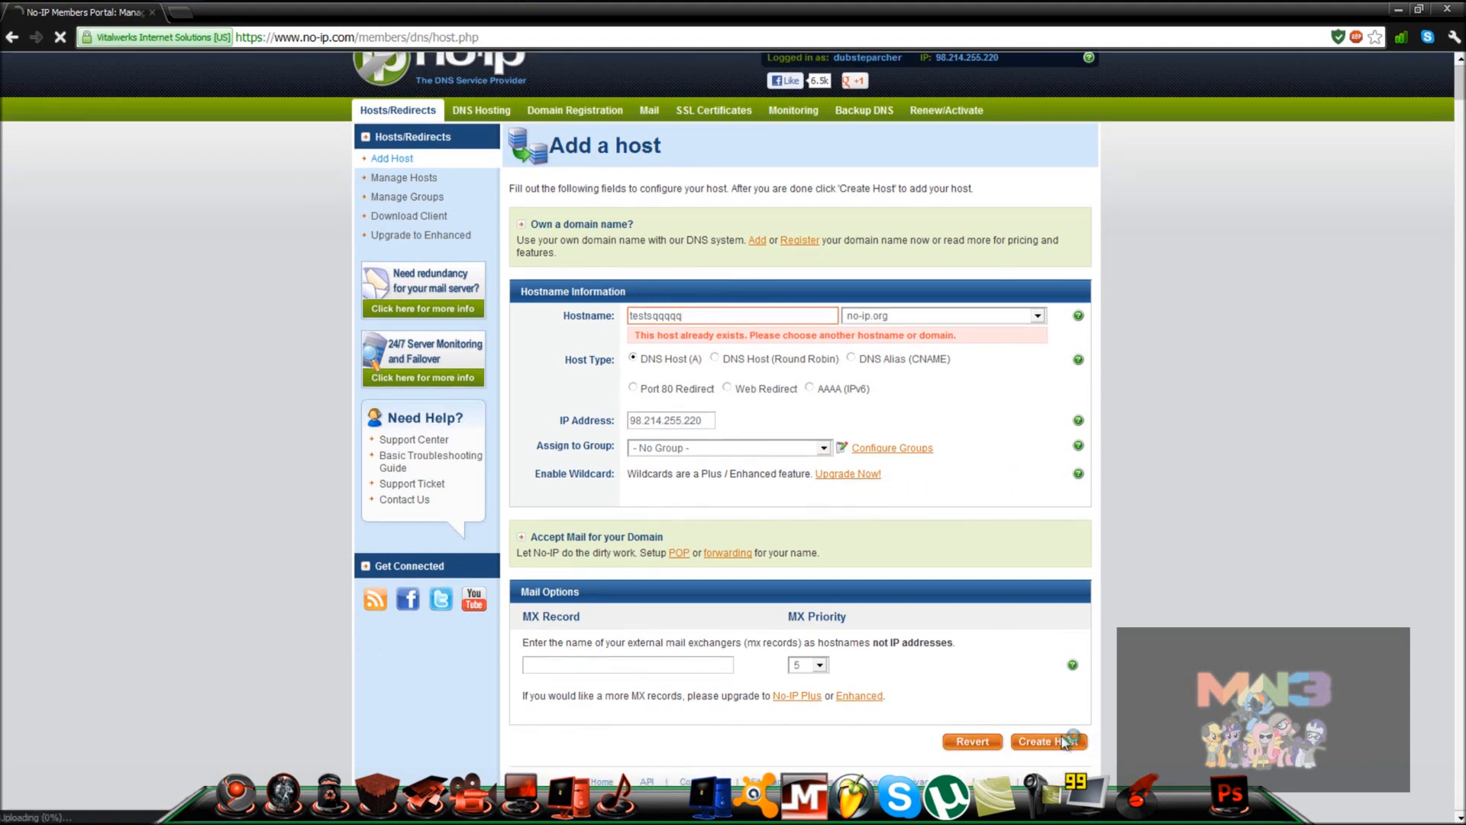
{"action": "left_click", "coordinate": [1048, 741]}
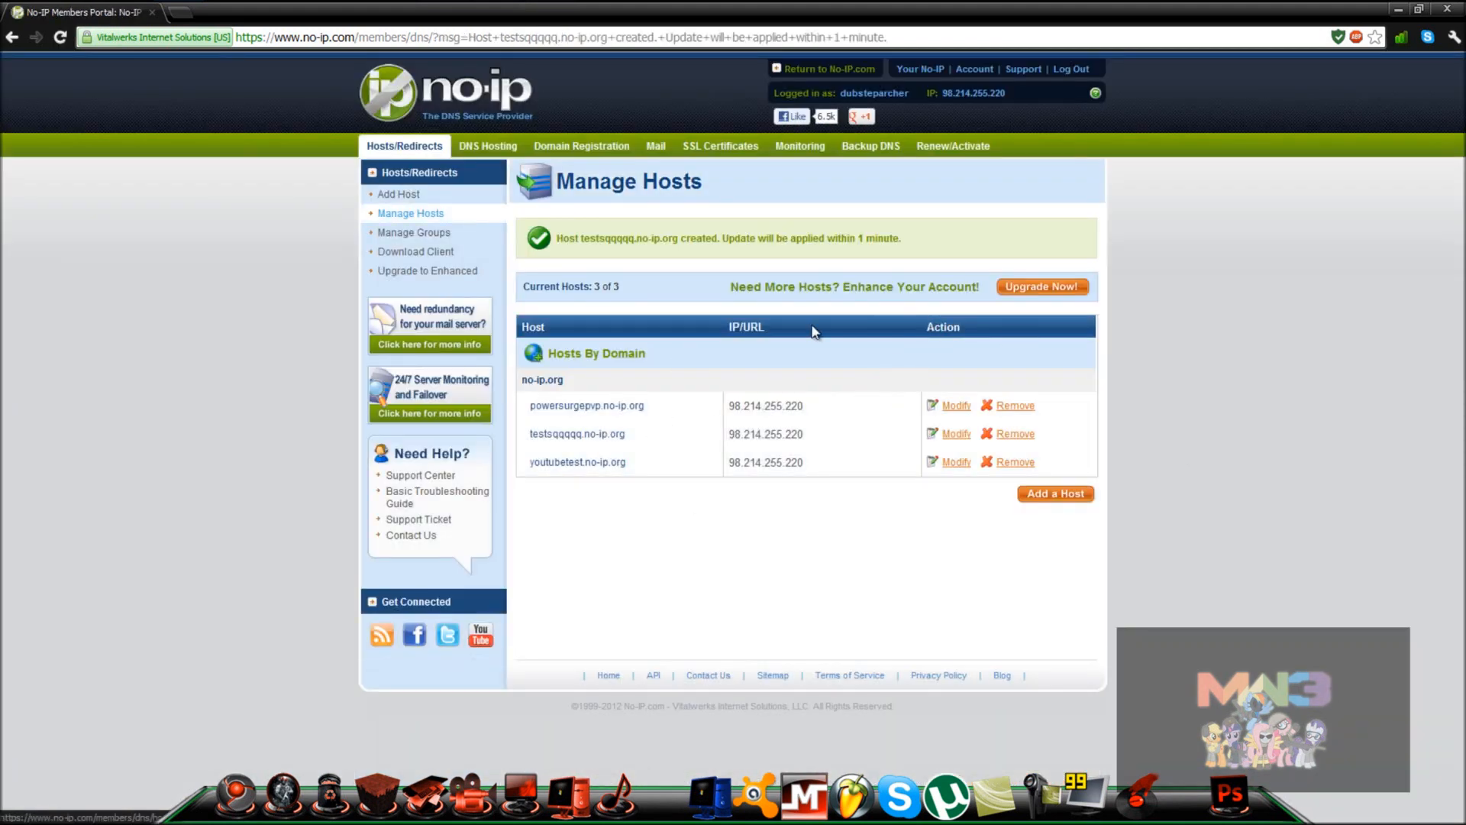
{"action": "mouse_move", "coordinate": [577, 484]}
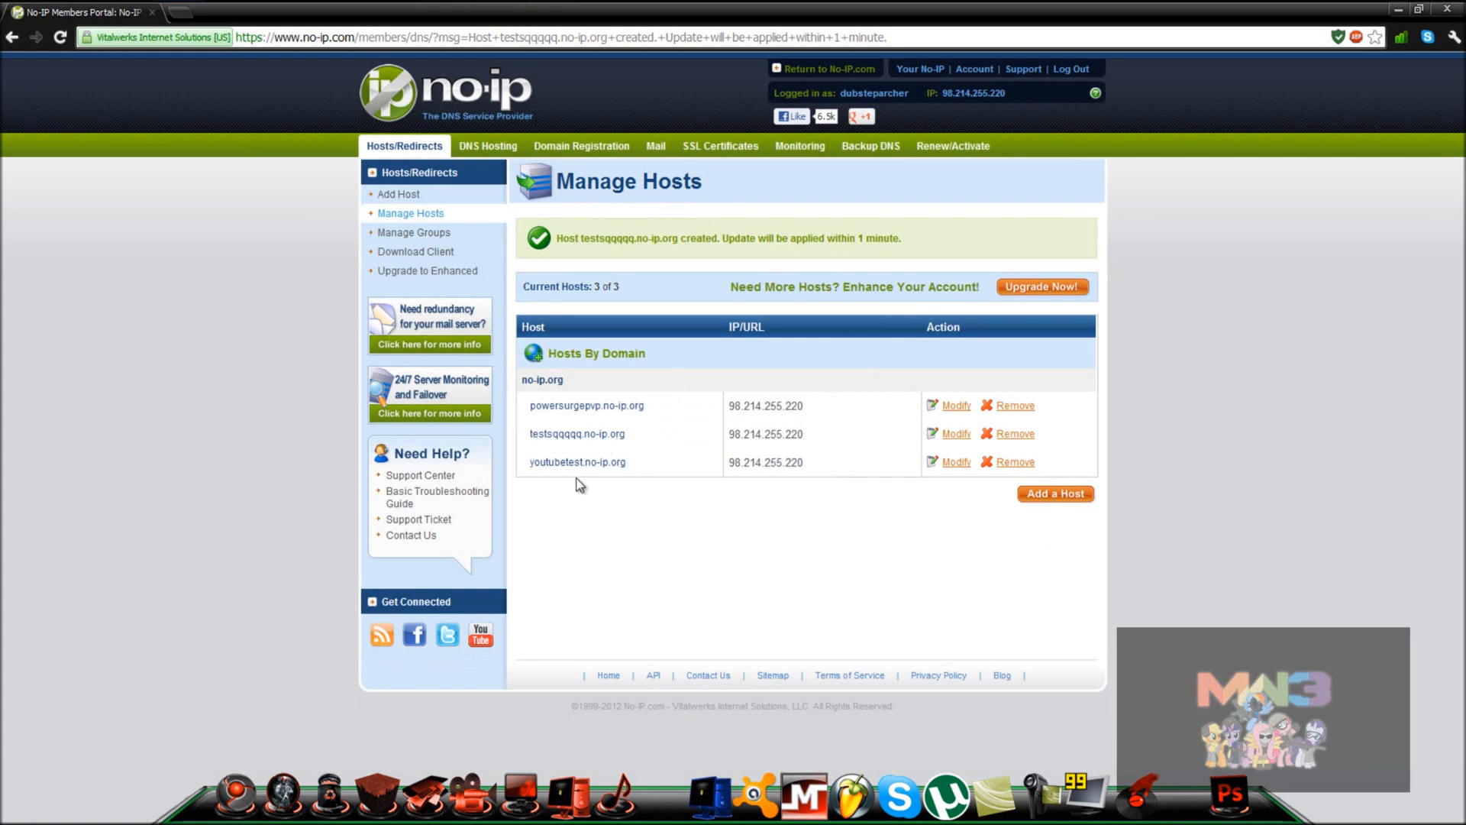
Step: Remove the testsqqqqq.no-ip.org host and return to the No-IP home page
{"action": "left_click", "coordinate": [1014, 432]}
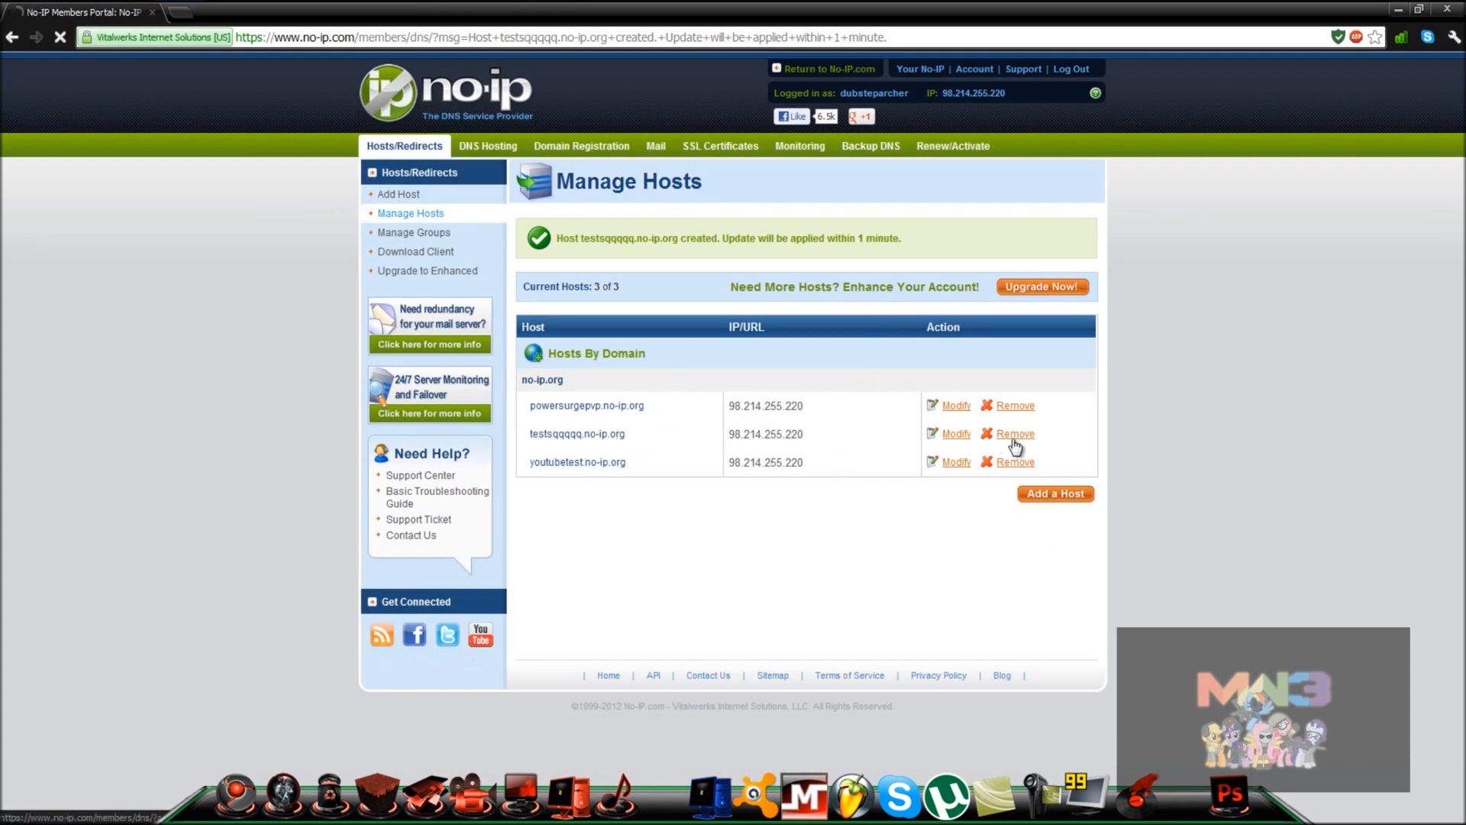
{"action": "left_click", "coordinate": [1013, 432]}
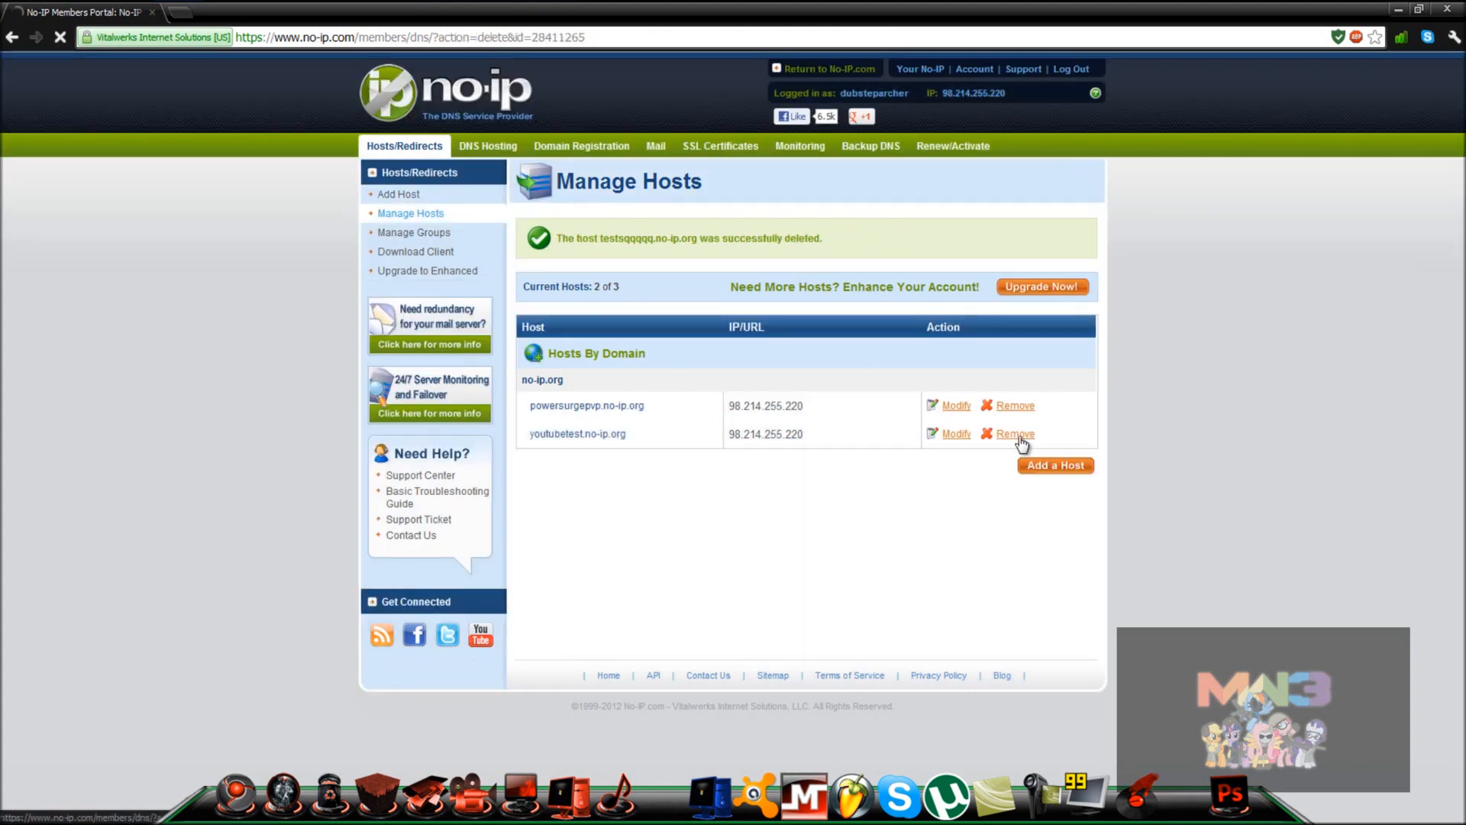
{"action": "left_click", "coordinate": [1014, 432]}
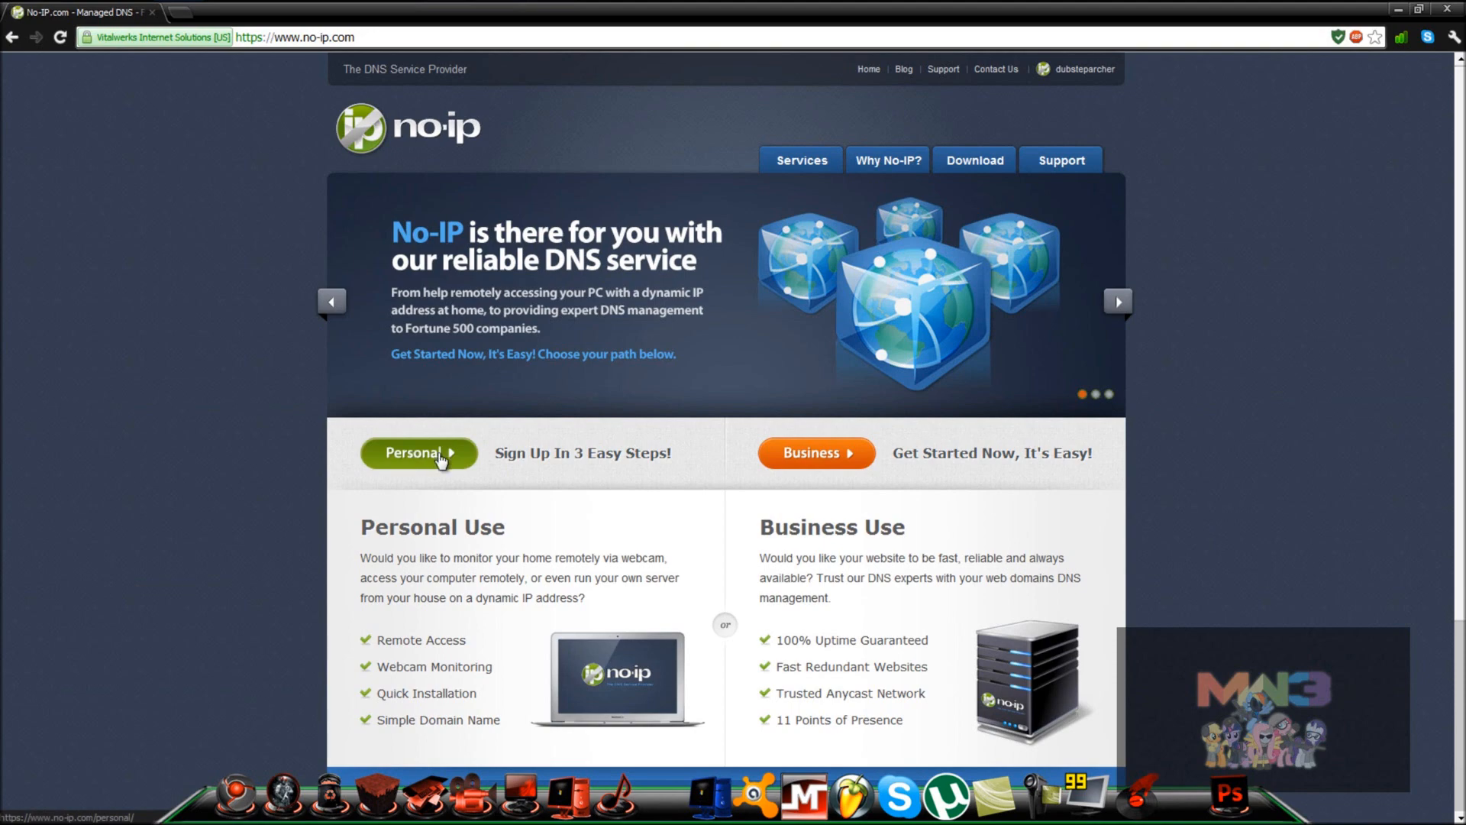
Step: Download the Windows Dynamic DNS Update Client from the personal-use section of the site
{"action": "left_click", "coordinate": [417, 453]}
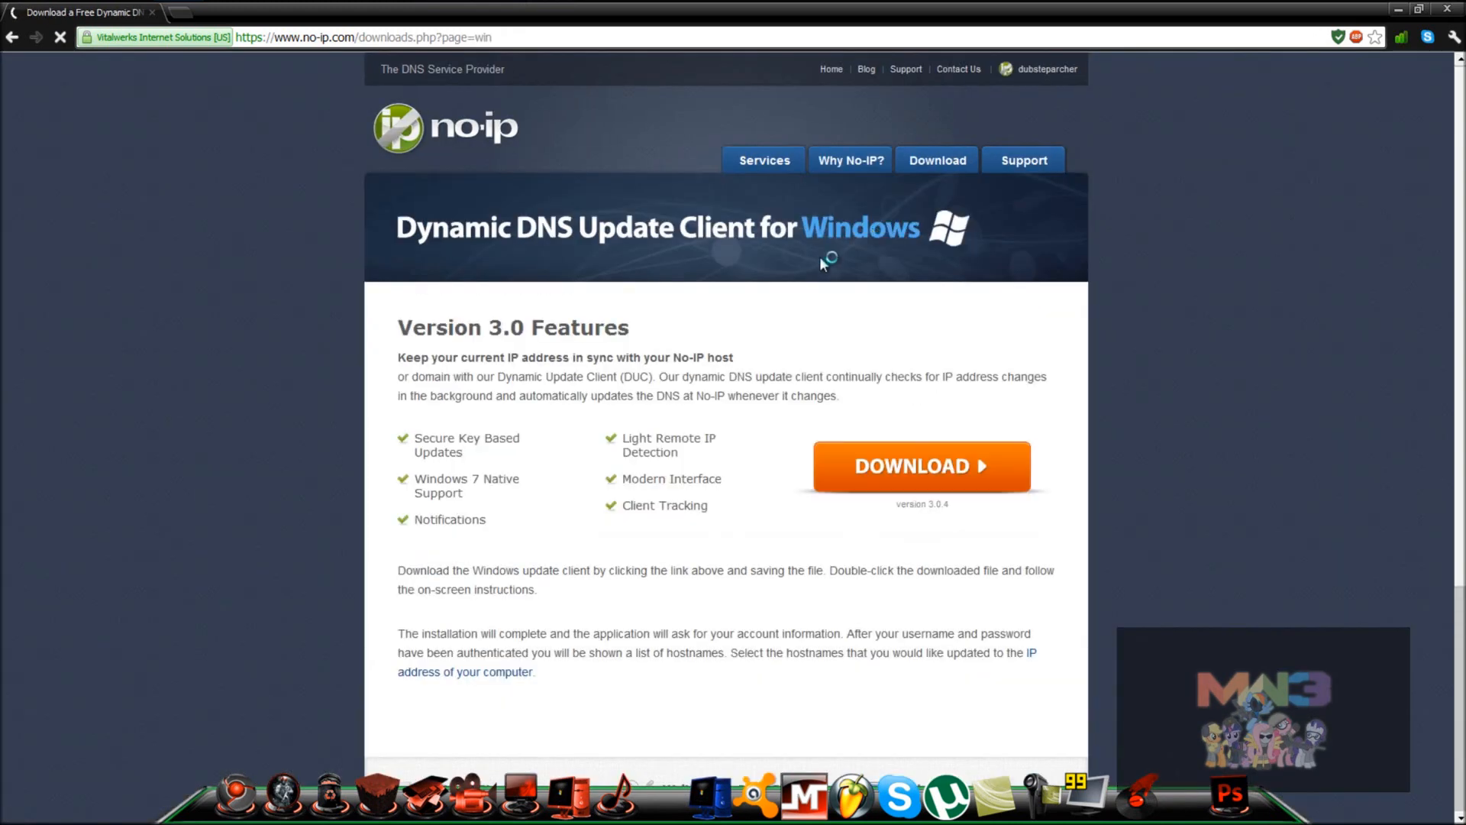
{"action": "scroll", "scroll_direction": "down", "scroll_amount": 3}
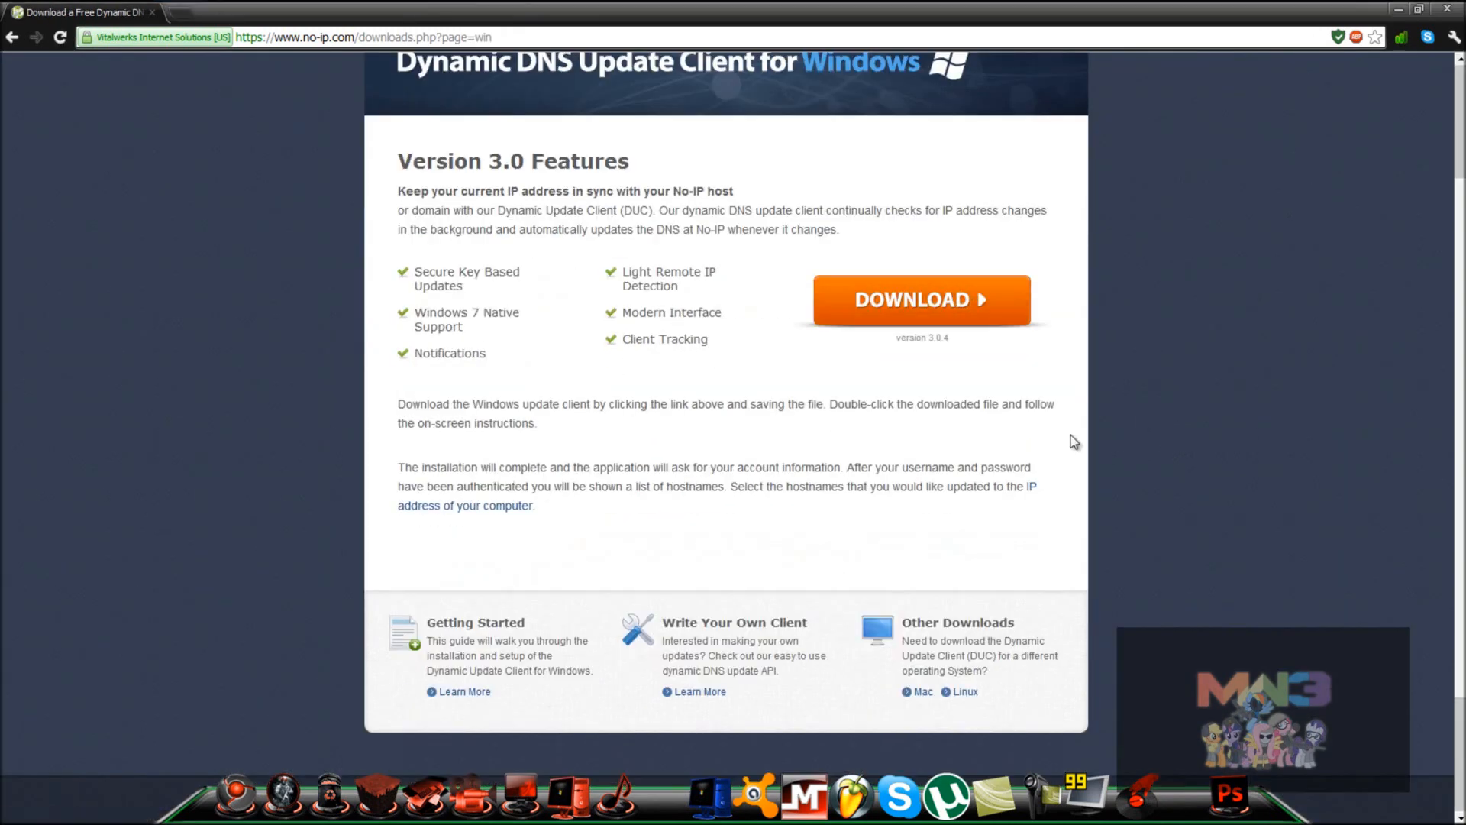
{"action": "left_click", "coordinate": [920, 299]}
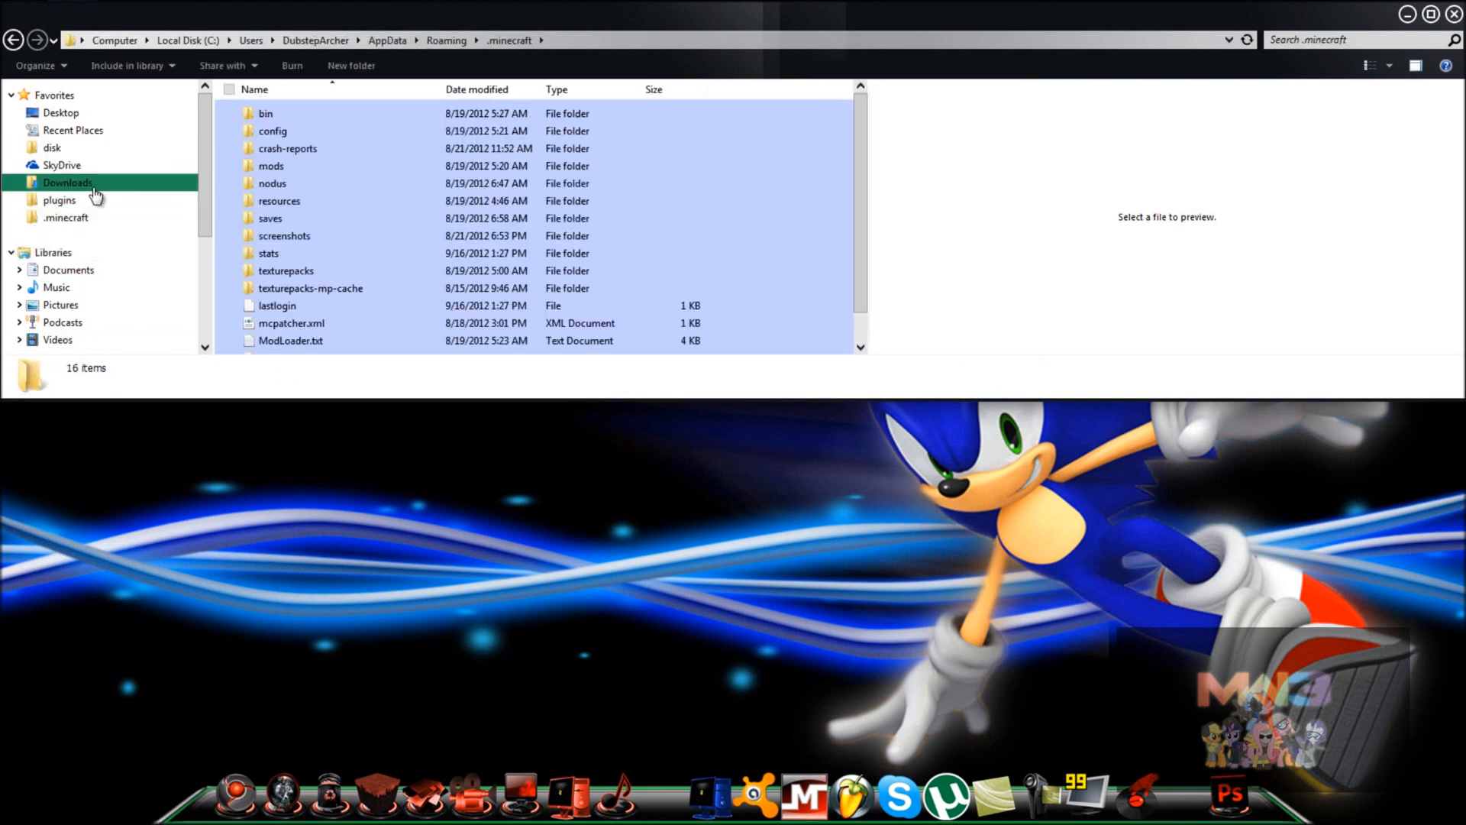
Step: Locate ducsetup.exe in the Downloads folder's Applications group
{"action": "left_click", "coordinate": [67, 182]}
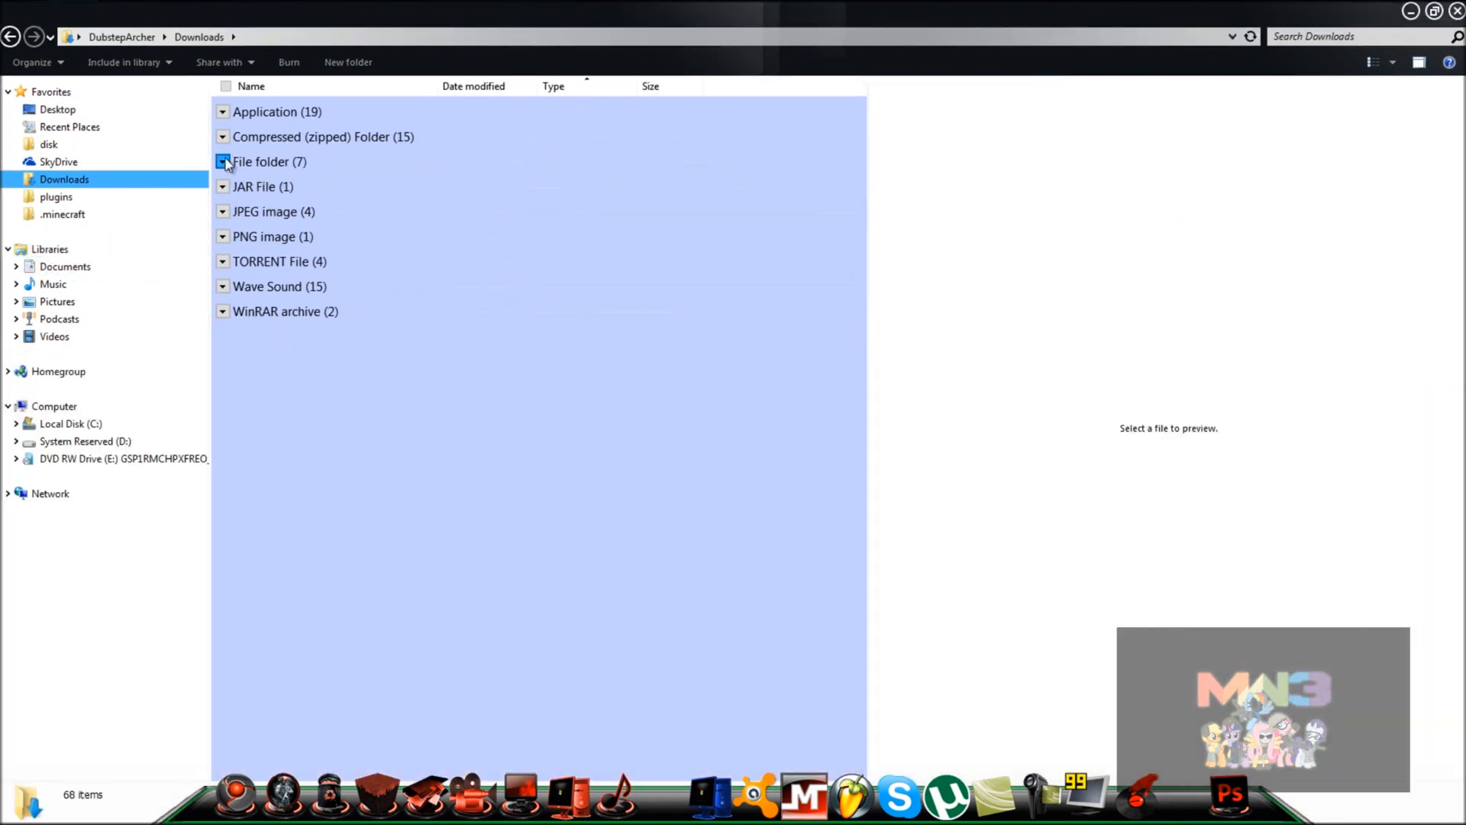
{"action": "left_click", "coordinate": [223, 111]}
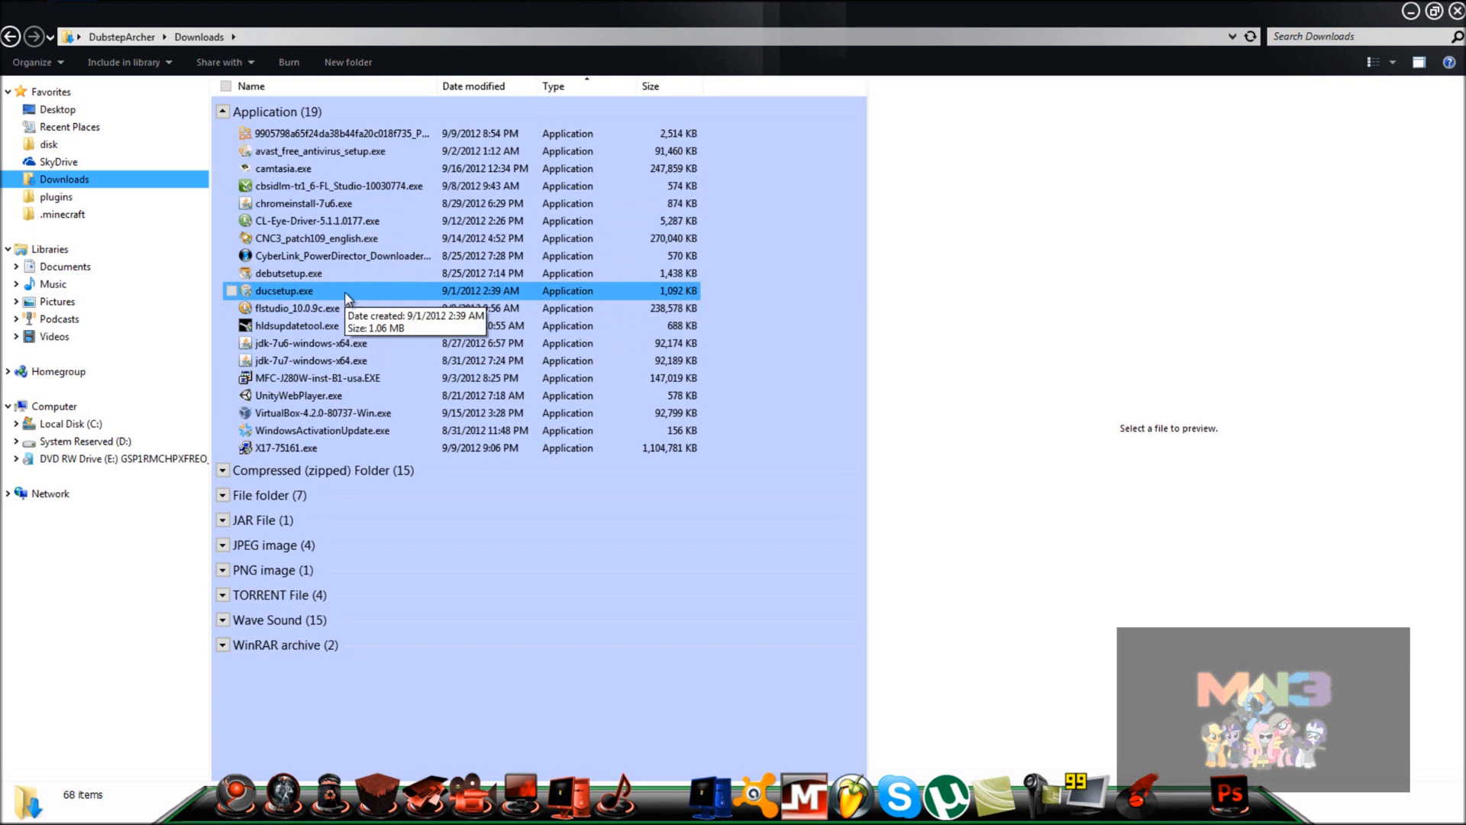
{"action": "left_click", "coordinate": [230, 290]}
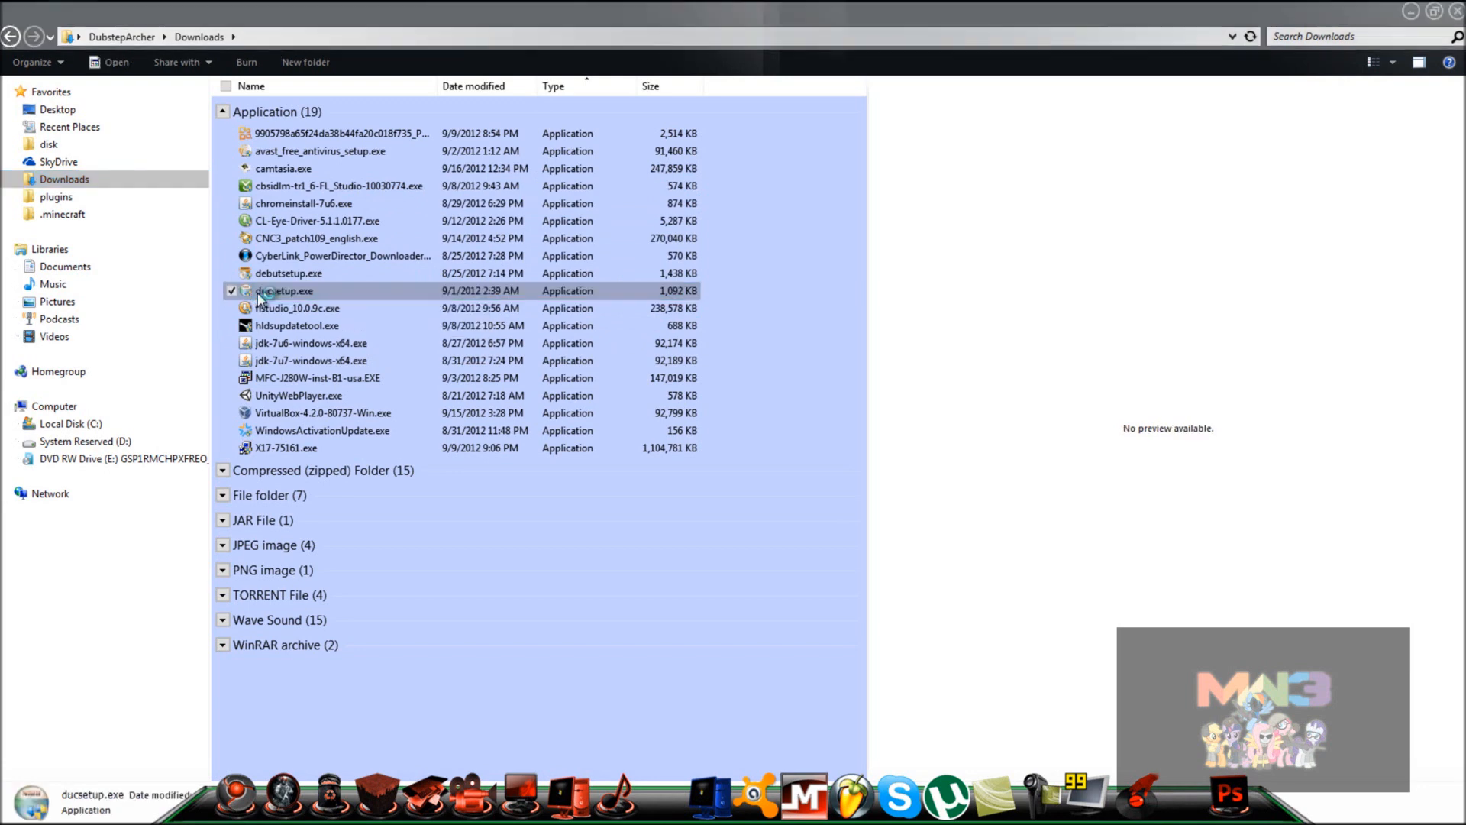
Step: Run ducsetup.exe, accept the license, keep the default folder, install and close setup
{"action": "left_click", "coordinate": [327, 290]}
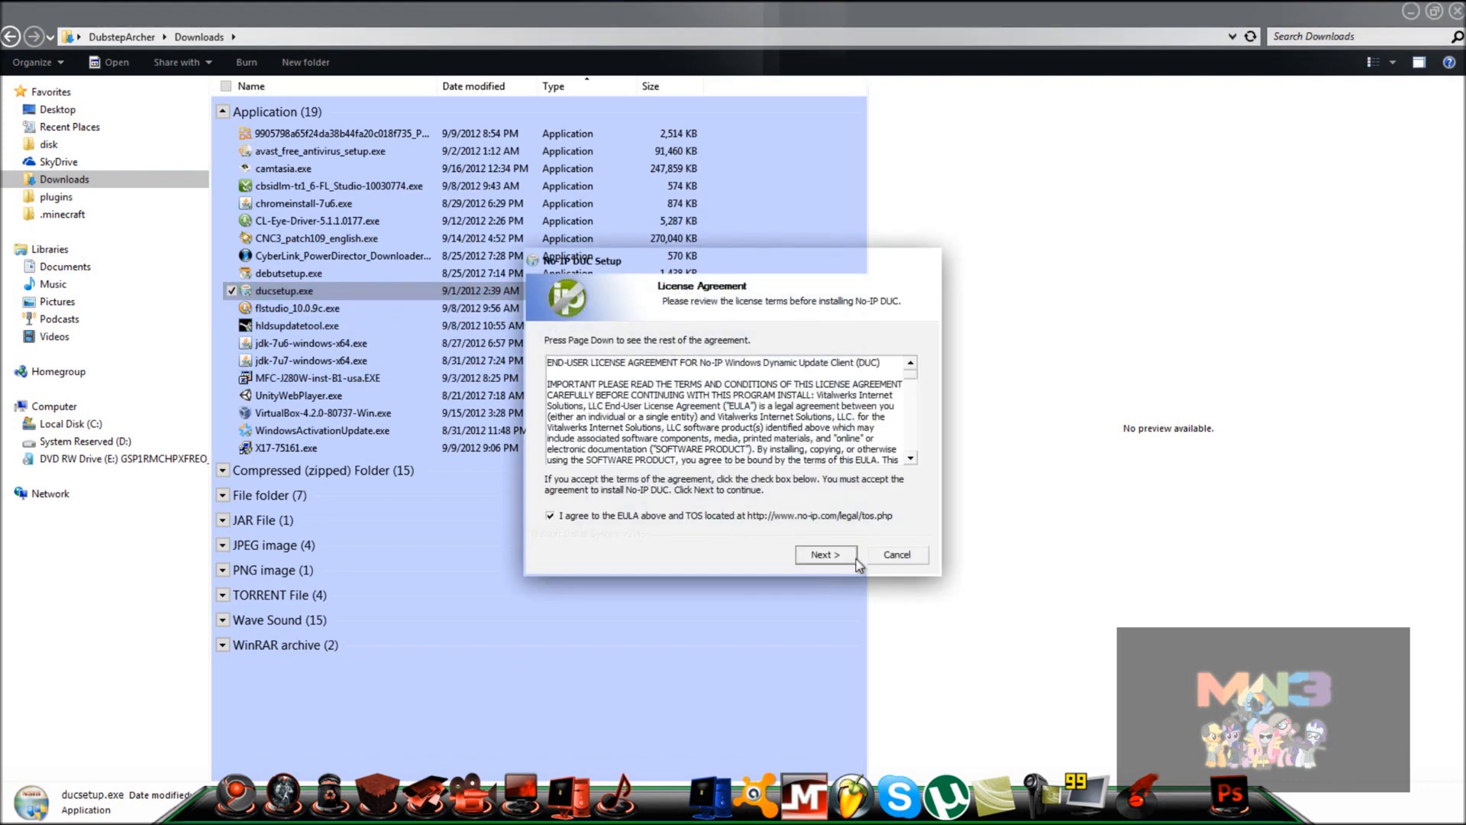
{"action": "left_click", "coordinate": [825, 553]}
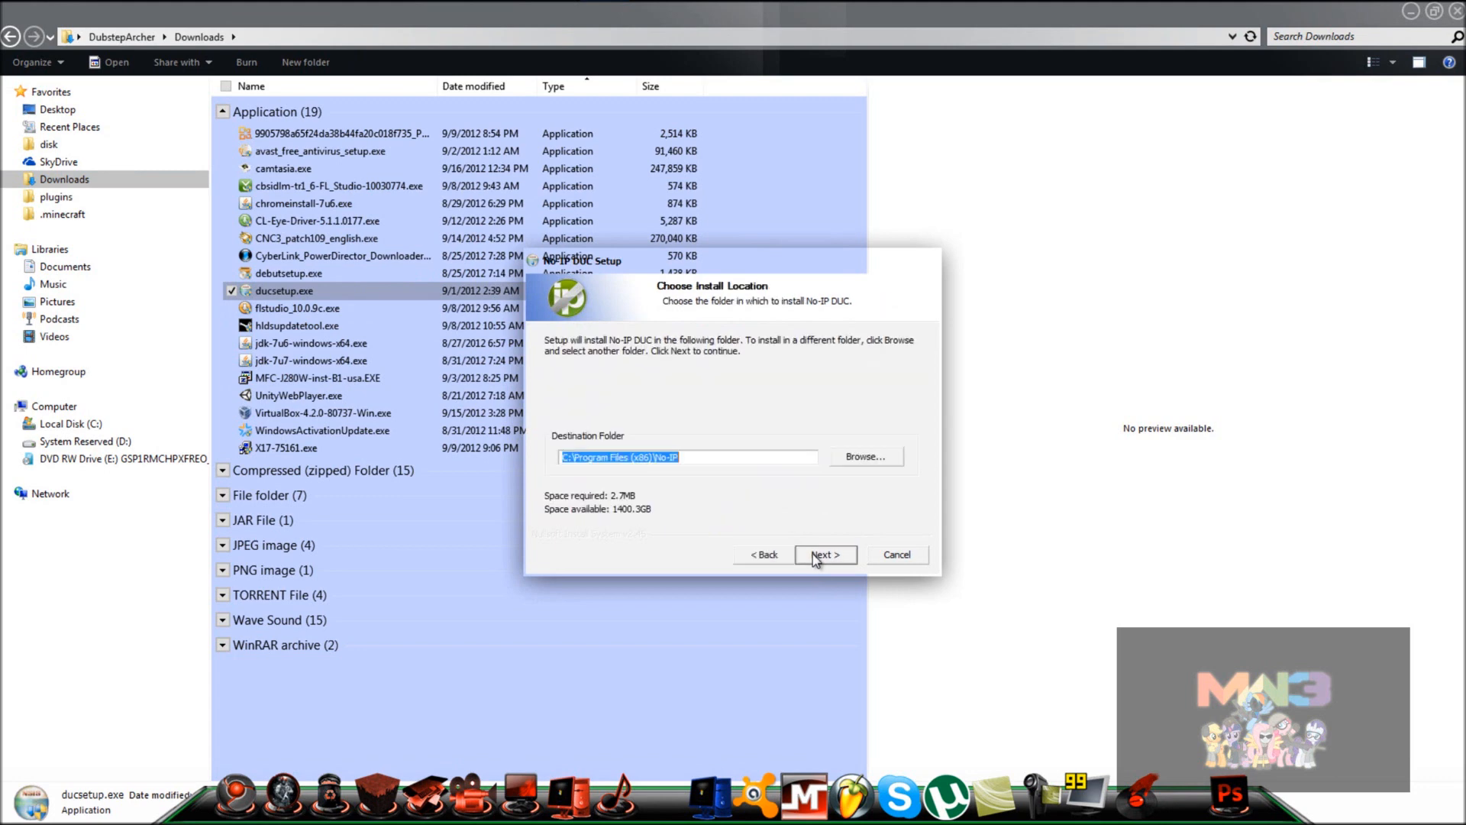
{"action": "mouse_move", "coordinate": [839, 559]}
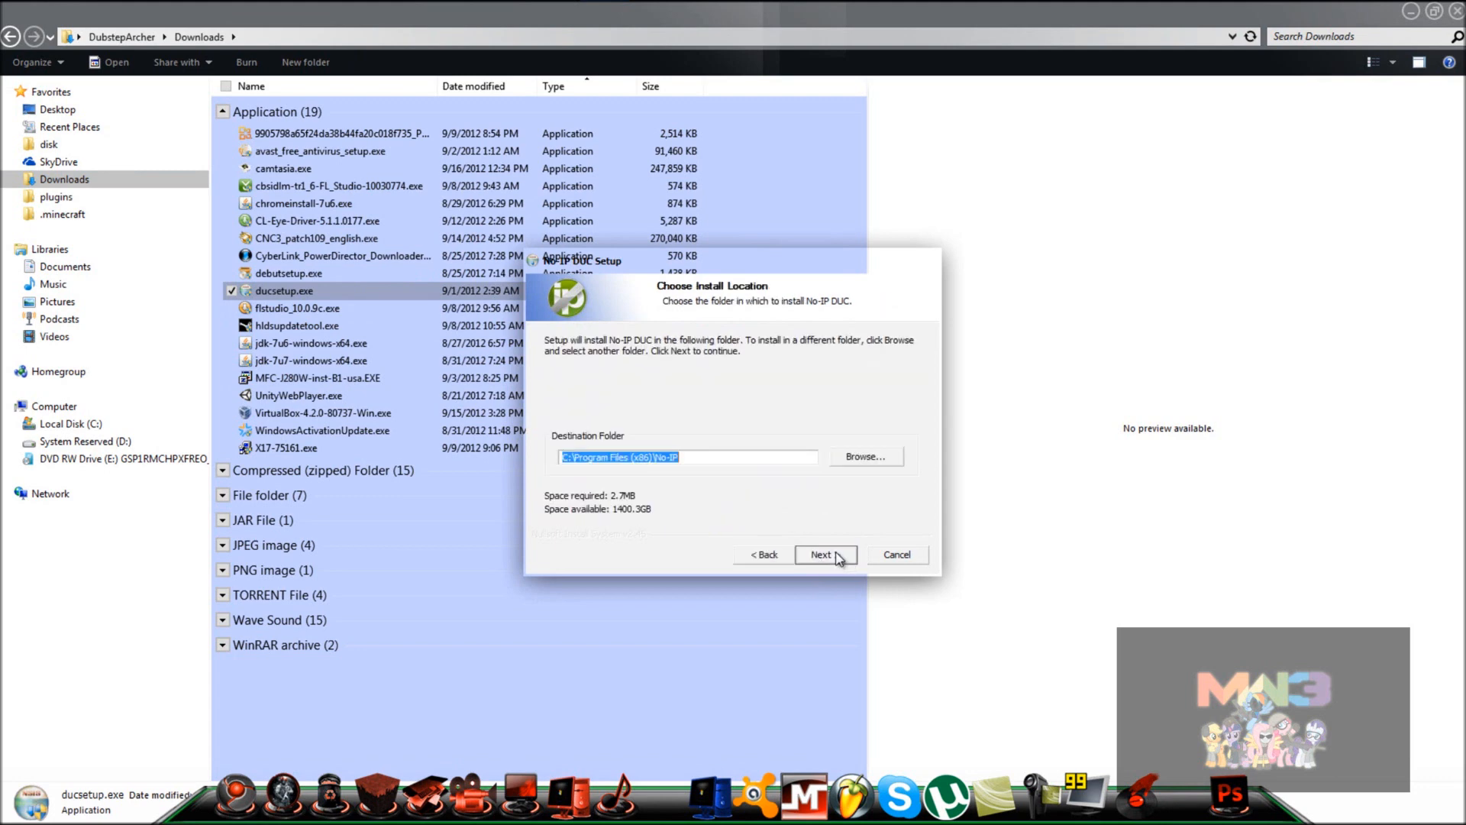
{"action": "left_click", "coordinate": [824, 553]}
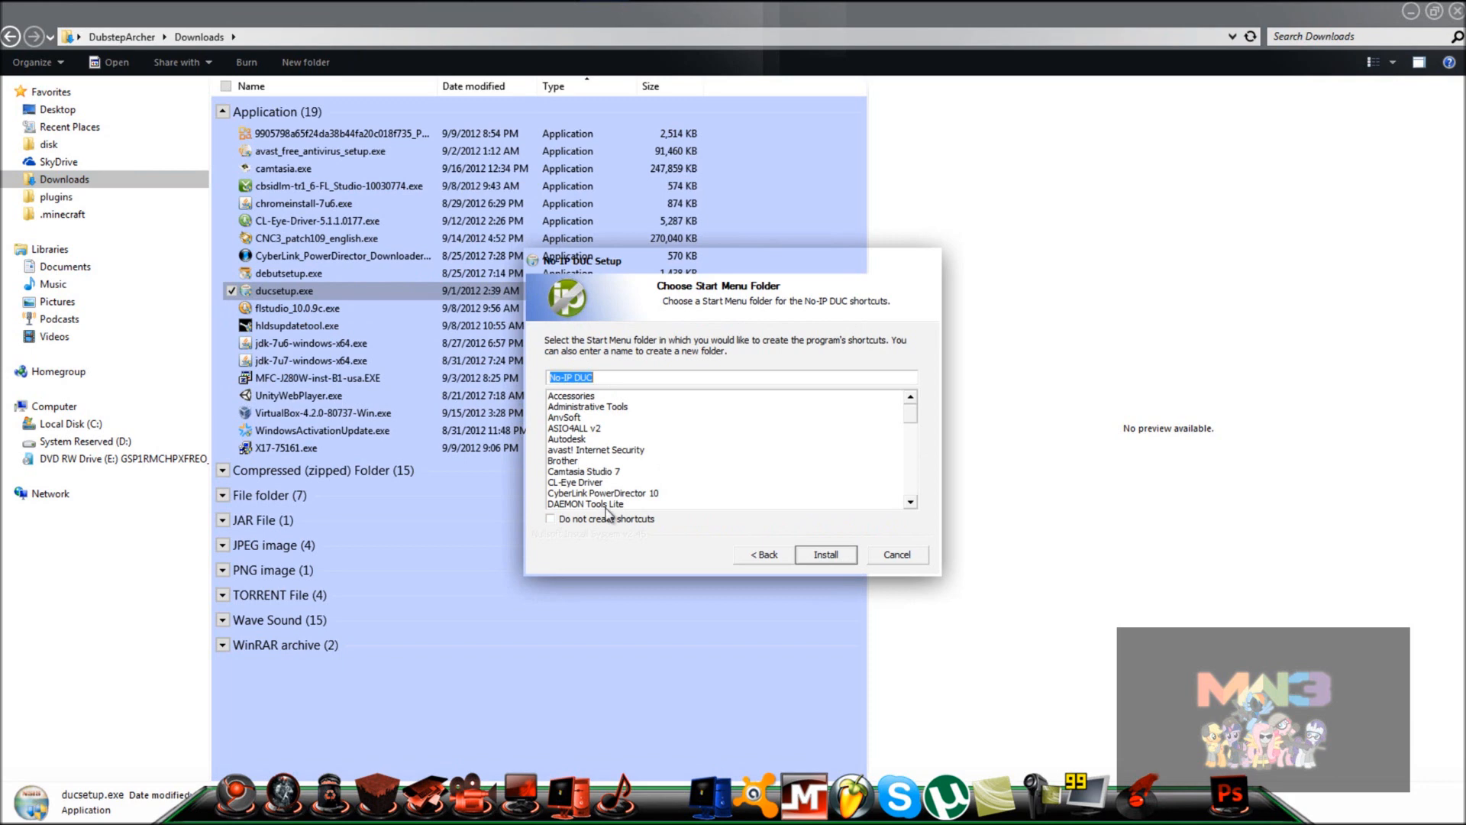
{"action": "left_click", "coordinate": [825, 553]}
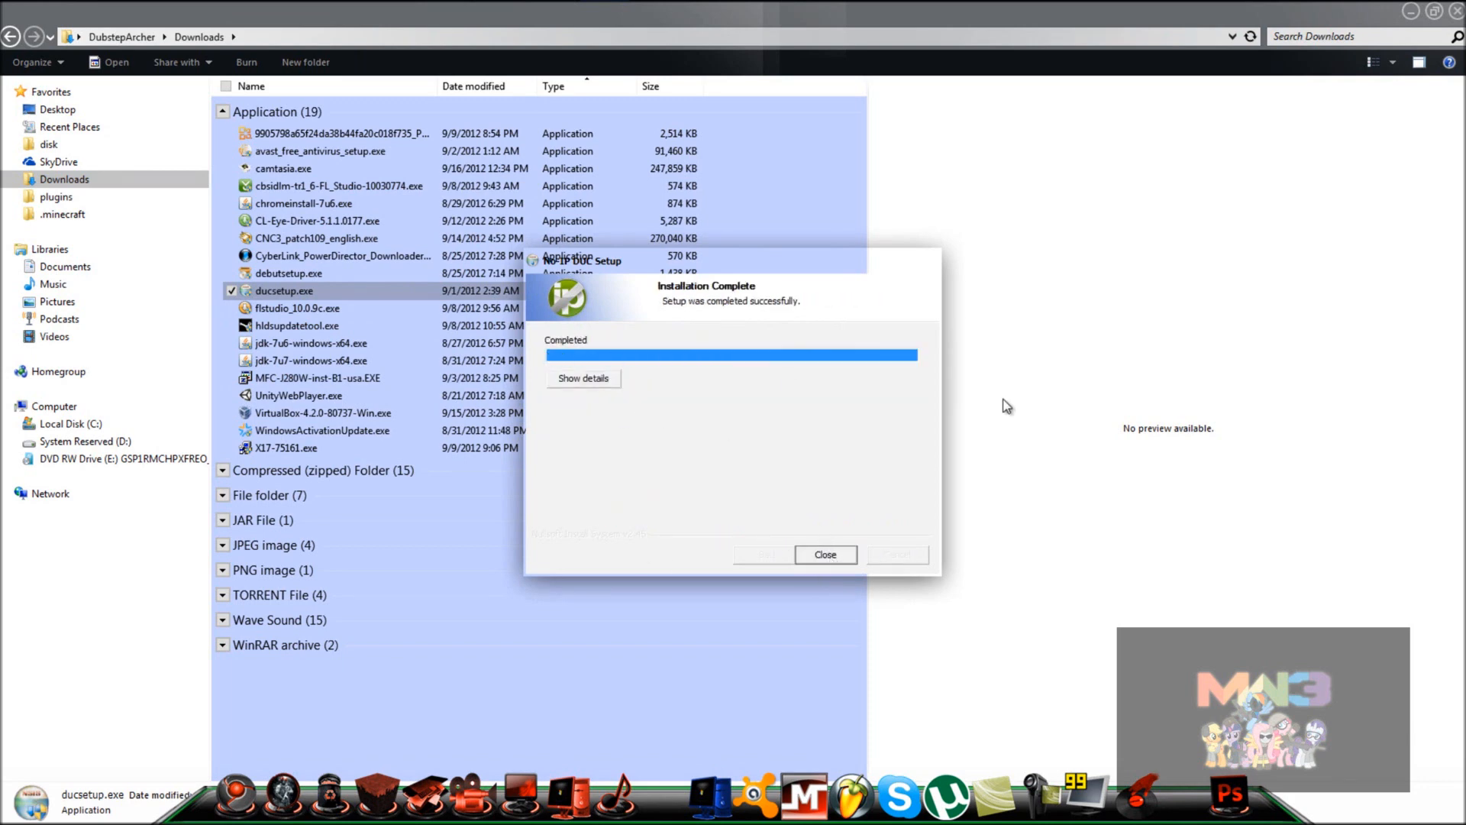
{"action": "left_click", "coordinate": [824, 555]}
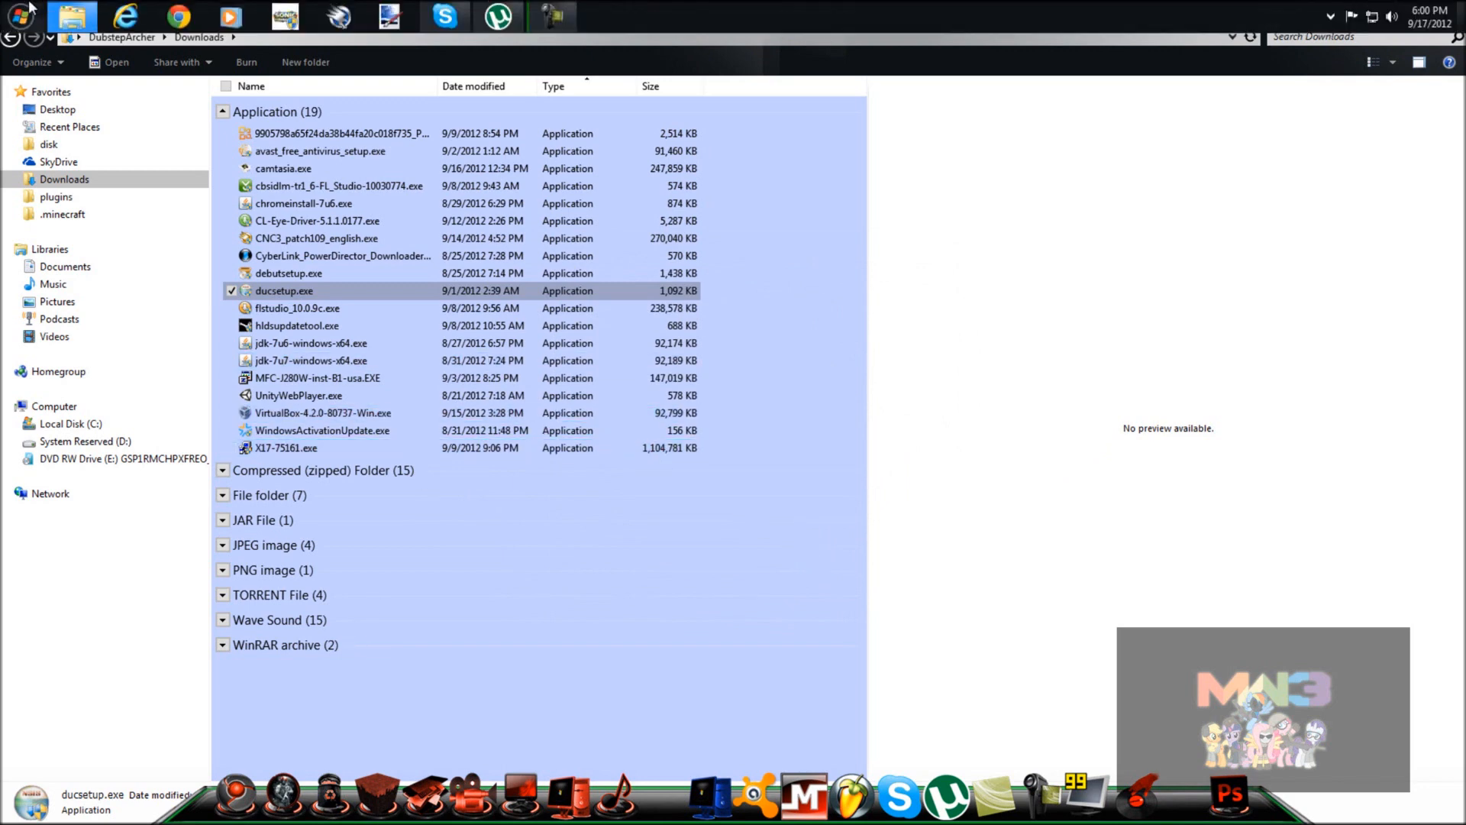
Step: Find the No-IP DUC folder in the Start menu's All Programs list
{"action": "left_click", "coordinate": [18, 17]}
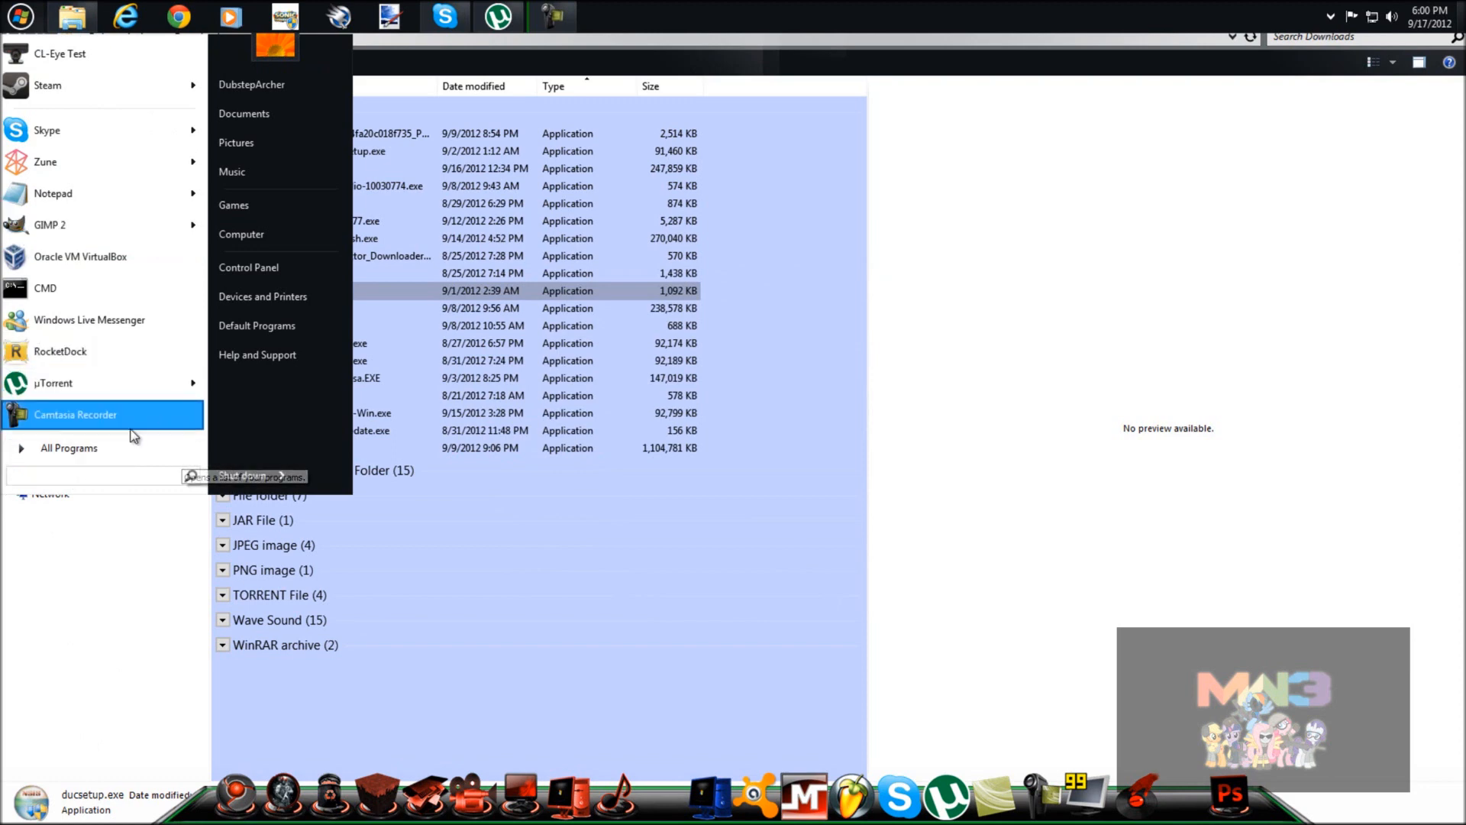
{"action": "left_click", "coordinate": [69, 448]}
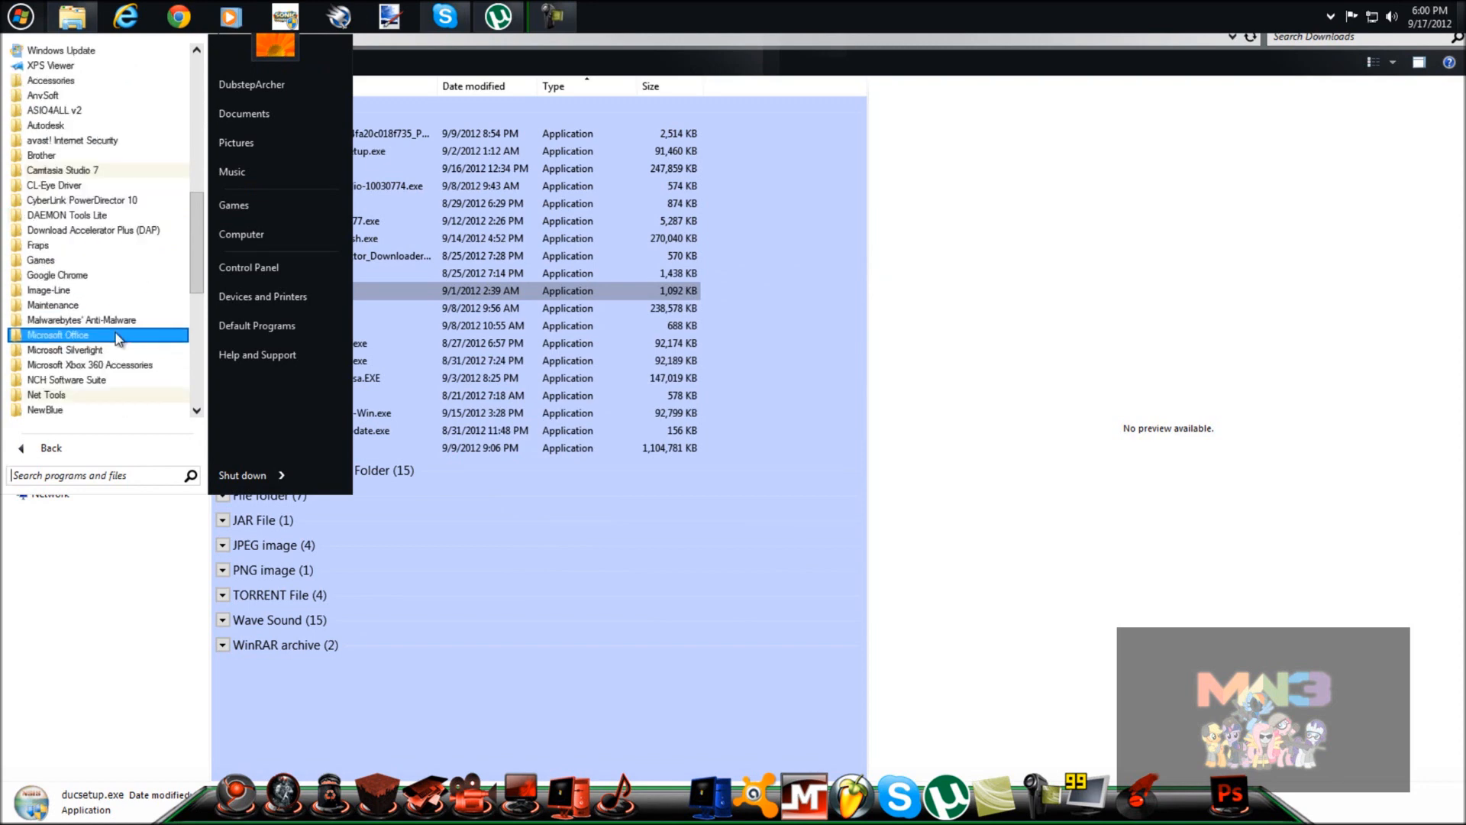
{"action": "scroll", "scroll_direction": "down", "scroll_amount": 3}
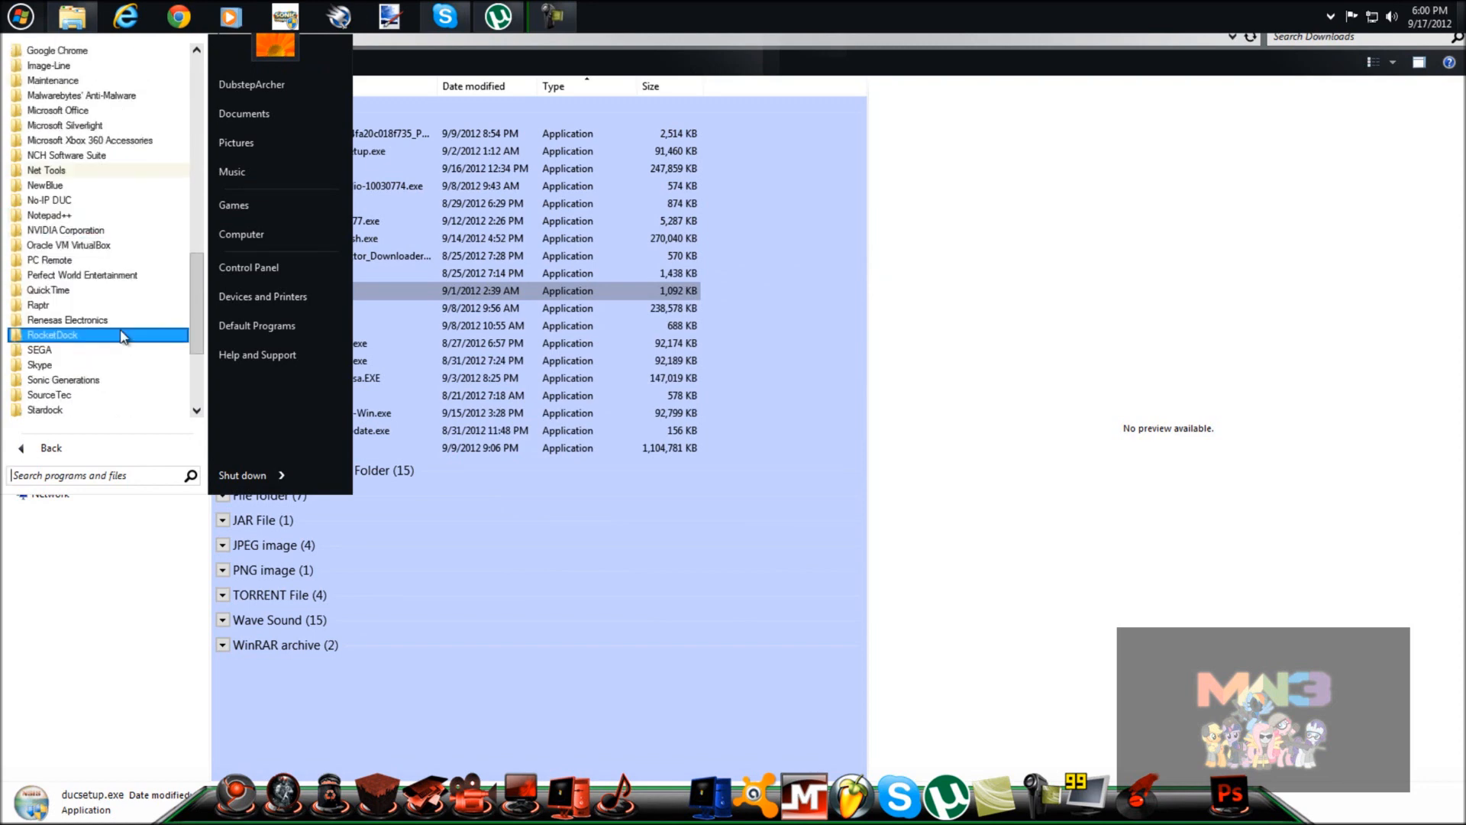
{"action": "mouse_move", "coordinate": [66, 200]}
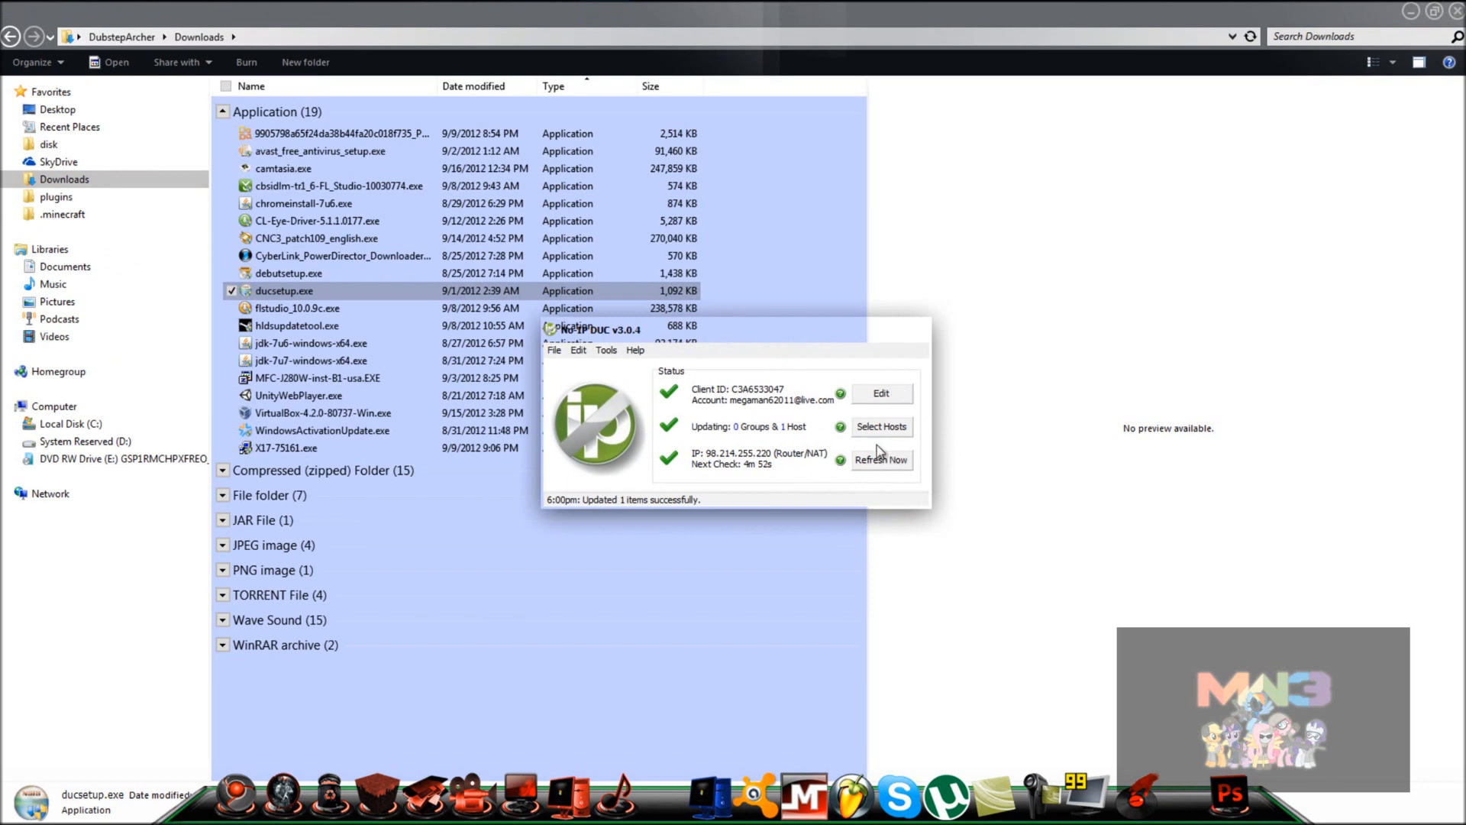
{"action": "left_click", "coordinate": [880, 426]}
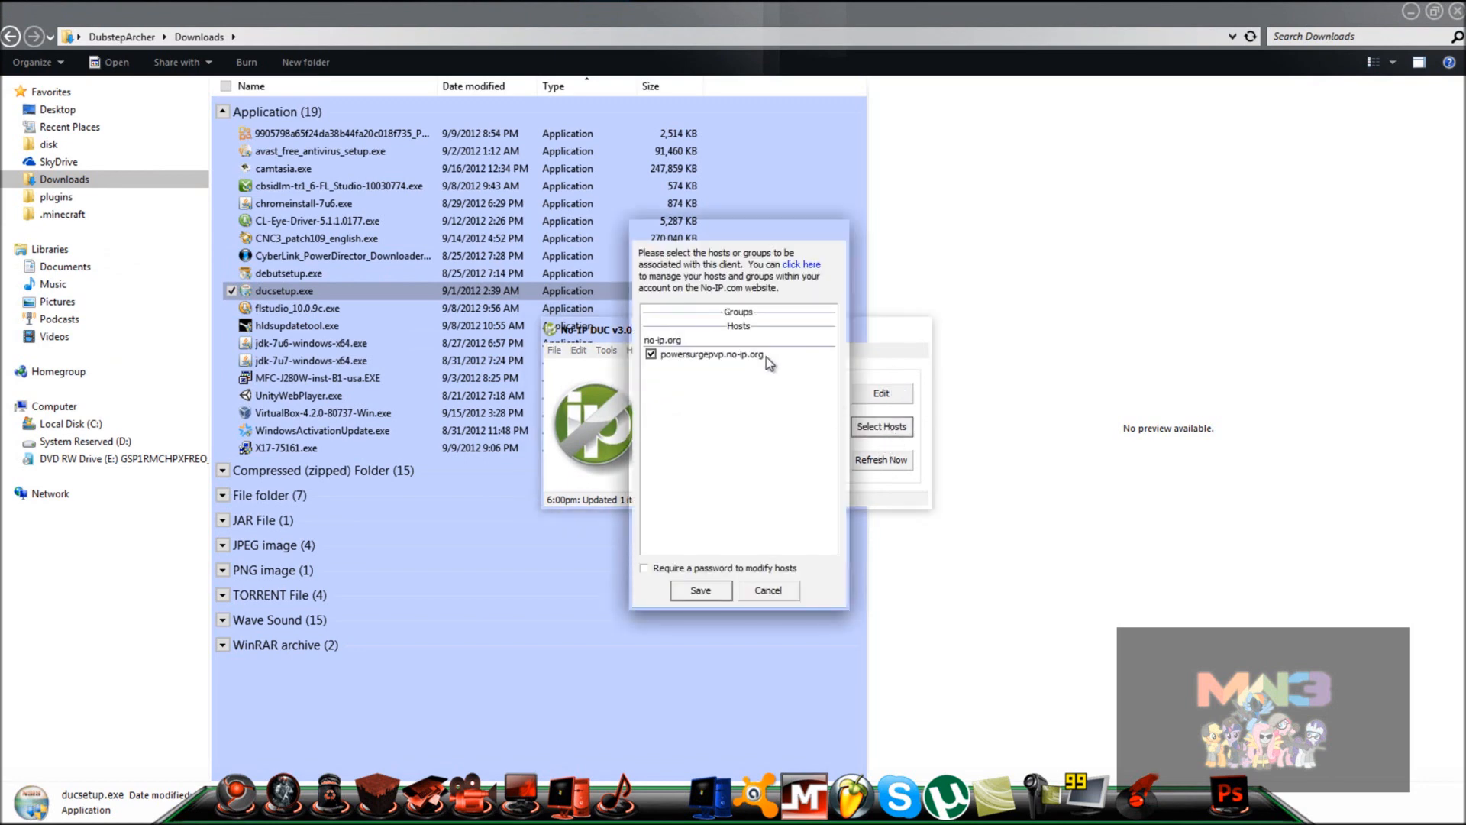
{"action": "left_click", "coordinate": [700, 589]}
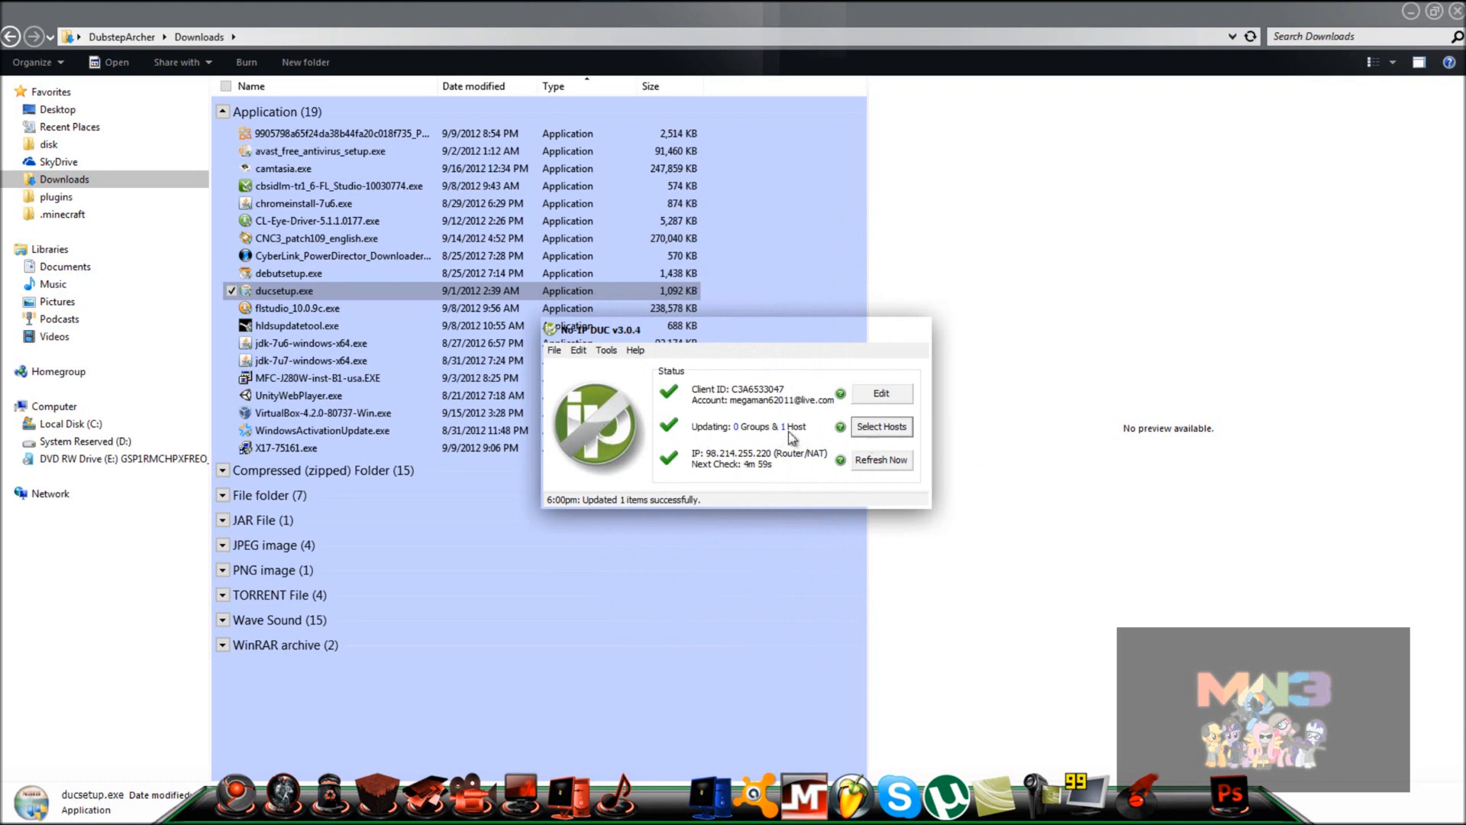
{"action": "mouse_move", "coordinate": [849, 363]}
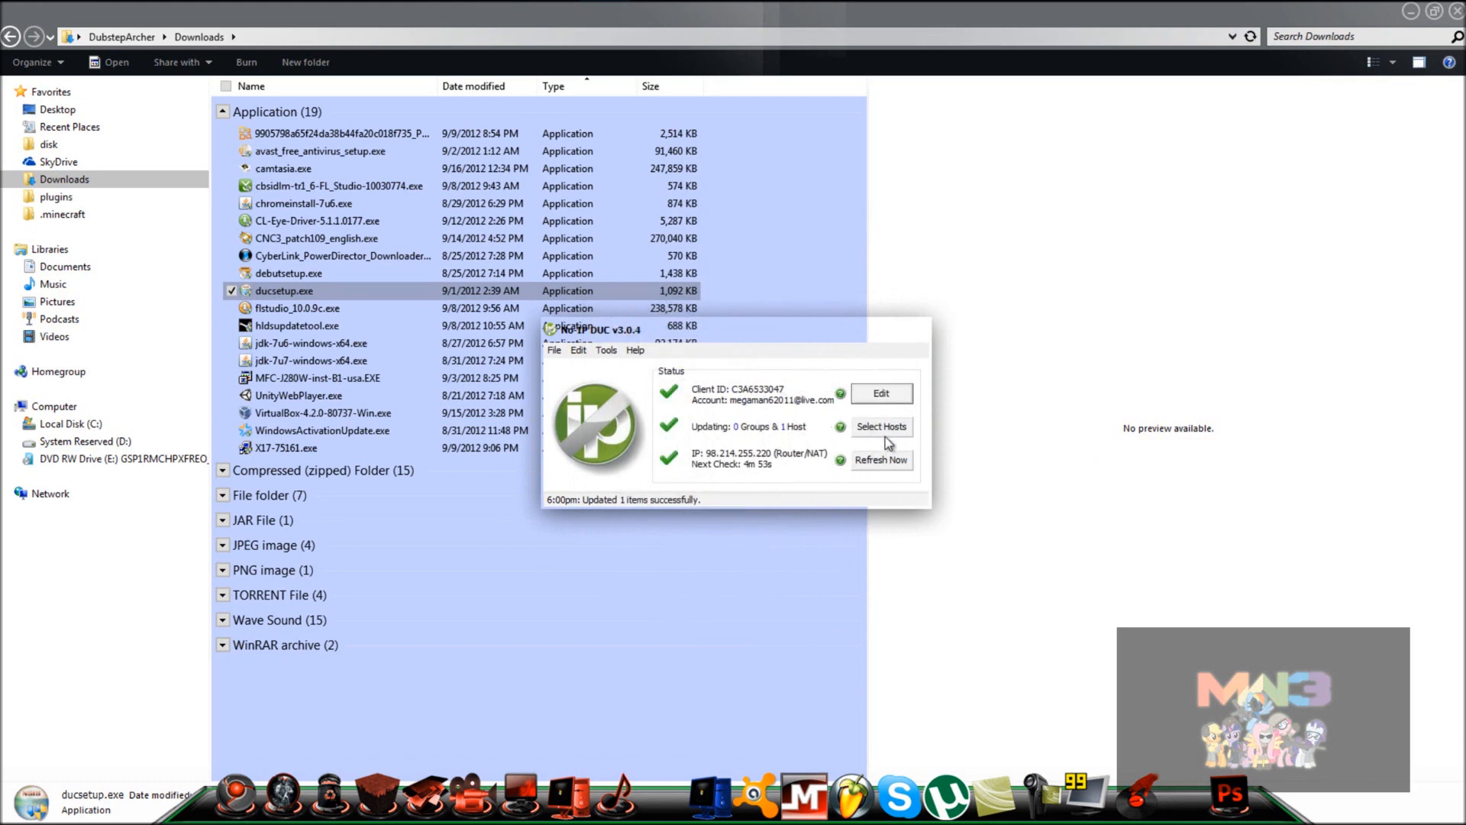
{"action": "left_click", "coordinate": [880, 426]}
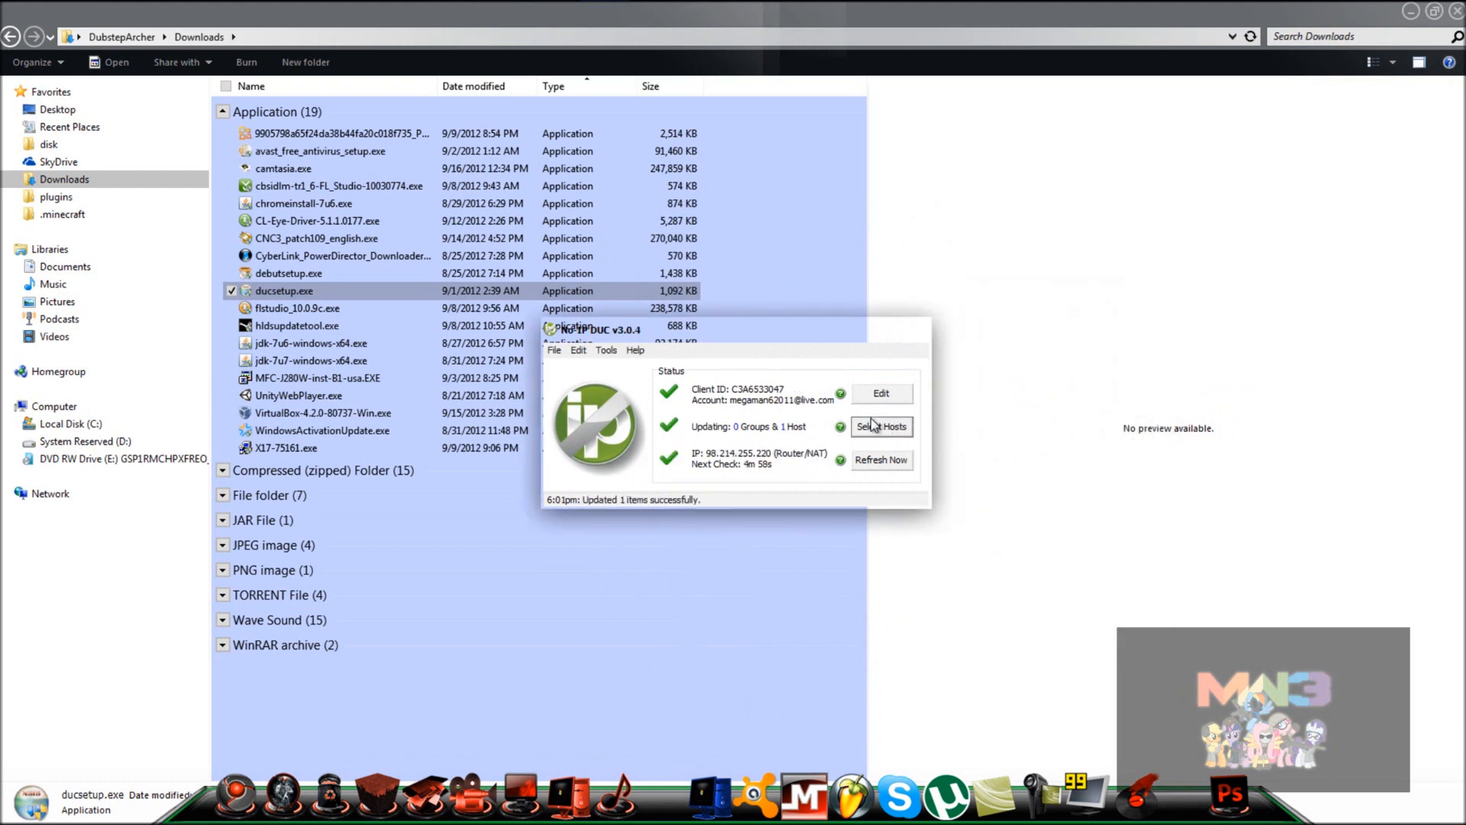
{"action": "left_click", "coordinate": [879, 460]}
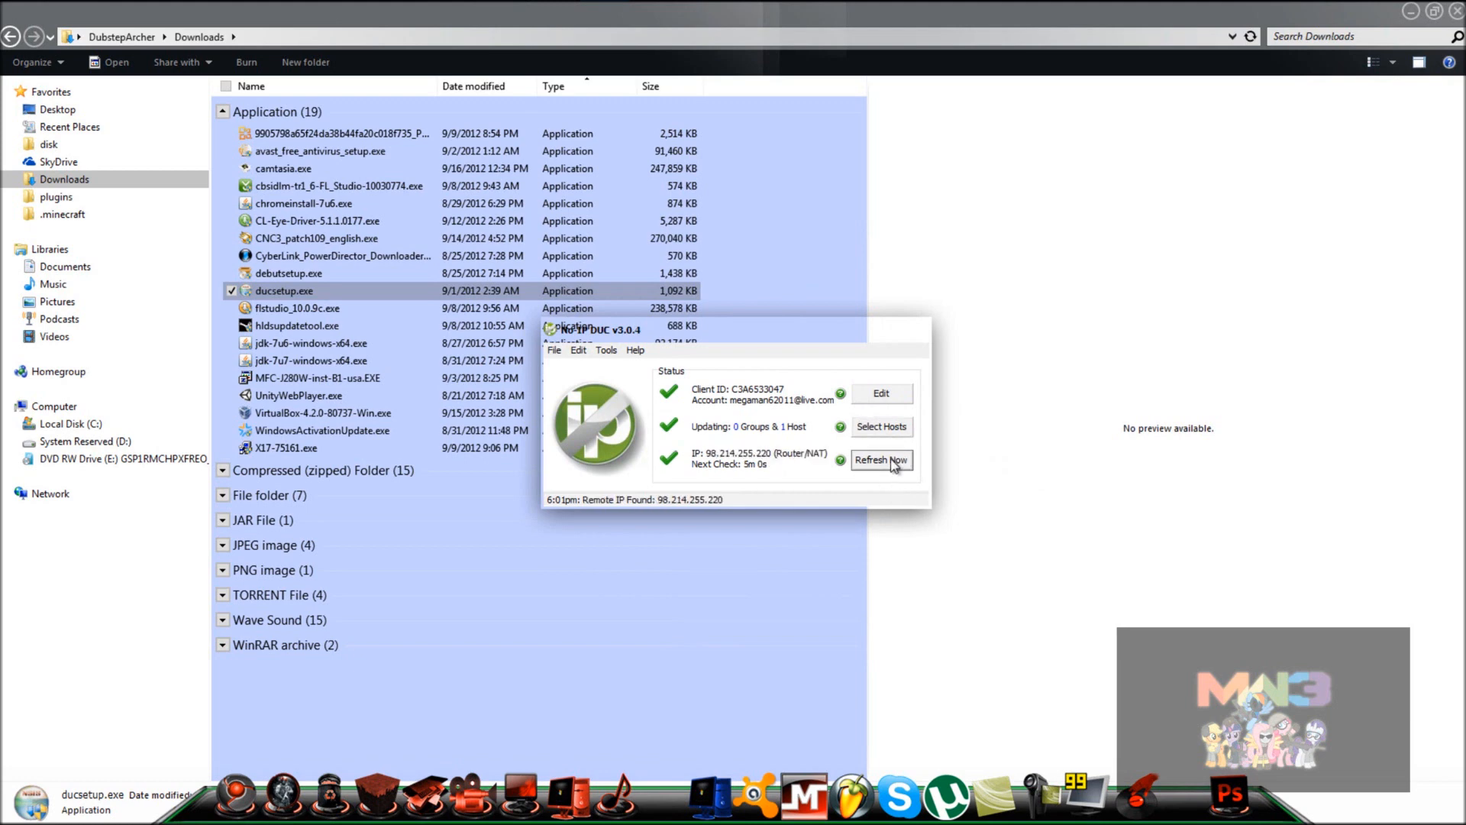